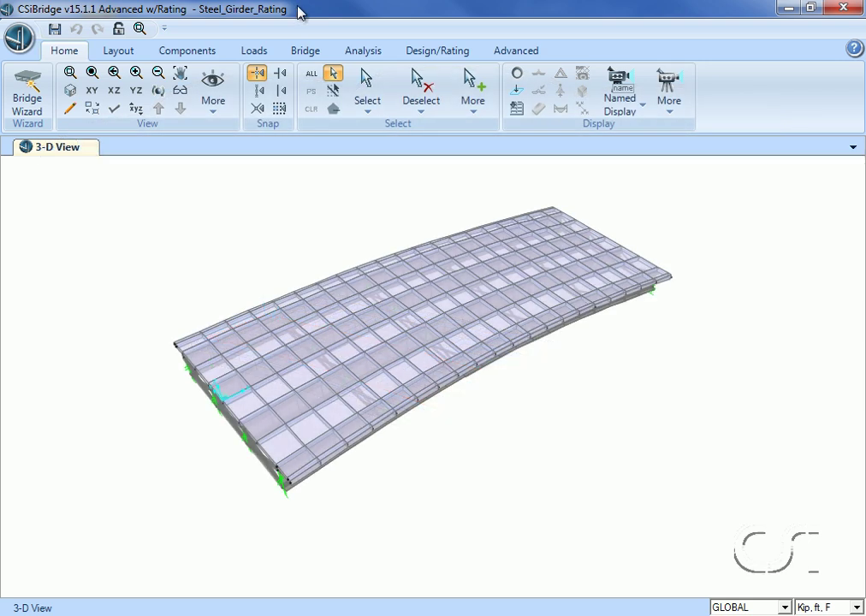
- Review deck section BSEC1, confirming its W33X118 girders are modelled as frames
{"action": "left_click", "coordinate": [186, 50]}
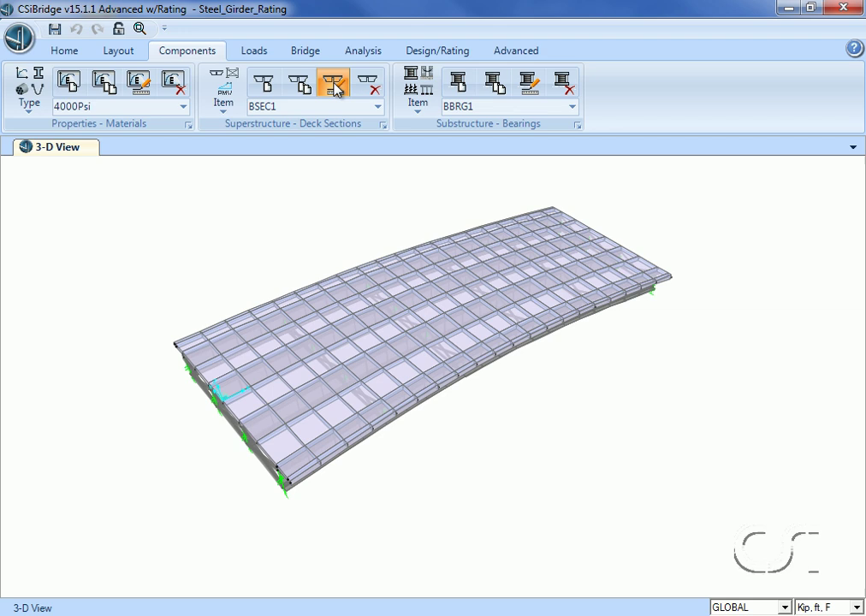
{"action": "left_click", "coordinate": [333, 82]}
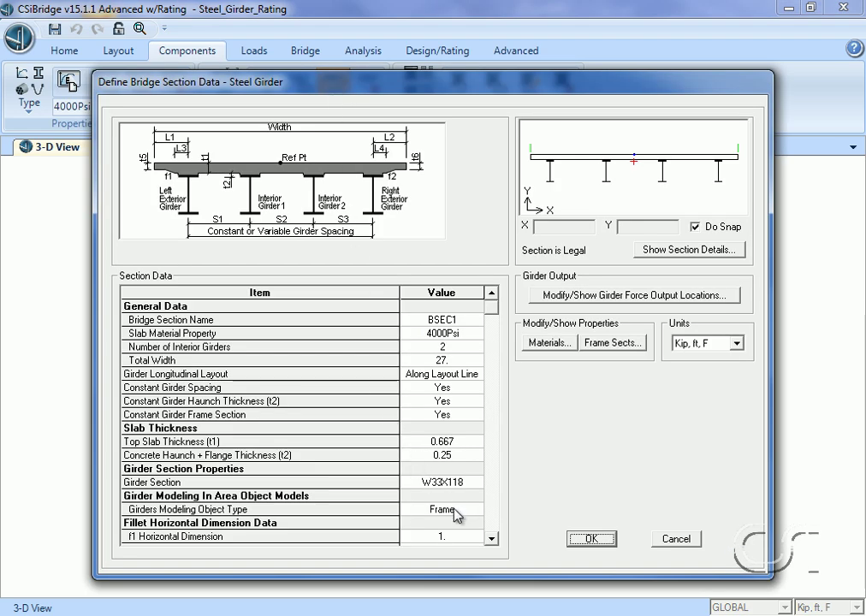
{"action": "left_click", "coordinate": [442, 509]}
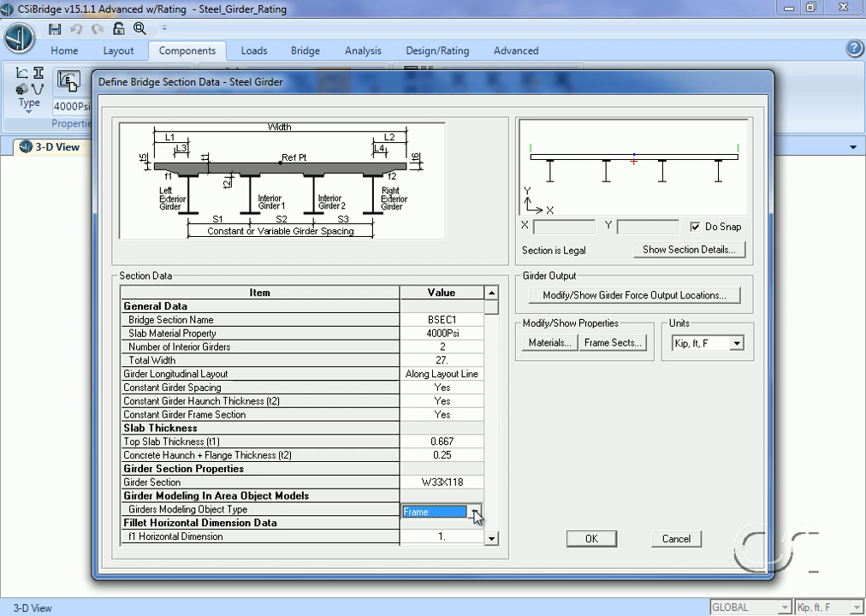
{"action": "left_click", "coordinate": [478, 511]}
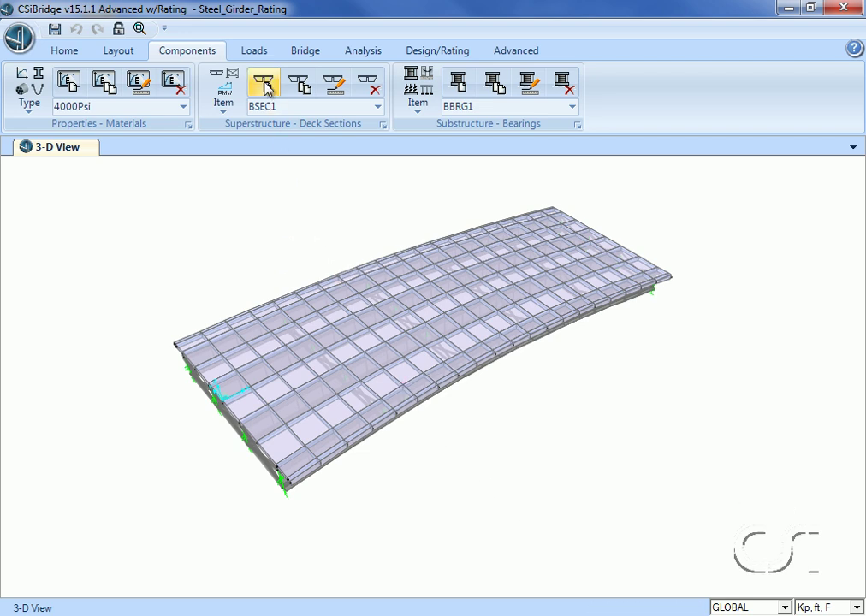
- Add load pattern WEARING_SURFACE of Wearing Surface type alongside DEAD
{"action": "left_click", "coordinate": [253, 51]}
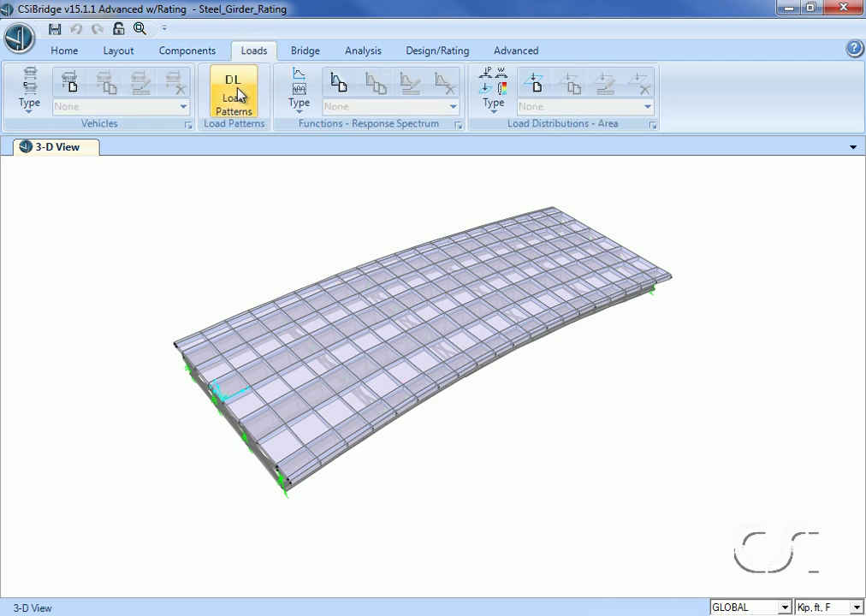
{"action": "left_click", "coordinate": [233, 90]}
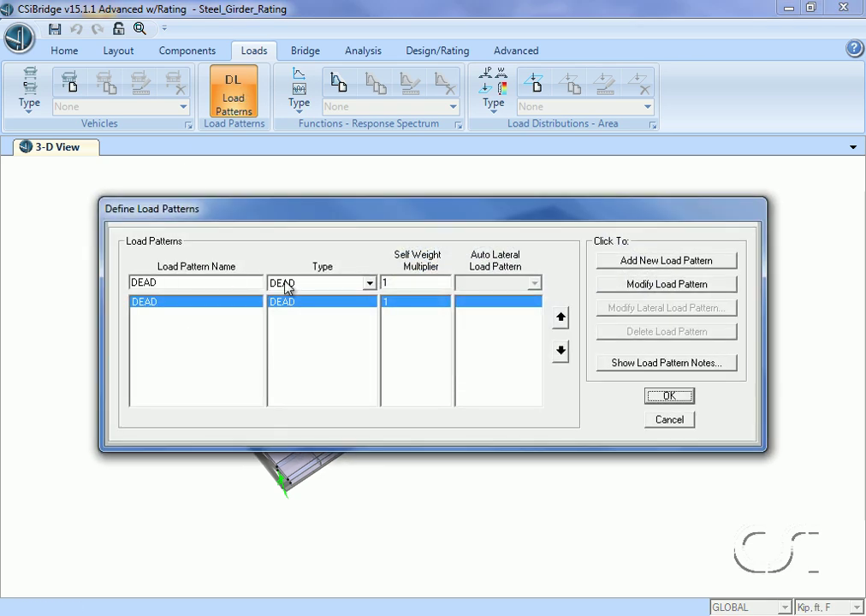
{"action": "type", "text": "W"}
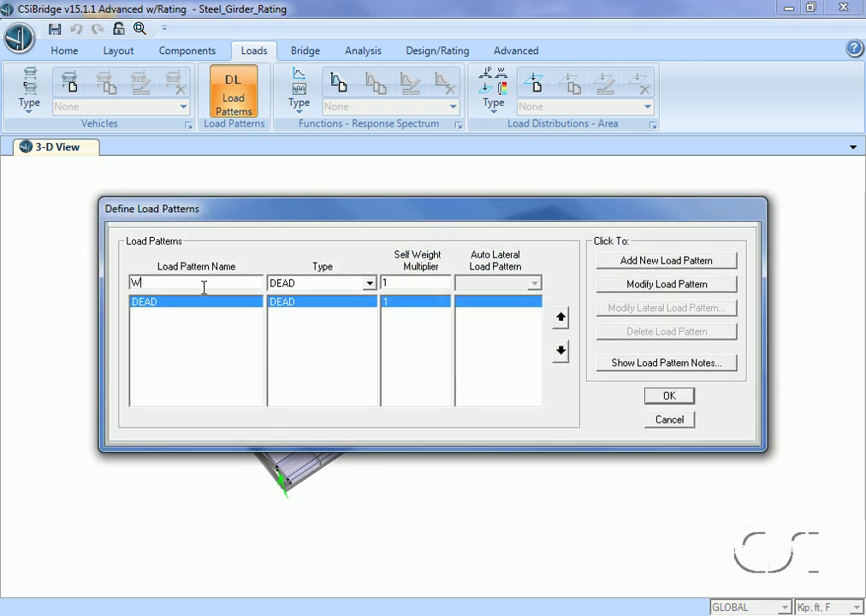
{"action": "type", "text": "EARING_"}
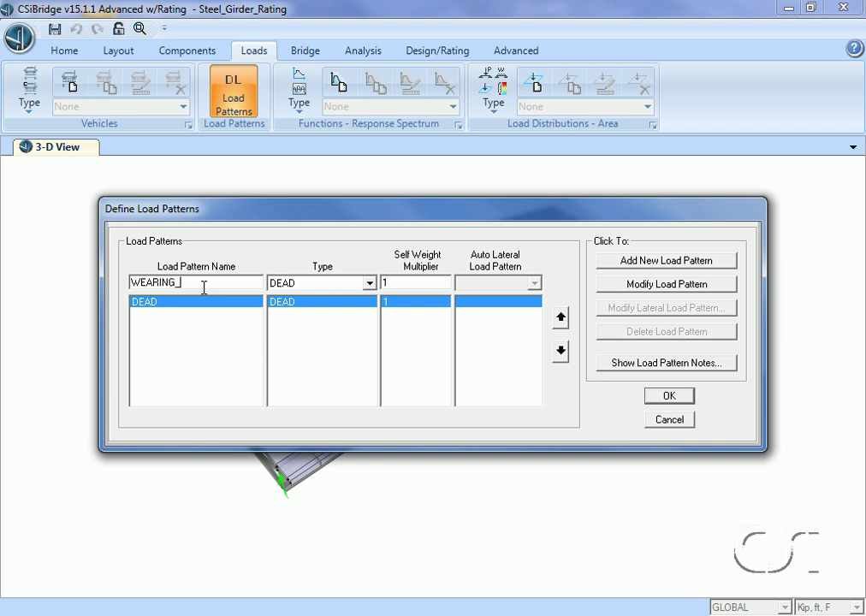
{"action": "type", "text": "SURFACE"}
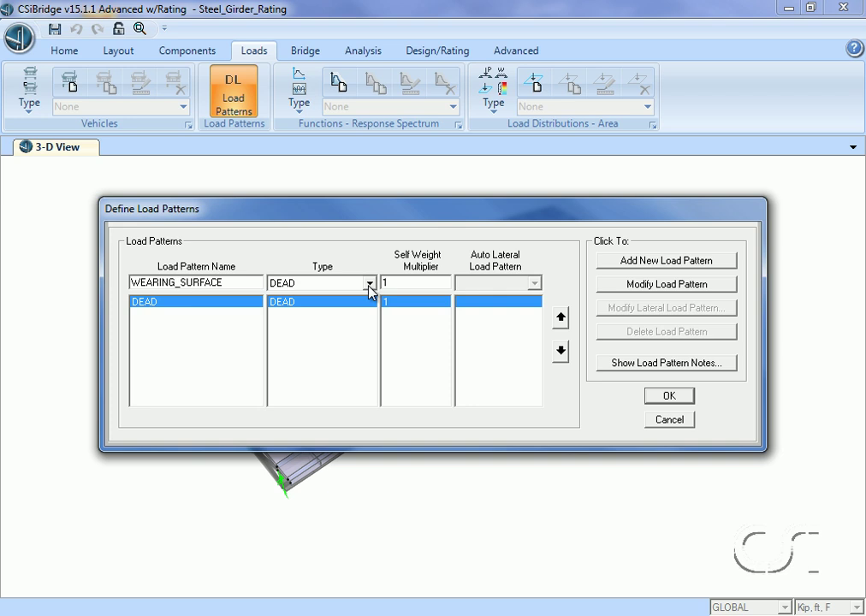
{"action": "left_click", "coordinate": [369, 283]}
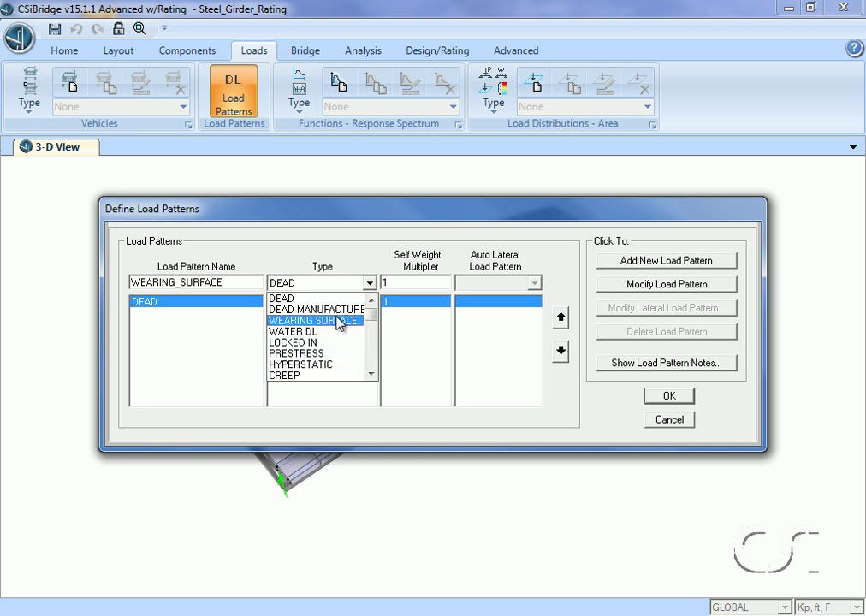
{"action": "left_click", "coordinate": [315, 320]}
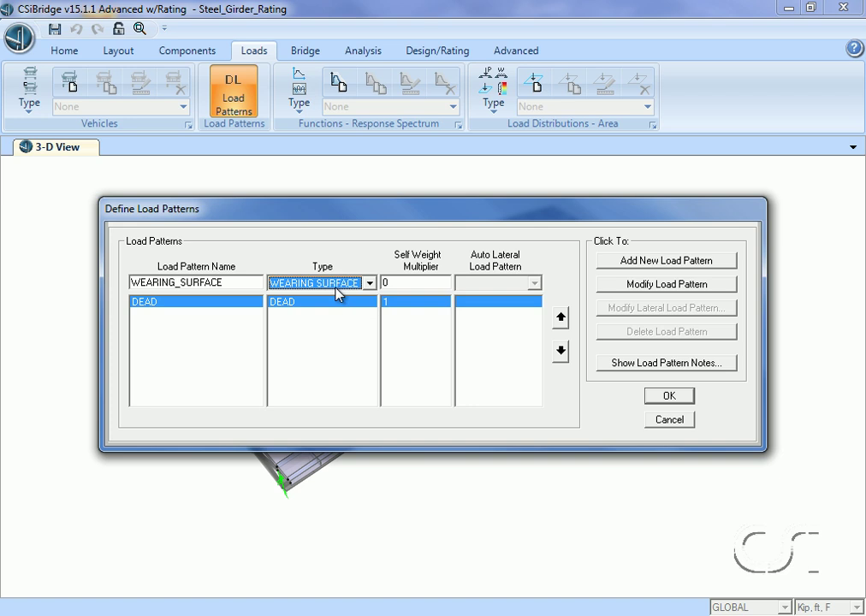
{"action": "mouse_move", "coordinate": [648, 267]}
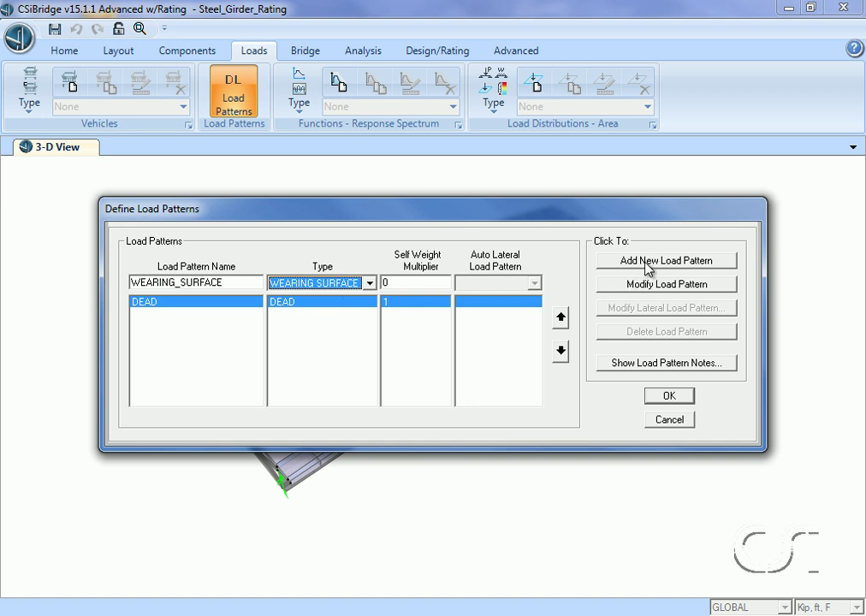
{"action": "left_click", "coordinate": [666, 260]}
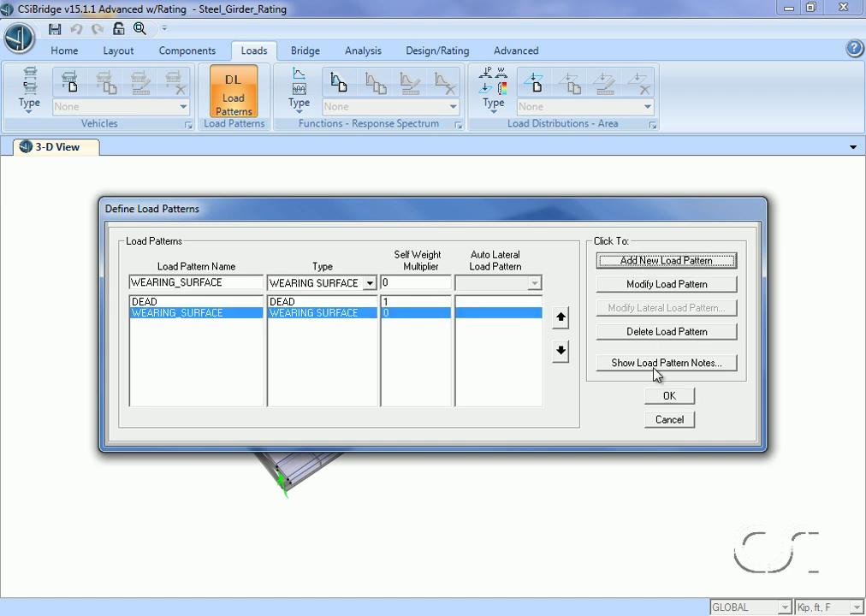
{"action": "left_click", "coordinate": [669, 395]}
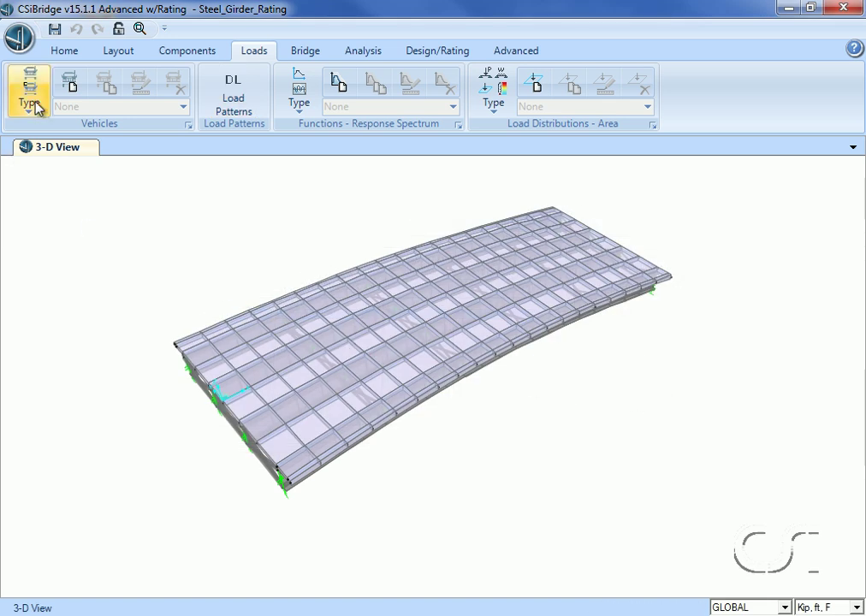
{"action": "mouse_move", "coordinate": [73, 133]}
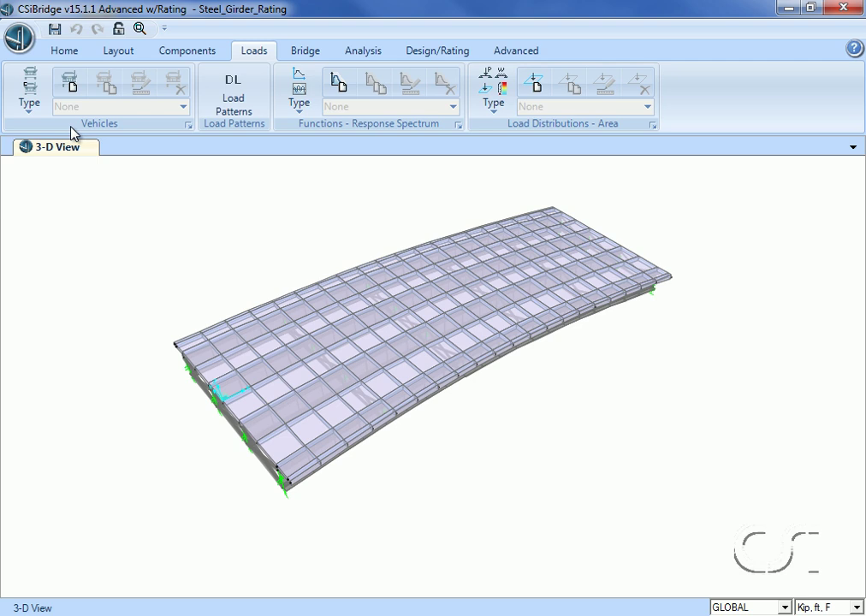
- Define a standard P5 permit vehicle, named P5-1
{"action": "left_click", "coordinate": [69, 82]}
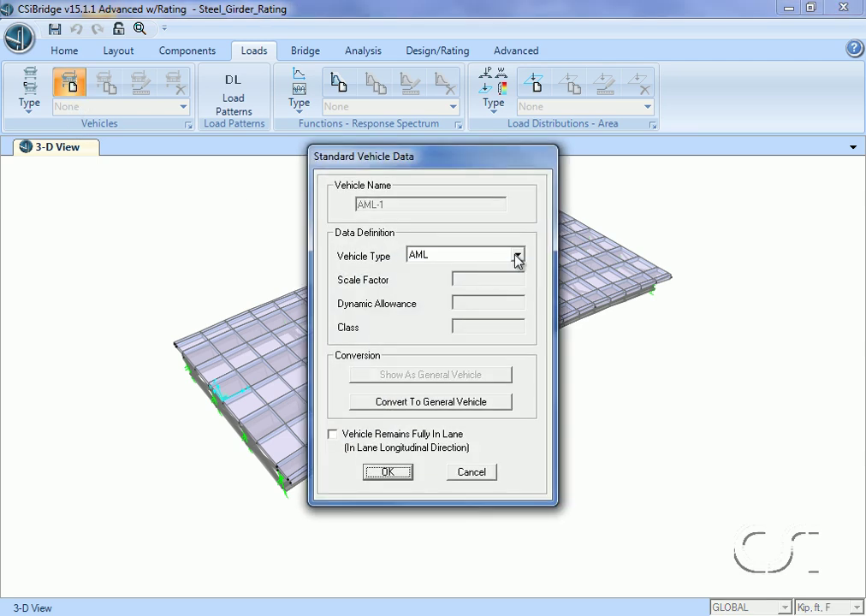
{"action": "left_click", "coordinate": [517, 254]}
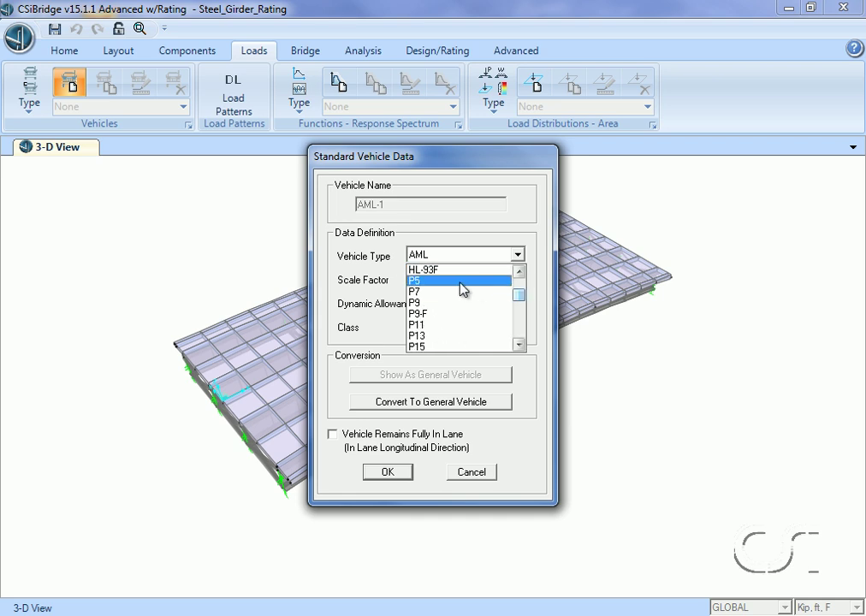
{"action": "left_click", "coordinate": [419, 280]}
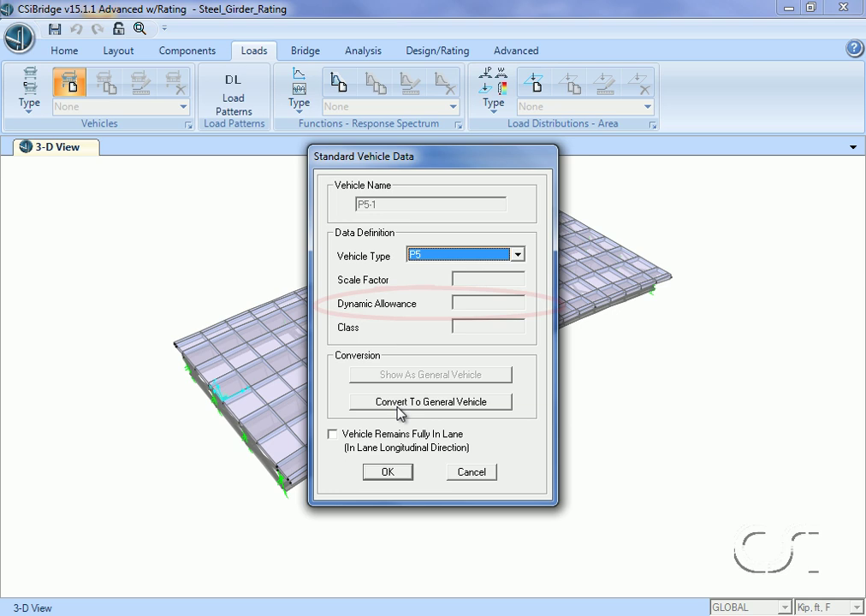
{"action": "left_click", "coordinate": [387, 472]}
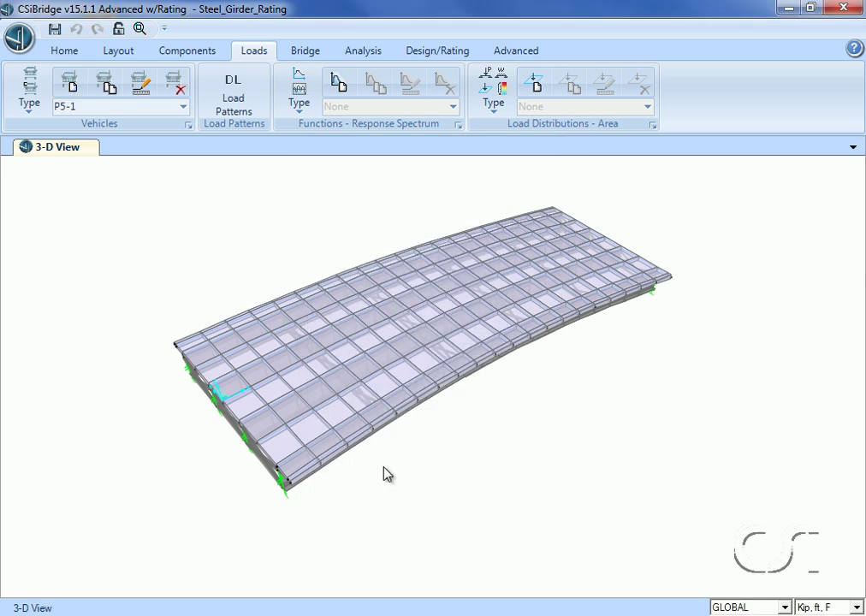
{"action": "left_click", "coordinate": [28, 85]}
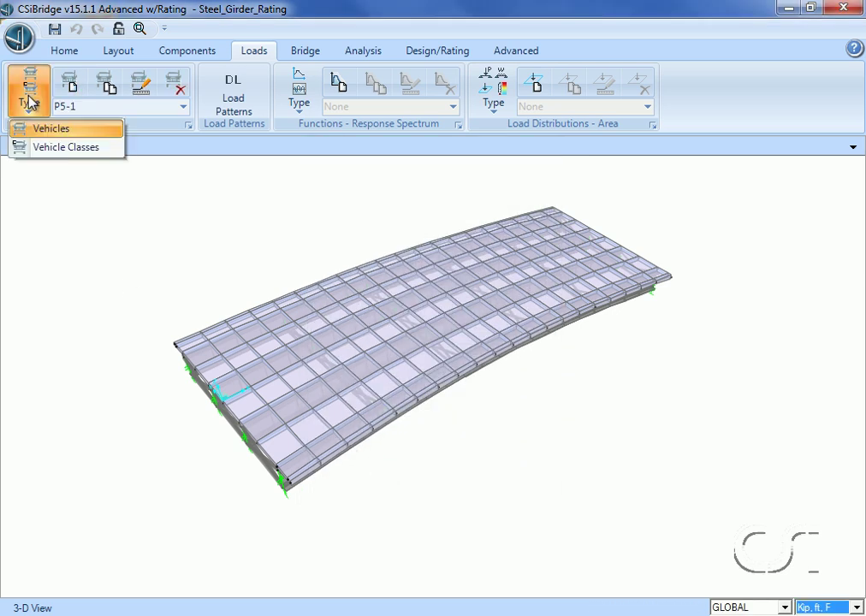
- Create vehicle class VECL1 containing vehicle P5-1 at scale factor 1.33
{"action": "left_click", "coordinate": [66, 147]}
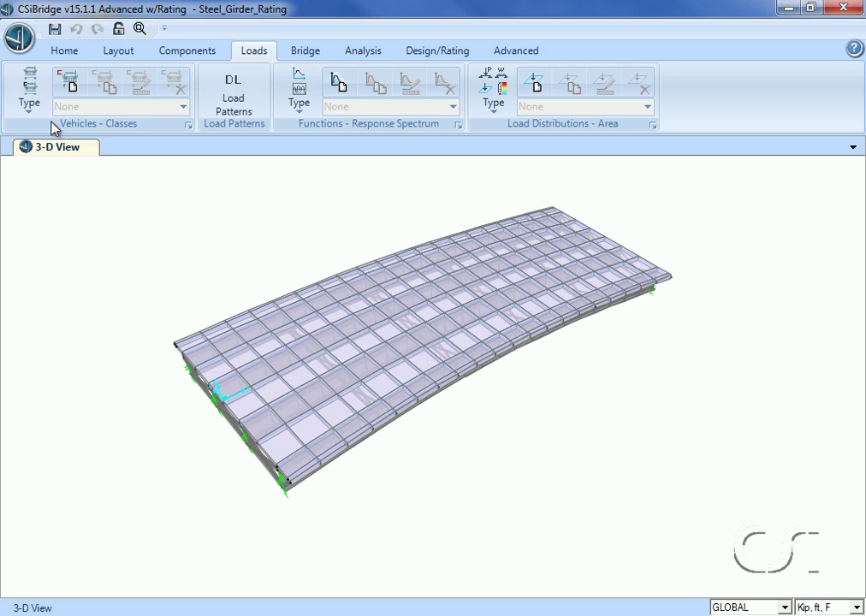
{"action": "left_click", "coordinate": [70, 81]}
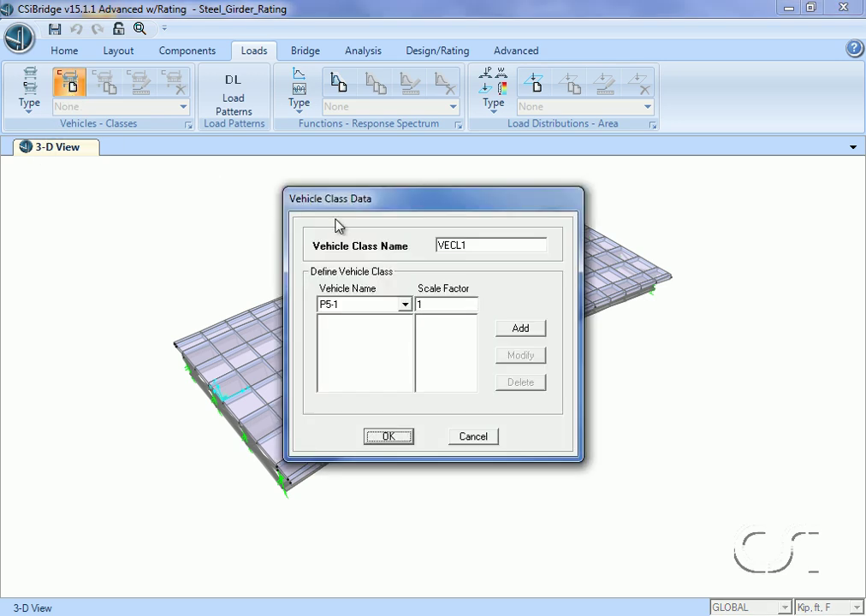
{"action": "mouse_move", "coordinate": [383, 308]}
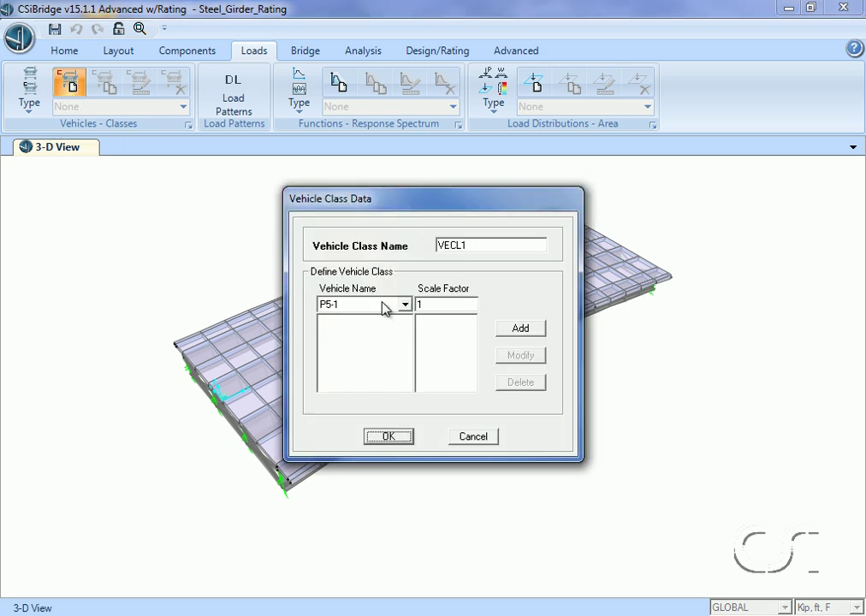
{"action": "left_click", "coordinate": [445, 304]}
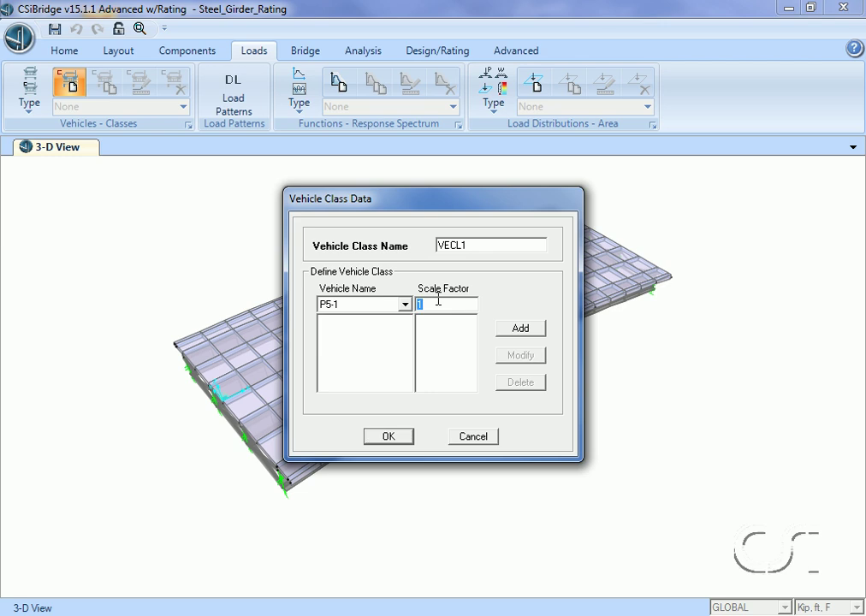
{"action": "type", "text": ".33"}
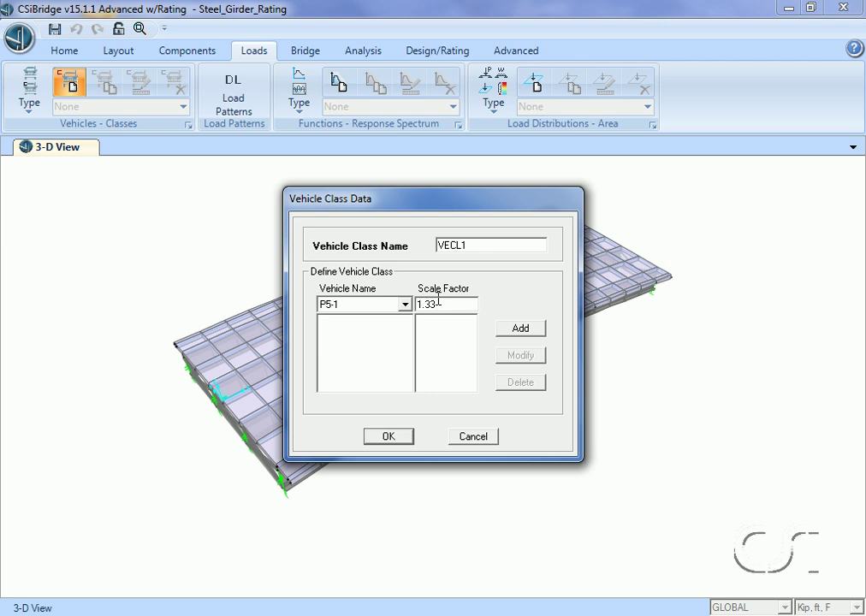
{"action": "left_click", "coordinate": [520, 328]}
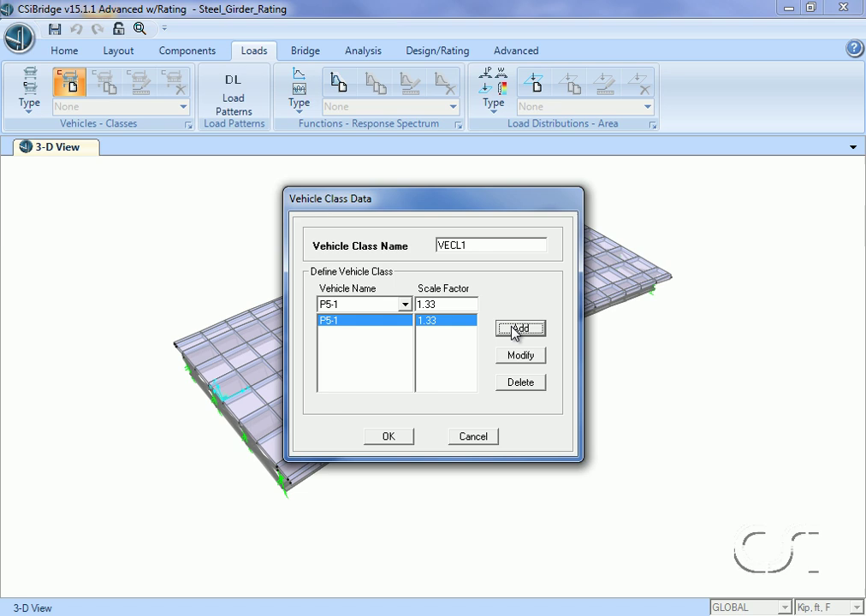
{"action": "mouse_move", "coordinate": [416, 406]}
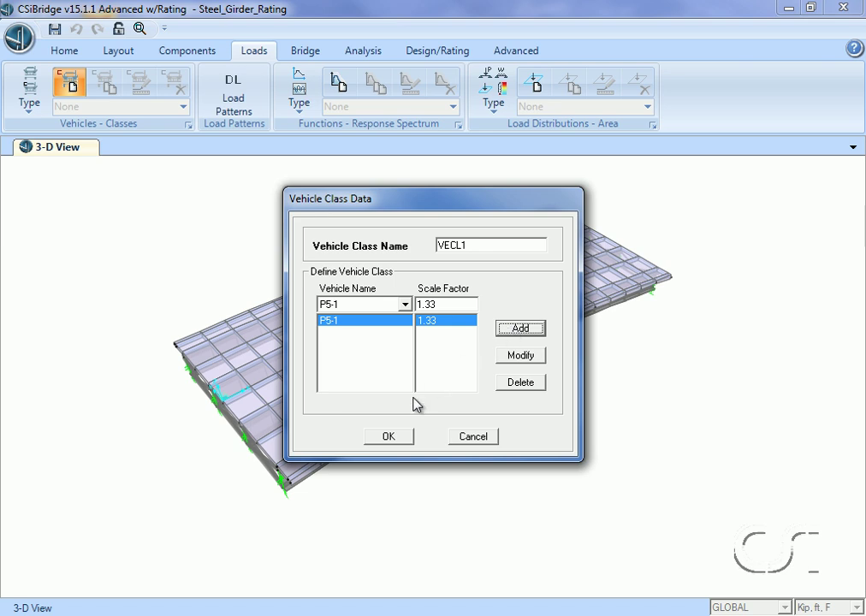
{"action": "left_click", "coordinate": [388, 437]}
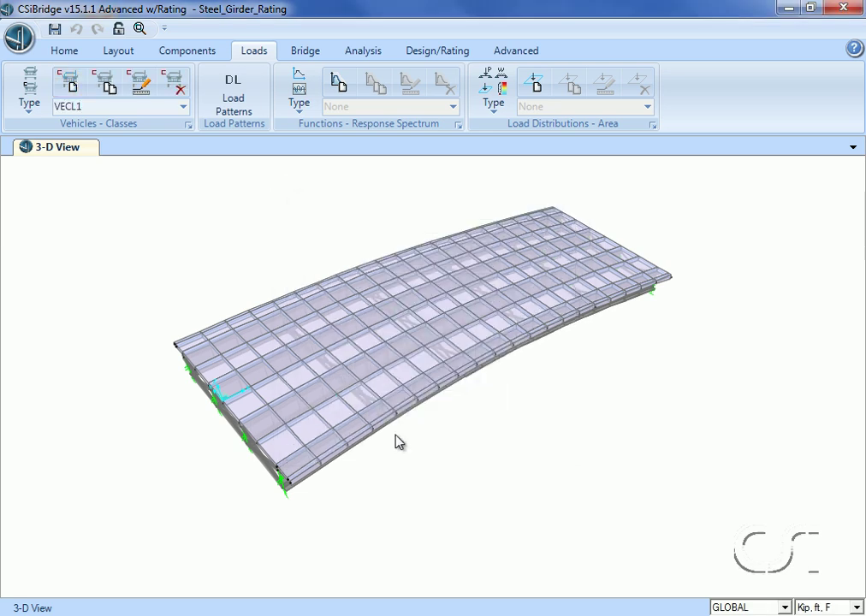
{"action": "mouse_move", "coordinate": [464, 285]}
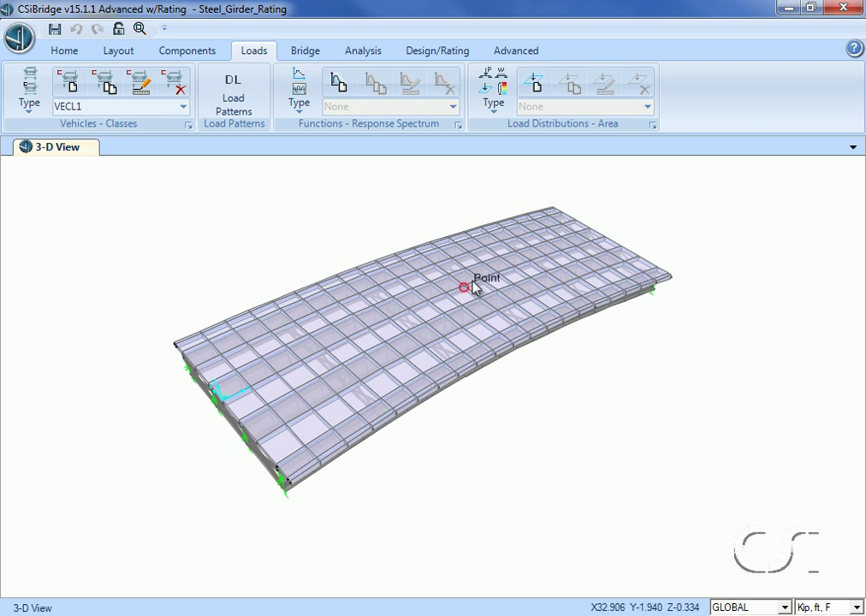
- Define area load distribution WEARING_SURFACE: 0.0438 both edges, right end at deck's right edge, distance 0
{"action": "left_click", "coordinate": [493, 90]}
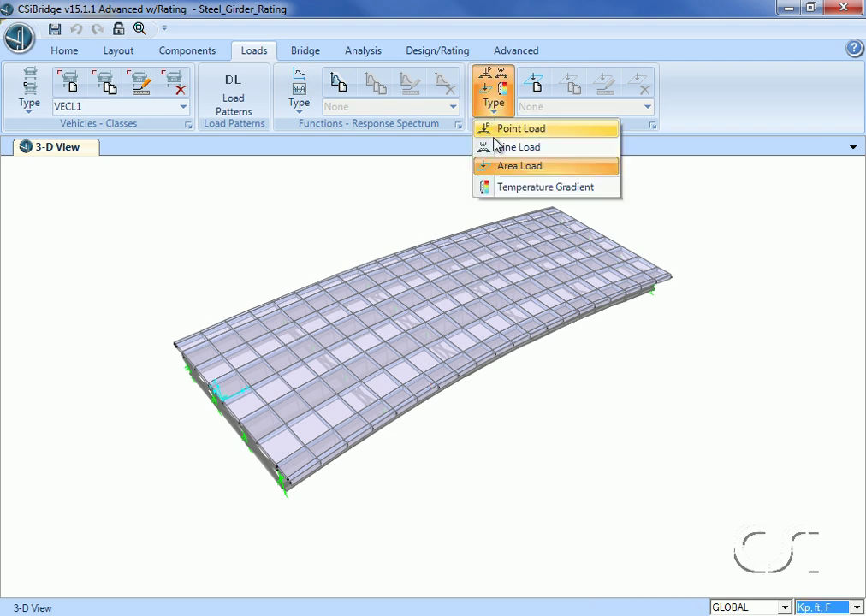
{"action": "left_click", "coordinate": [519, 165]}
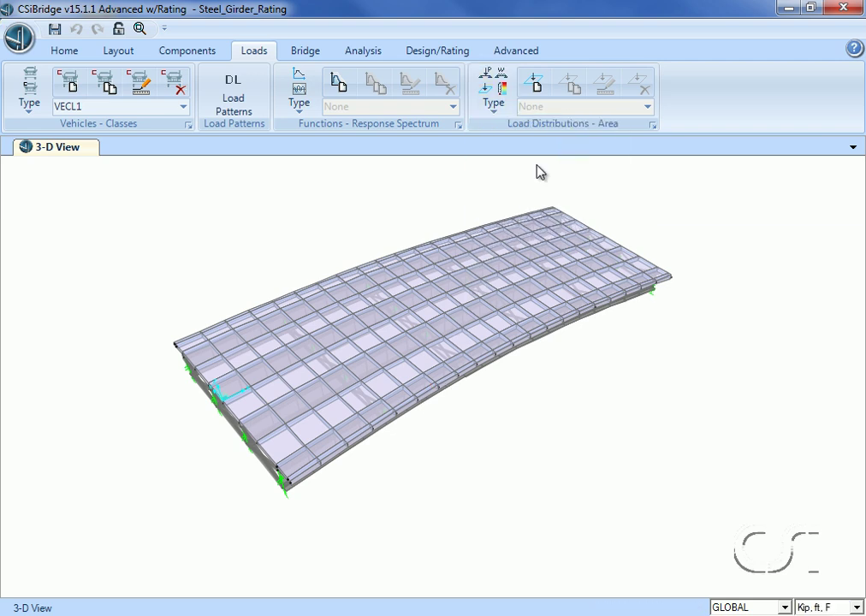
{"action": "mouse_move", "coordinate": [534, 83]}
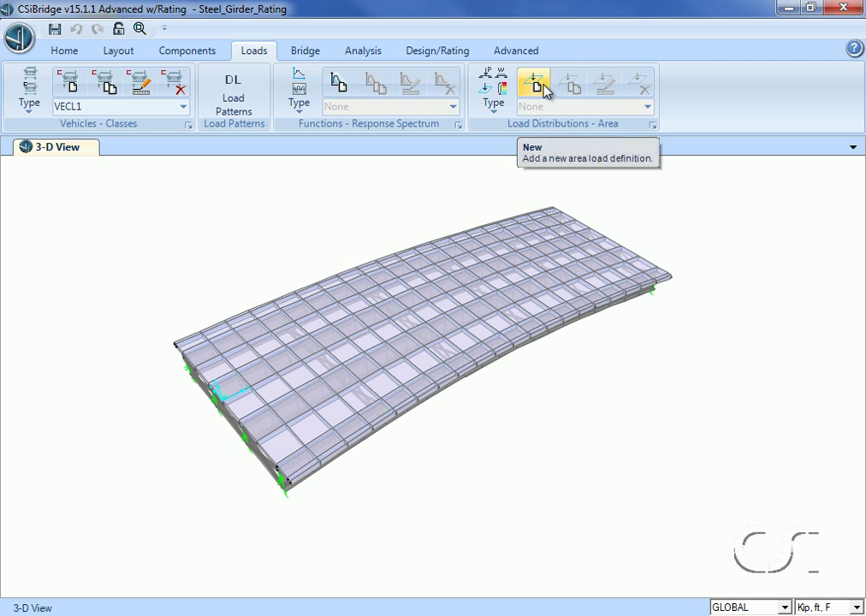
{"action": "left_click", "coordinate": [533, 83]}
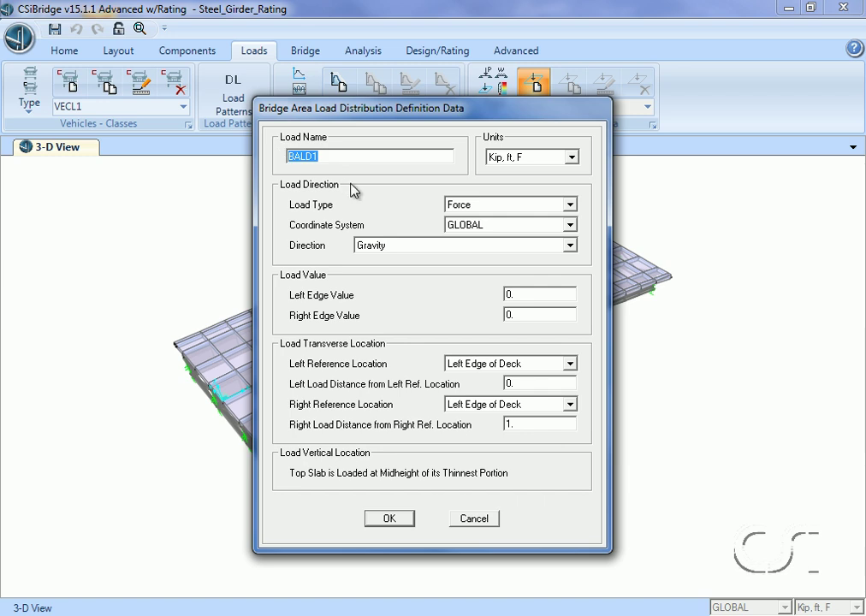
{"action": "type", "text": "WEARING"}
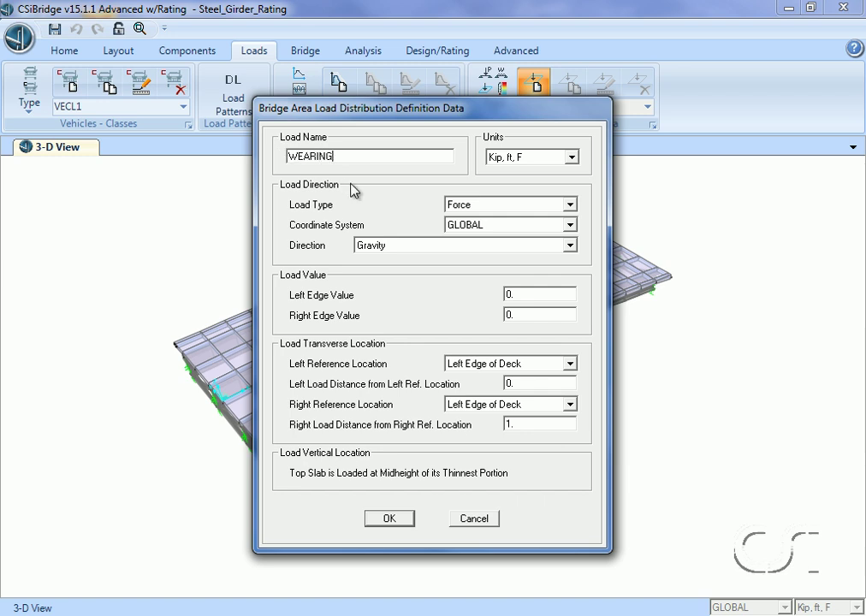
{"action": "type", "text": "_SURFACE"}
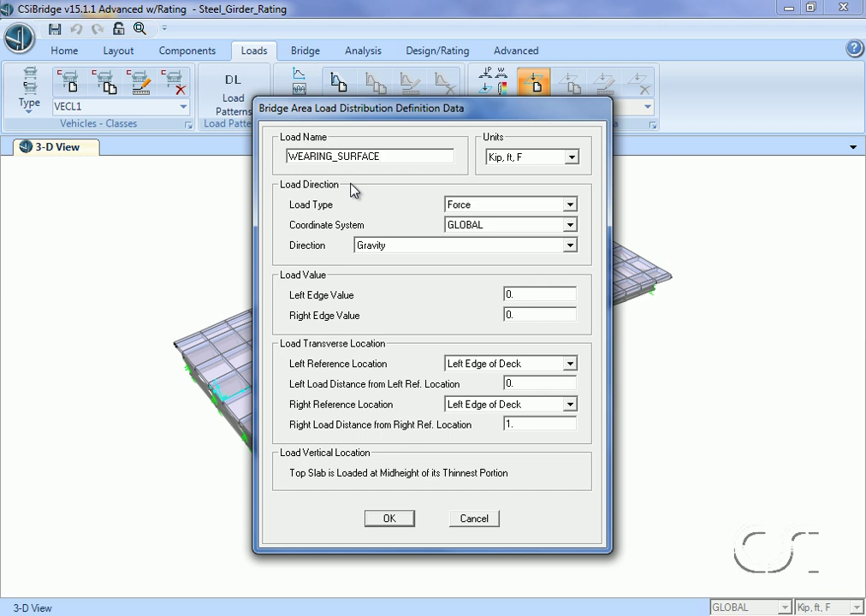
{"action": "mouse_move", "coordinate": [462, 213]}
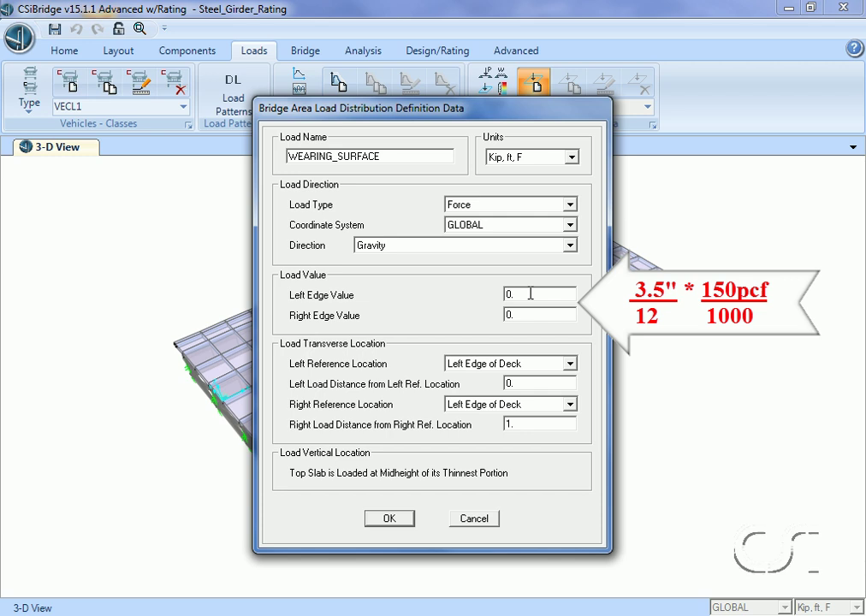
{"action": "type", "text": "0.0438"}
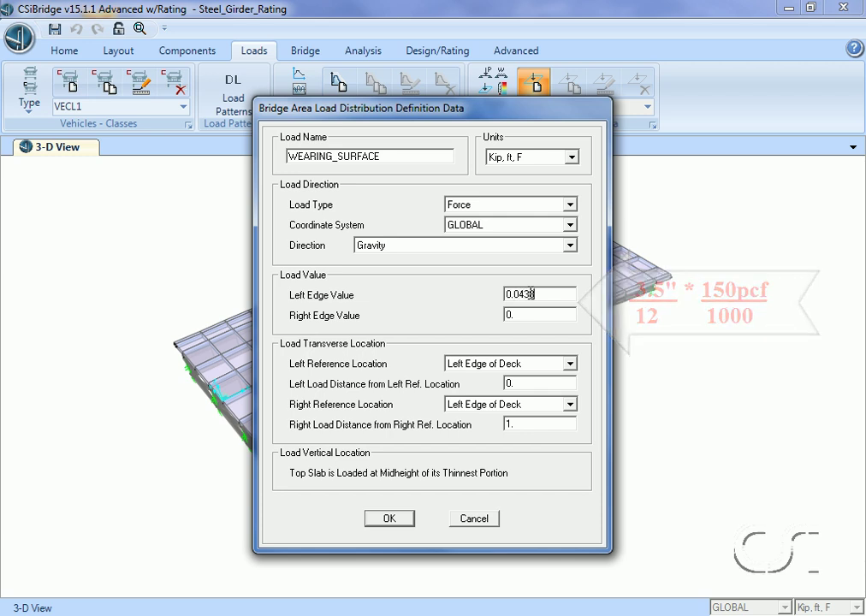
{"action": "left_click", "coordinate": [539, 314]}
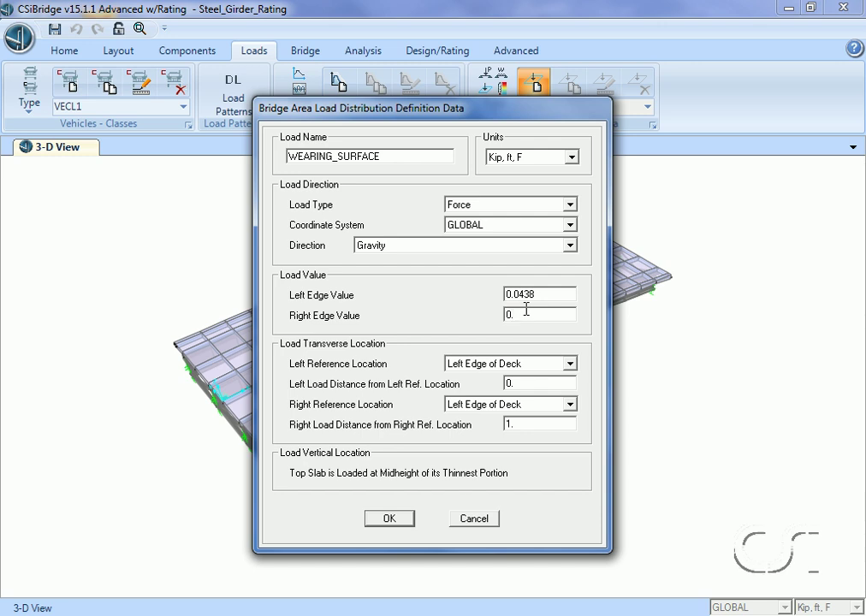
{"action": "type", "text": "0.0438"}
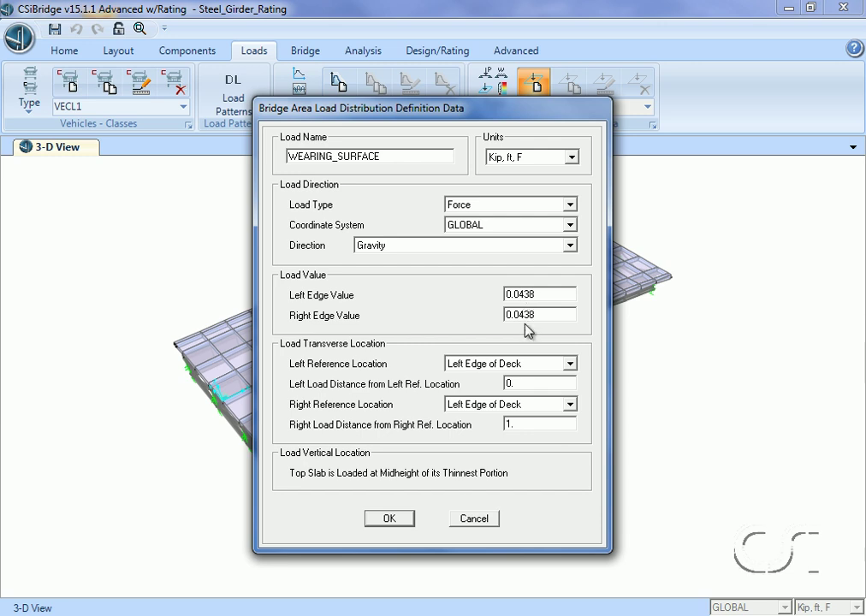
{"action": "mouse_move", "coordinate": [573, 413]}
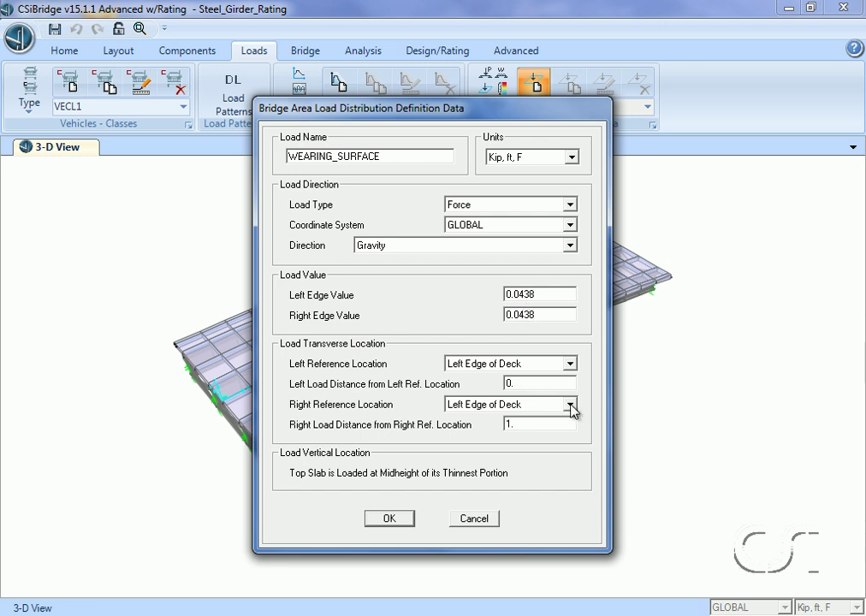
{"action": "left_click", "coordinate": [568, 404]}
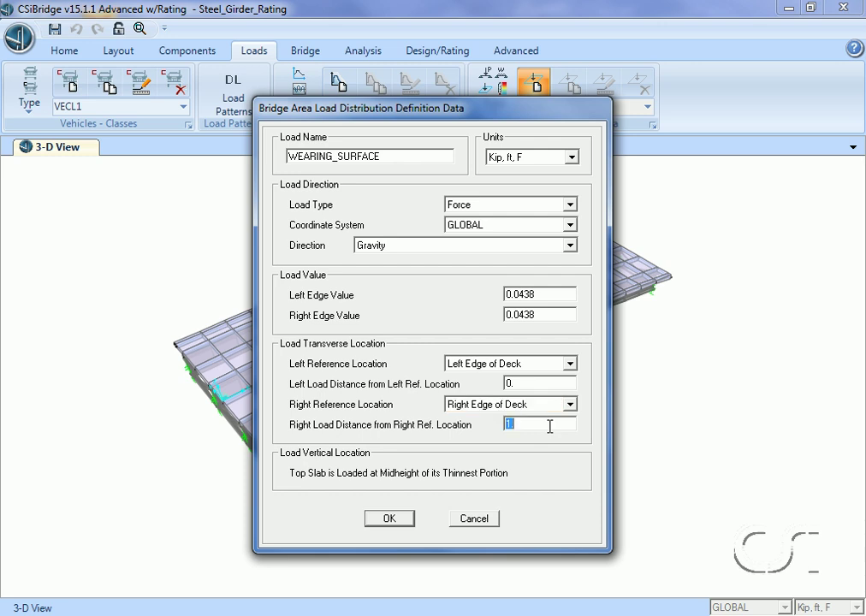
{"action": "type", "text": "0"}
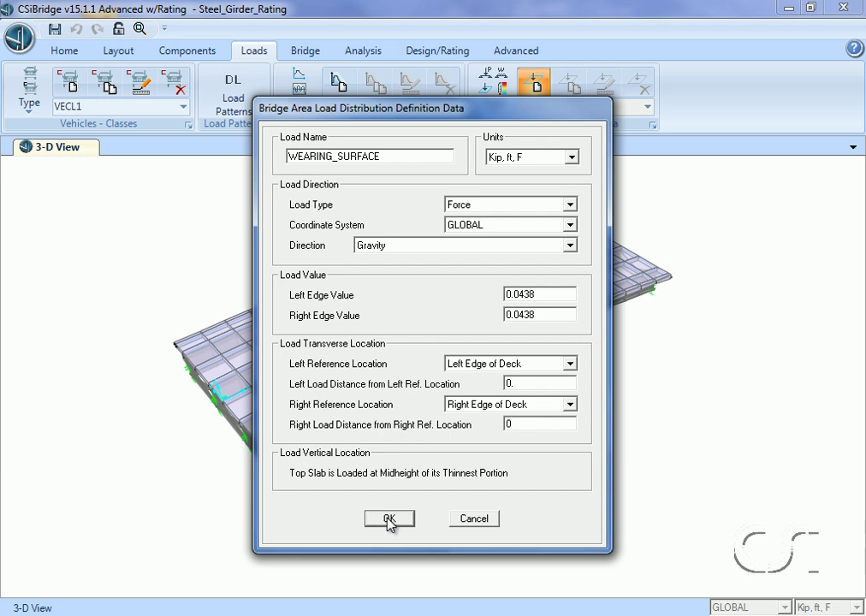
{"action": "left_click", "coordinate": [389, 518]}
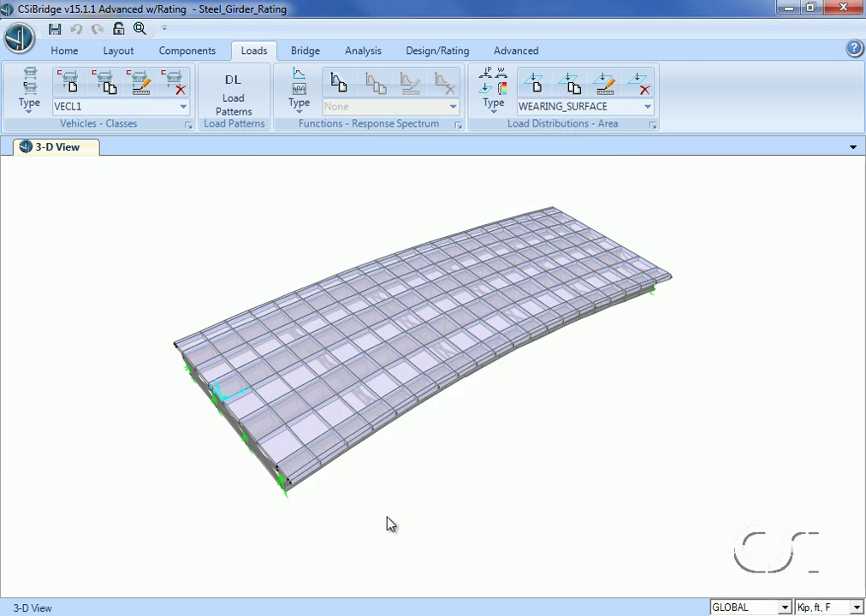
- Assign the WEARING_SURFACE area load to BOBJ1 from station 0 to 60 ft
{"action": "left_click", "coordinate": [305, 50]}
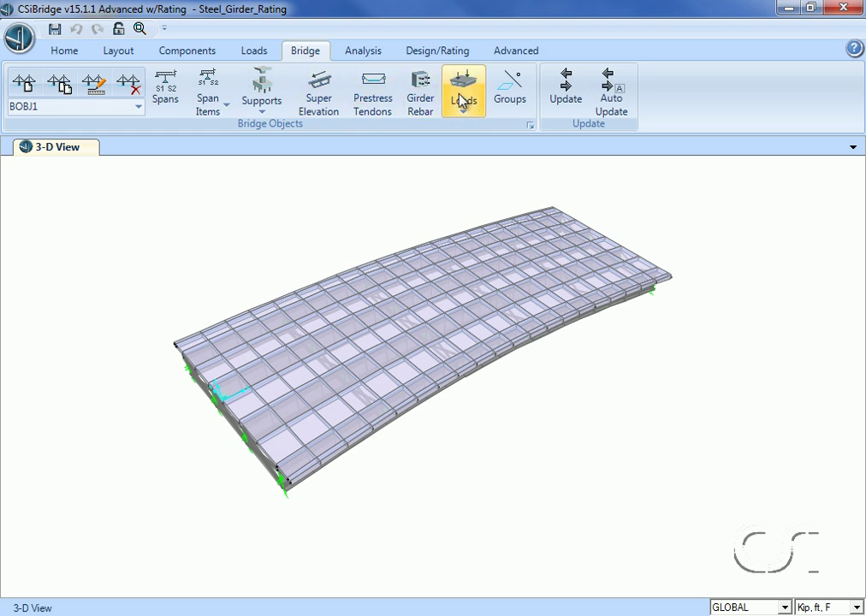
{"action": "mouse_move", "coordinate": [462, 88]}
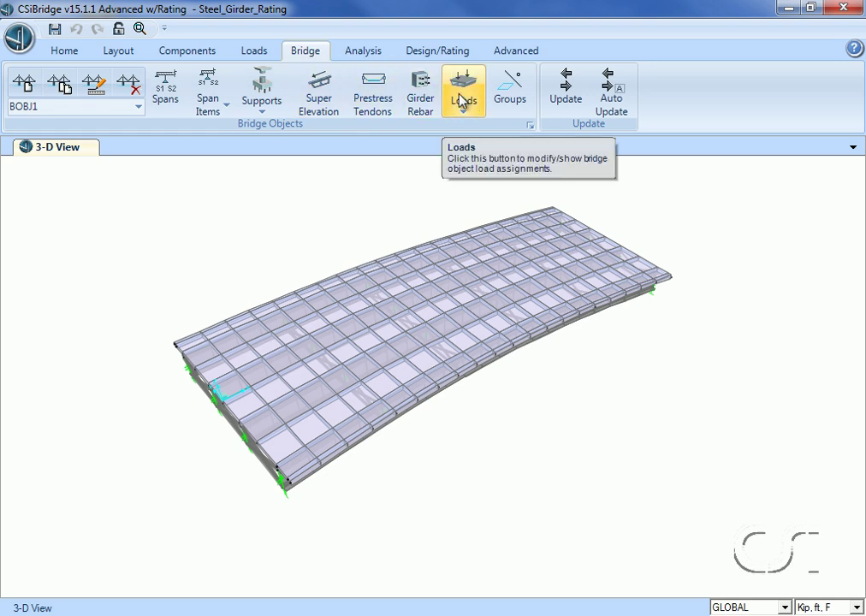
{"action": "left_click", "coordinate": [462, 90]}
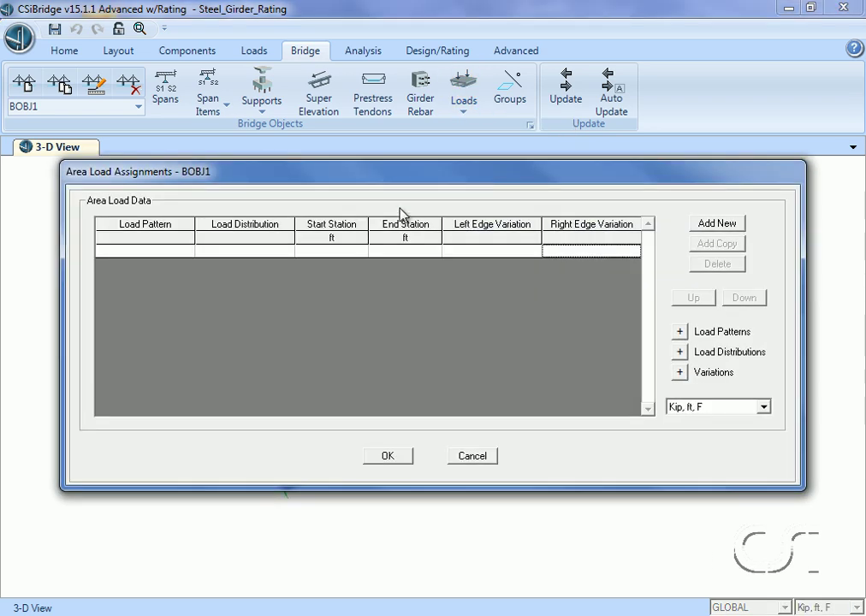
{"action": "left_click", "coordinate": [716, 222]}
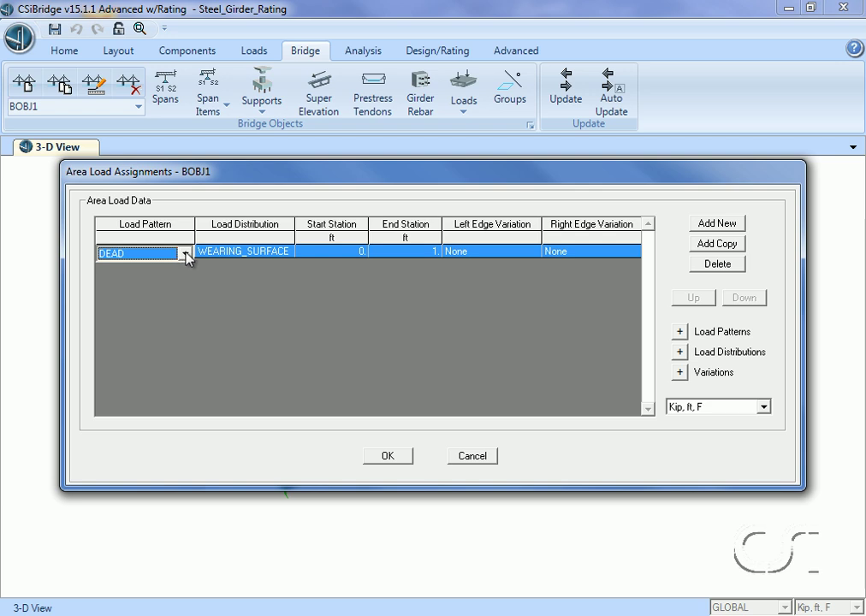
{"action": "left_click", "coordinate": [143, 250]}
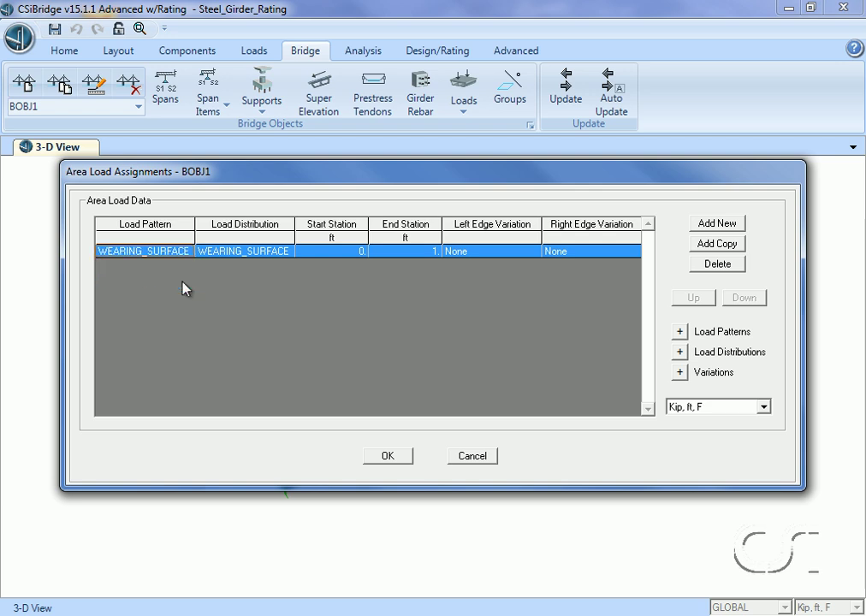
{"action": "mouse_move", "coordinate": [281, 260]}
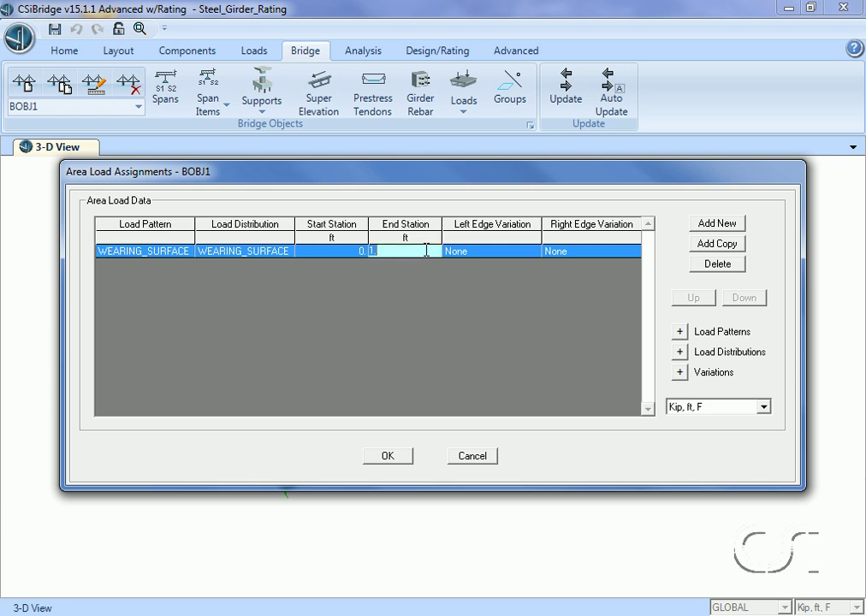
{"action": "type", "text": "60"}
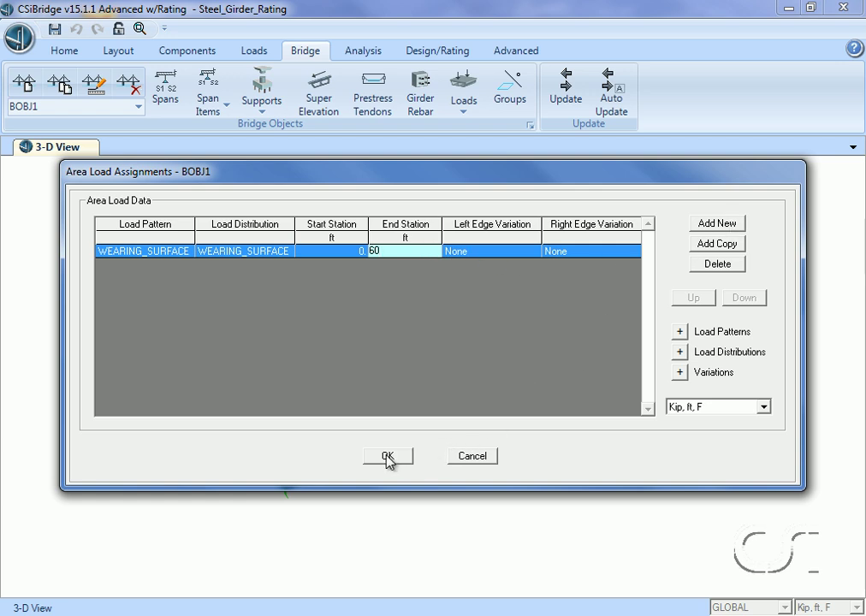
{"action": "left_click", "coordinate": [387, 456]}
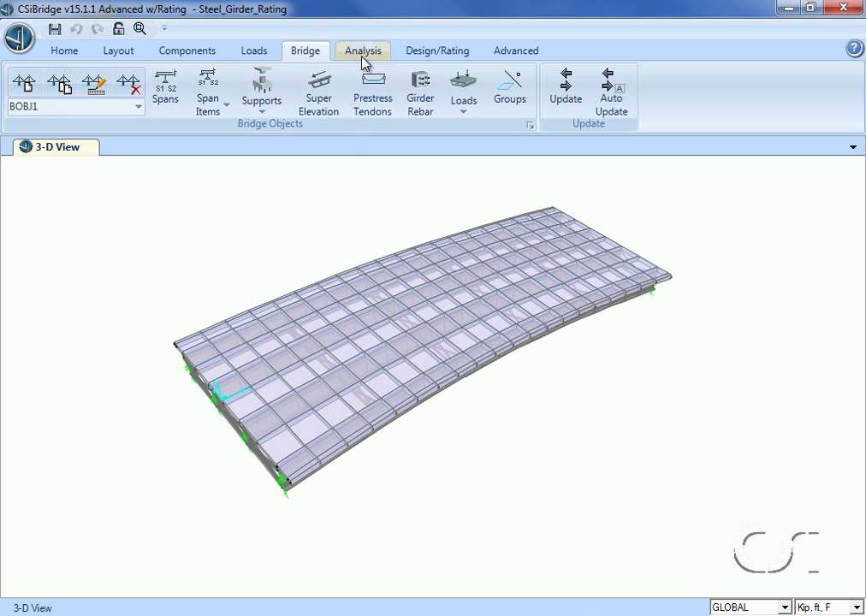
- Open load case DEAD to review its linear static settings
{"action": "left_click", "coordinate": [362, 50]}
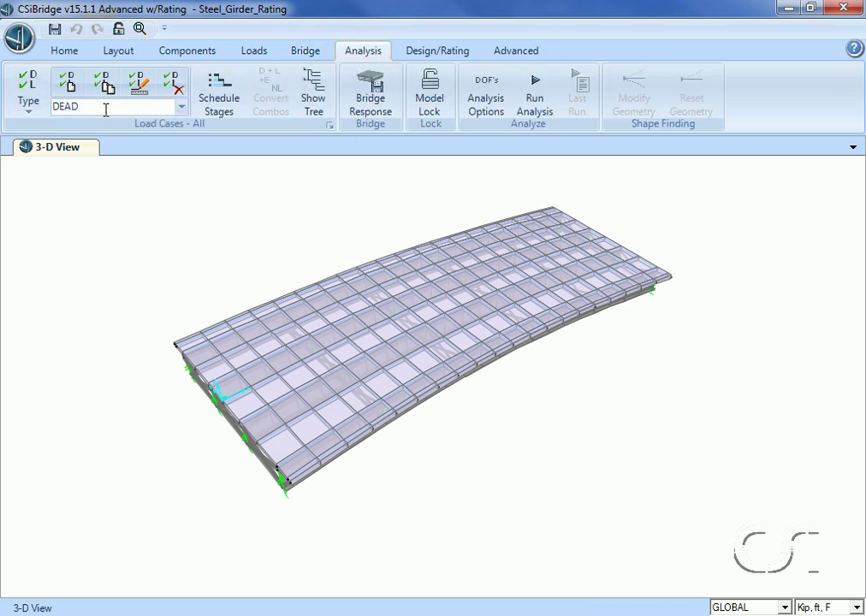
{"action": "mouse_move", "coordinate": [94, 106]}
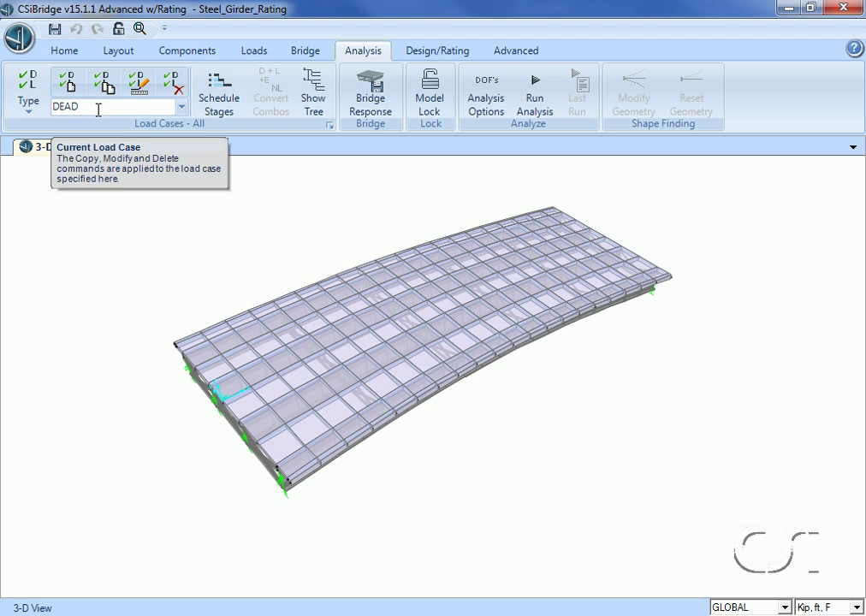
{"action": "left_click", "coordinate": [138, 83]}
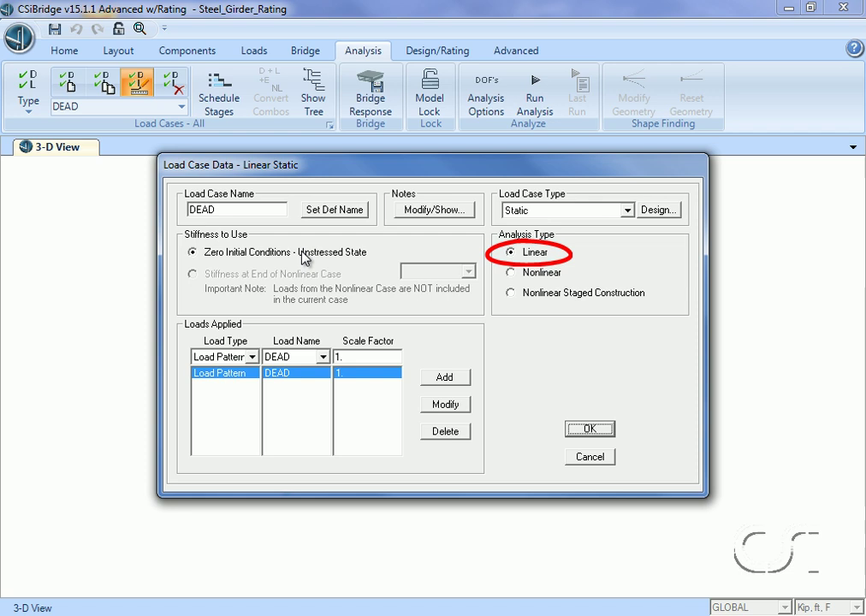
{"action": "mouse_move", "coordinate": [532, 271]}
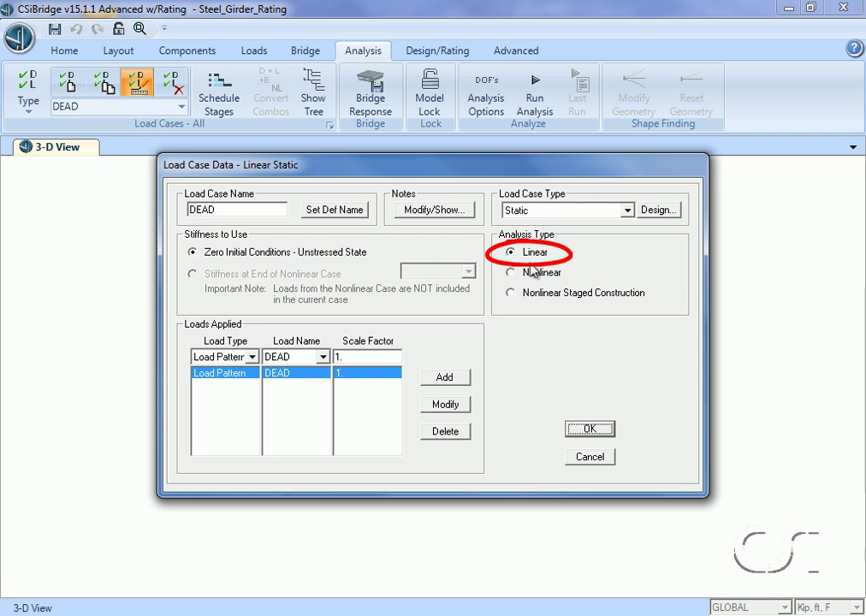
{"action": "mouse_move", "coordinate": [525, 312]}
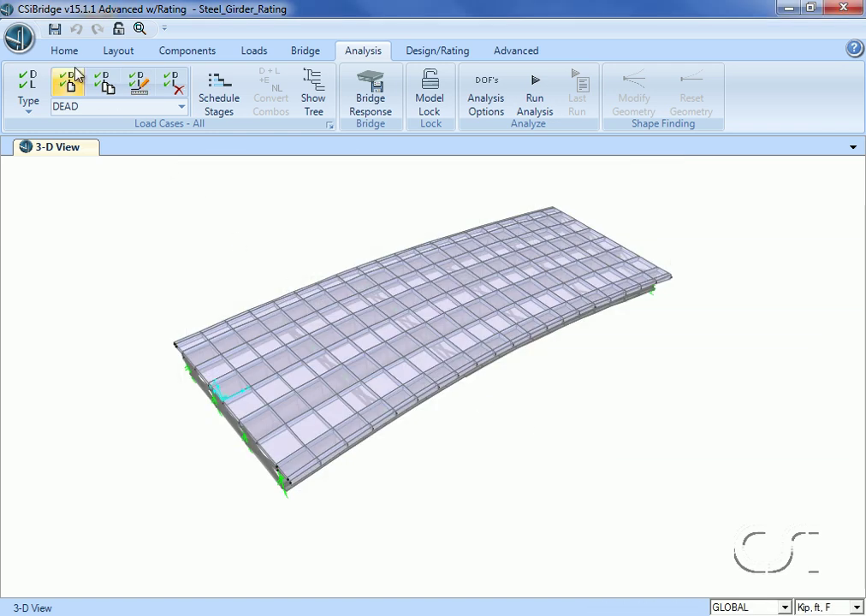
- Select every deck area assigned the ASEC2 area section (200 areas)
{"action": "left_click", "coordinate": [64, 50]}
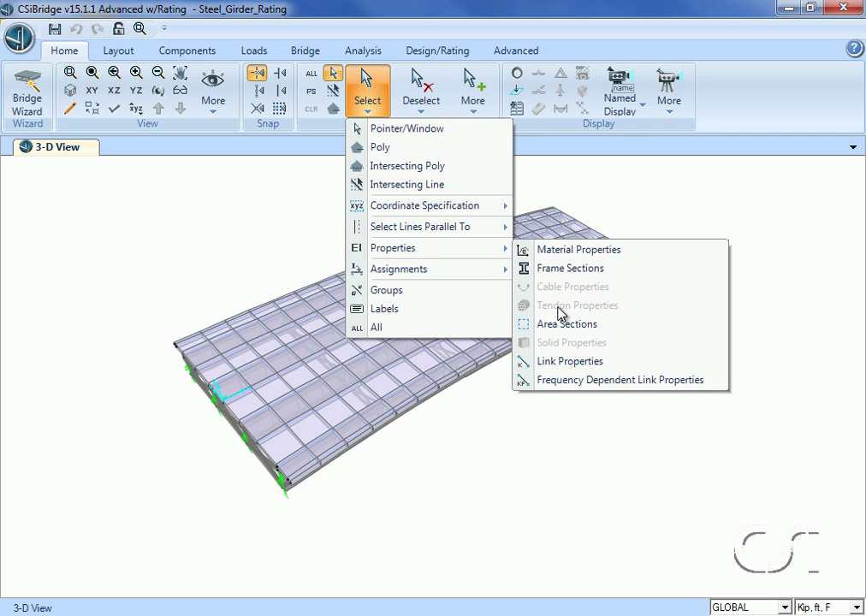
{"action": "left_click", "coordinate": [566, 324]}
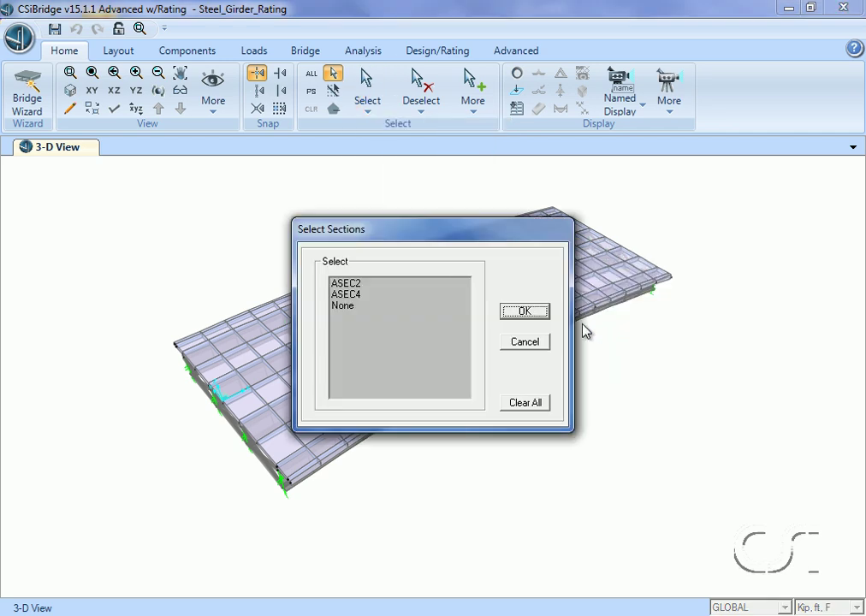
{"action": "left_click", "coordinate": [345, 283]}
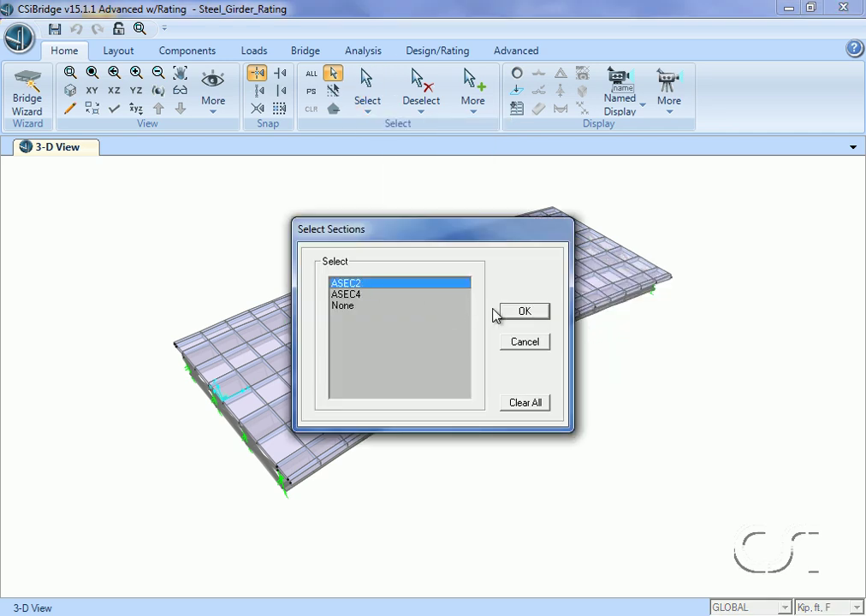
{"action": "left_click", "coordinate": [524, 311]}
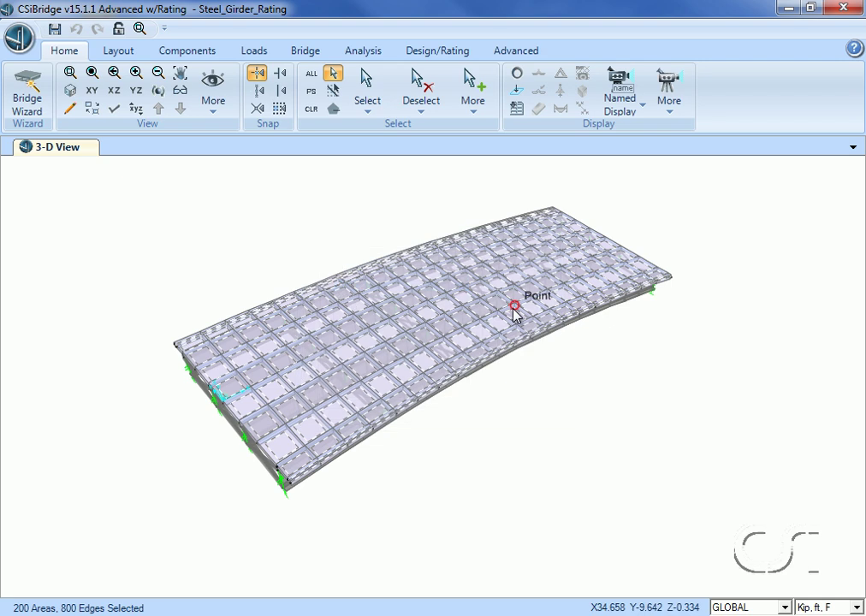
{"action": "left_click", "coordinate": [515, 51]}
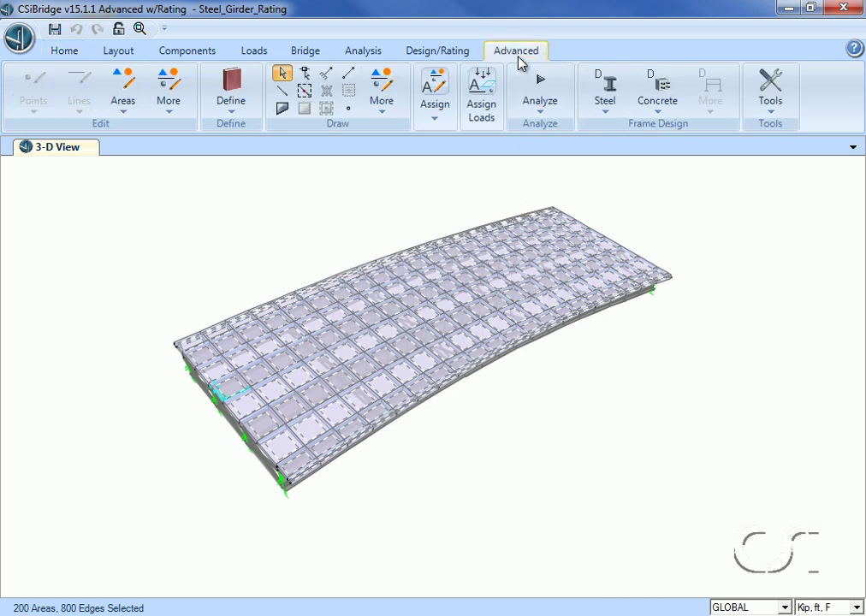
{"action": "left_click", "coordinate": [230, 90]}
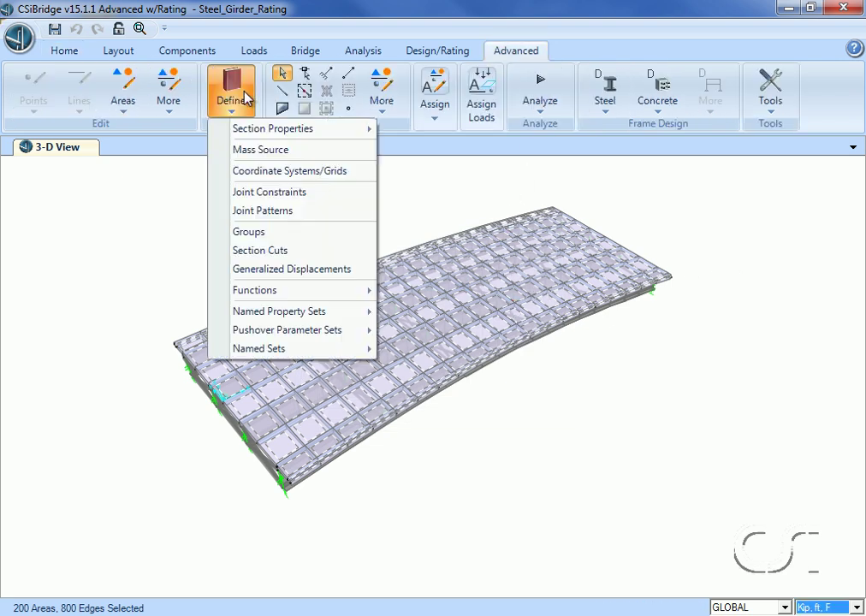
{"action": "mouse_move", "coordinate": [269, 238]}
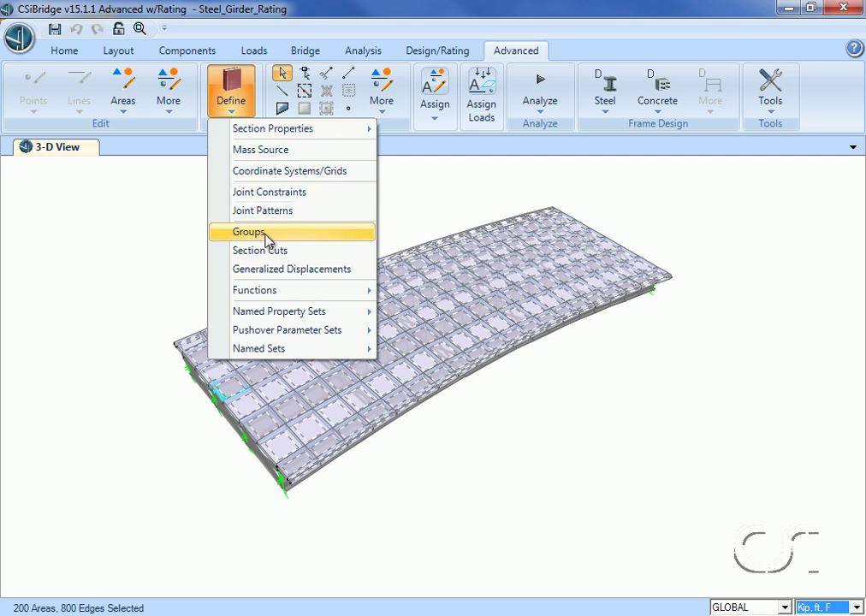
- Create a new group named DECK in the group definitions
{"action": "left_click", "coordinate": [248, 232]}
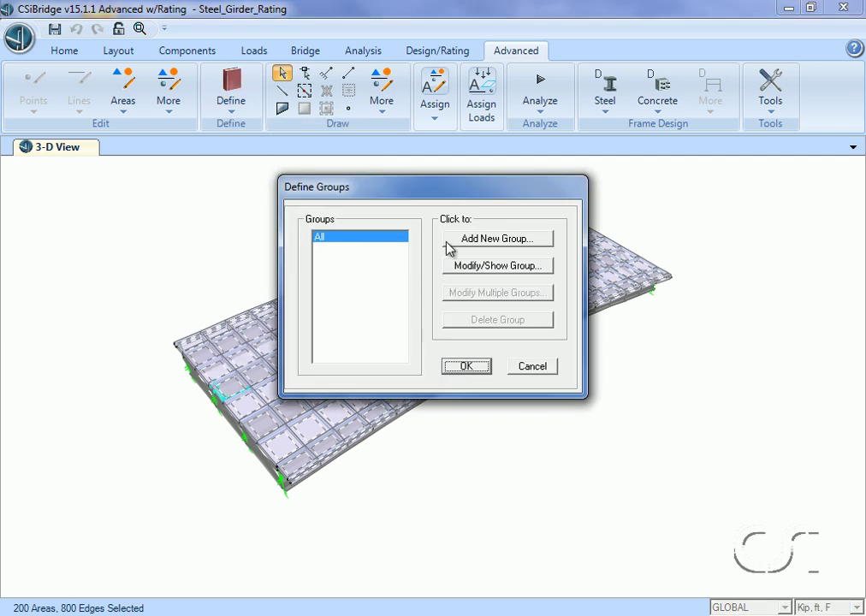
{"action": "left_click", "coordinate": [497, 239]}
{"action": "type", "text": "D"}
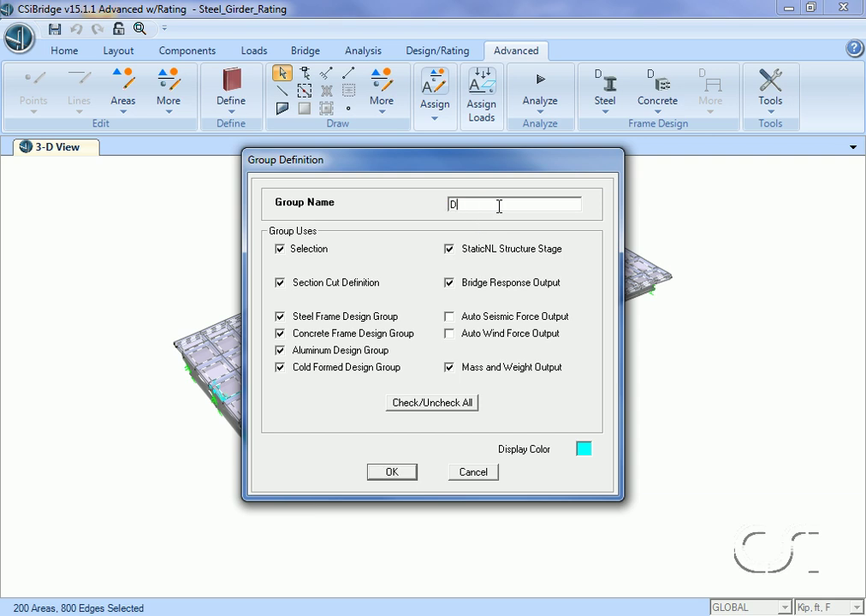
{"action": "type", "text": "ECK"}
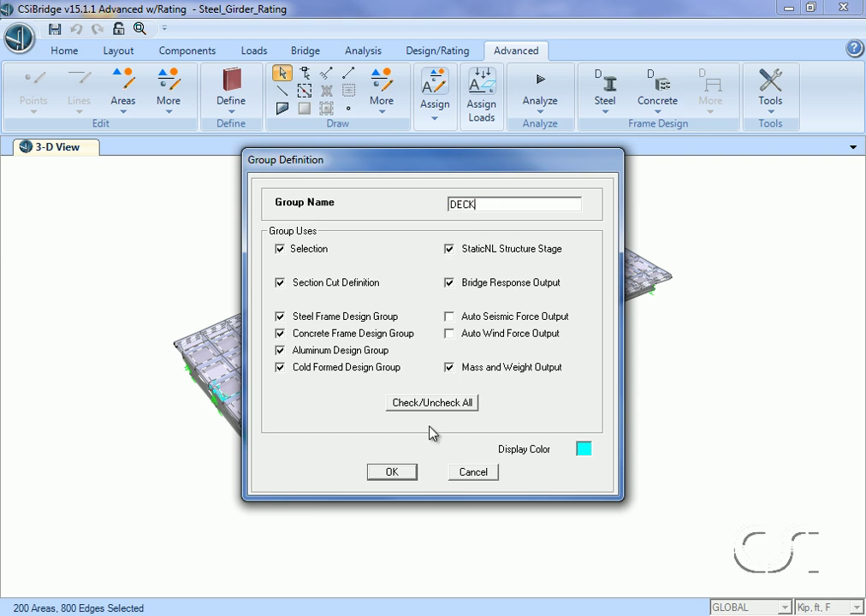
{"action": "left_click", "coordinate": [392, 471]}
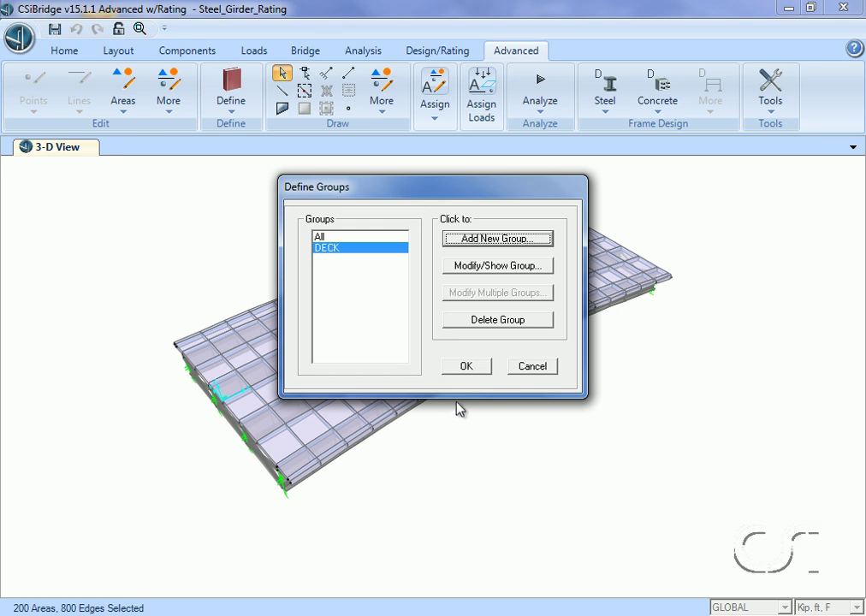
{"action": "left_click", "coordinate": [467, 367]}
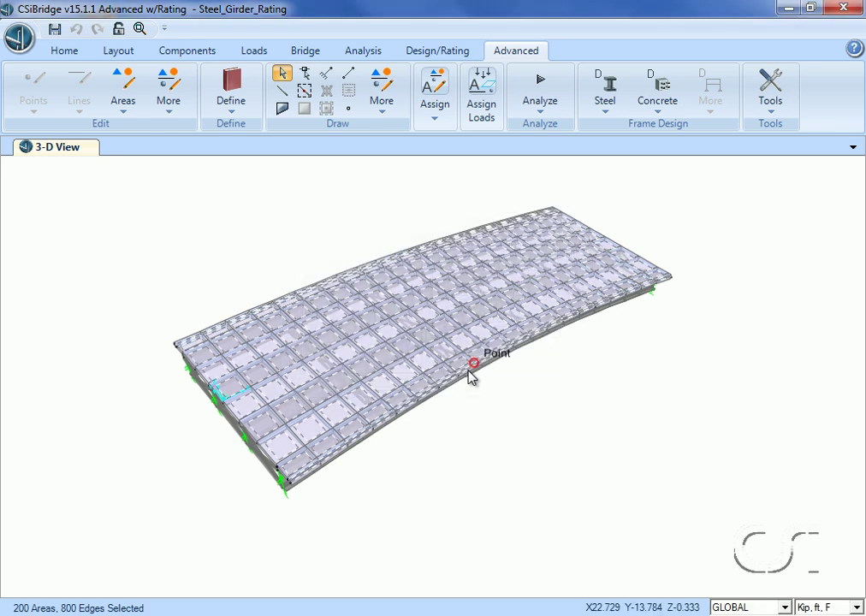
{"action": "mouse_move", "coordinate": [231, 90]}
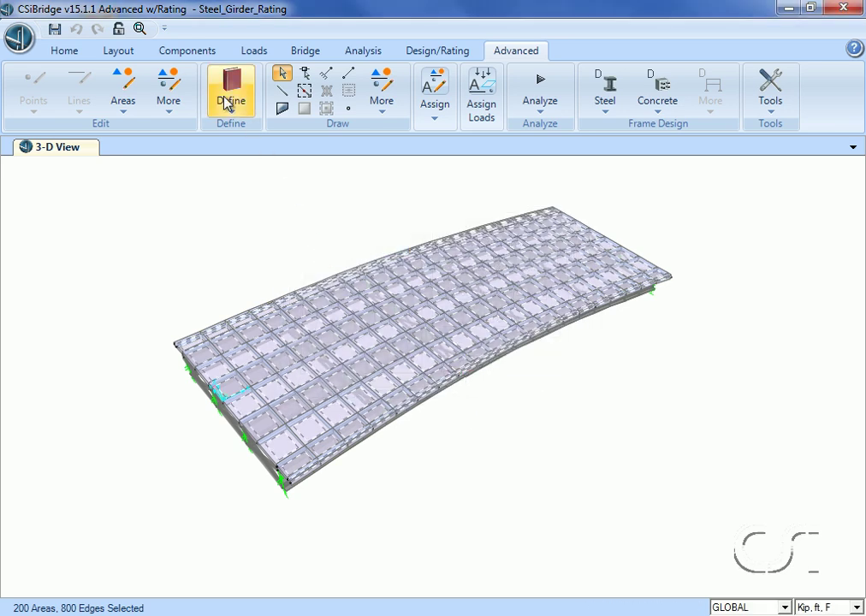
- Create area stiffness modifier WET_CONCRETE with f11, f12, m11 and m12 at 0.001
{"action": "left_click", "coordinate": [231, 89]}
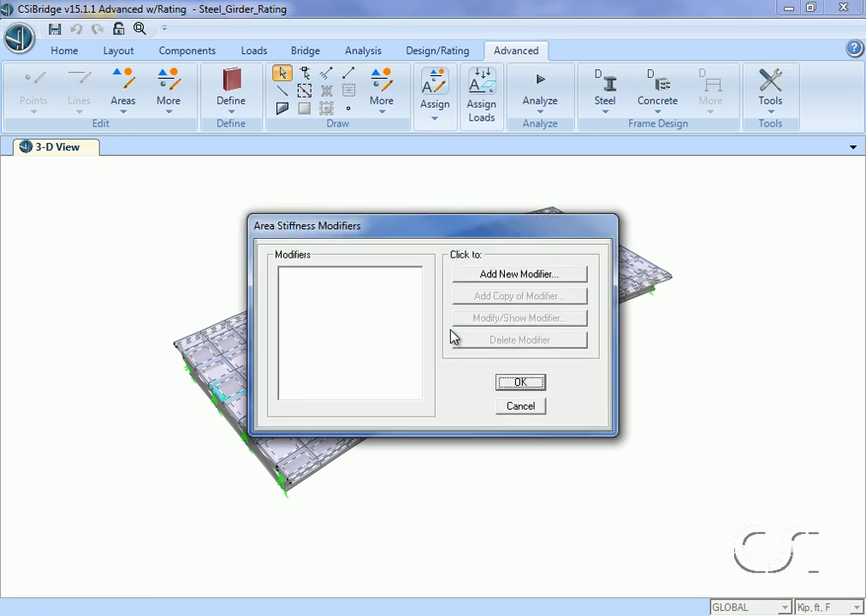
{"action": "left_click", "coordinate": [517, 273]}
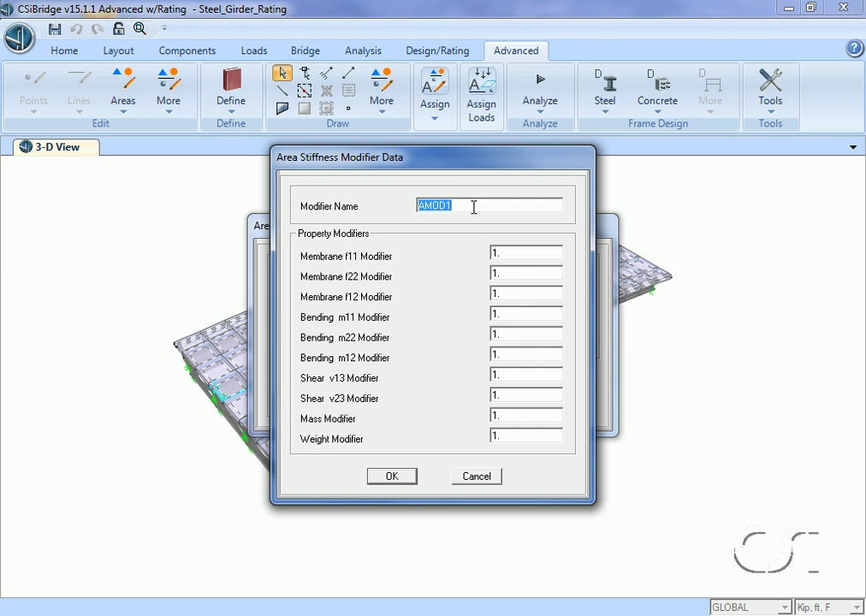
{"action": "type", "text": "WET_"}
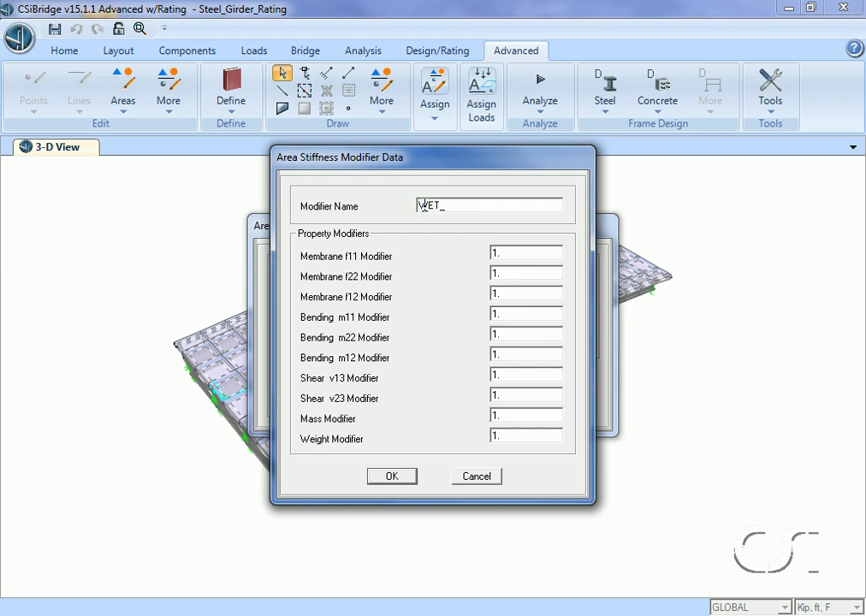
{"action": "type", "text": "CONCRETE"}
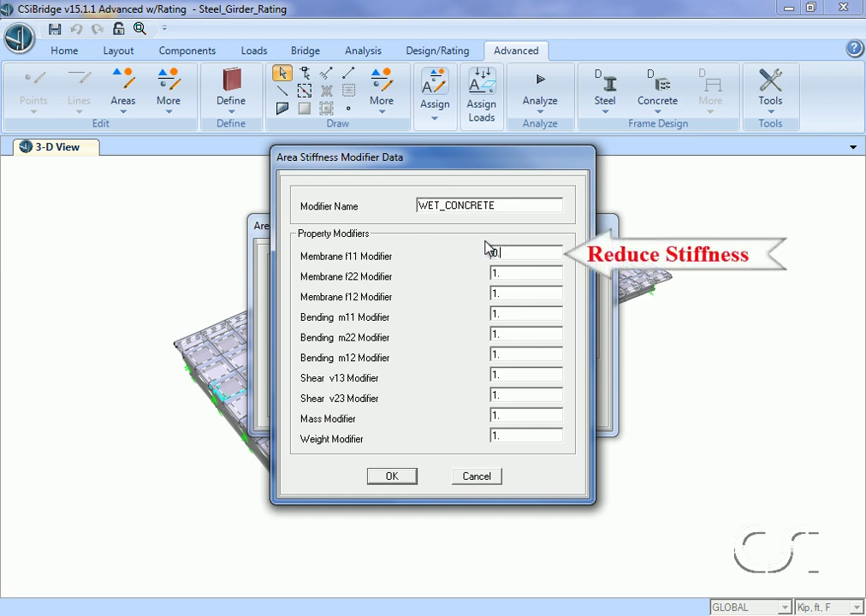
{"action": "type", "text": "0.001"}
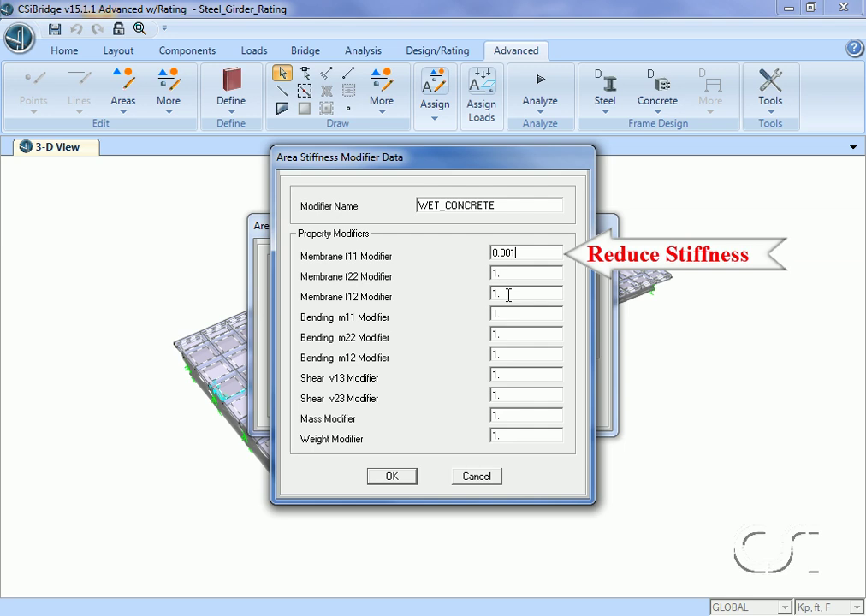
{"action": "type", "text": "0.00"}
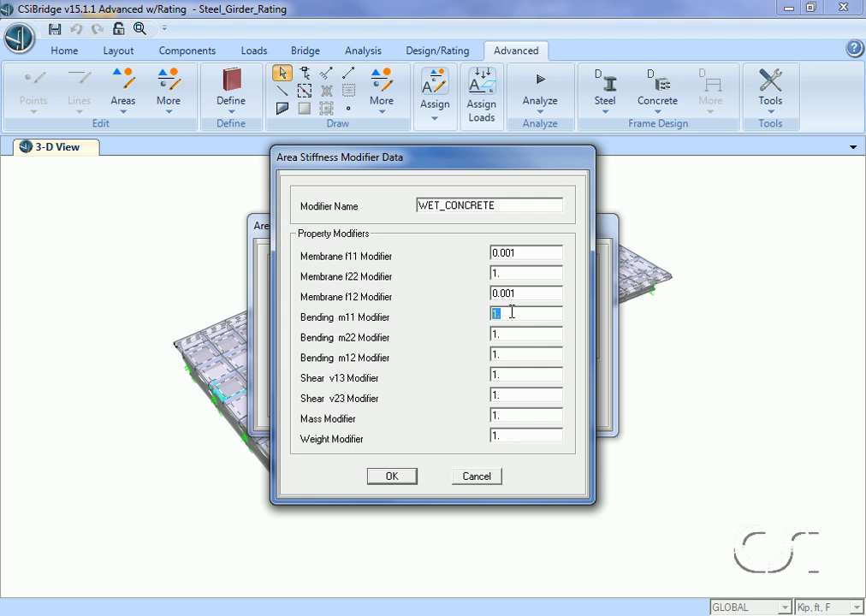
{"action": "type", "text": "0.001"}
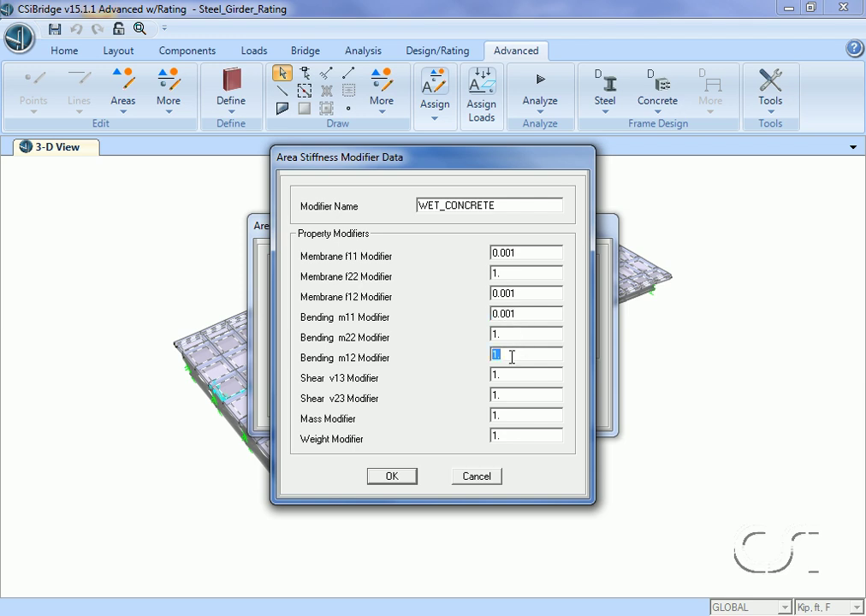
{"action": "type", "text": "0.001"}
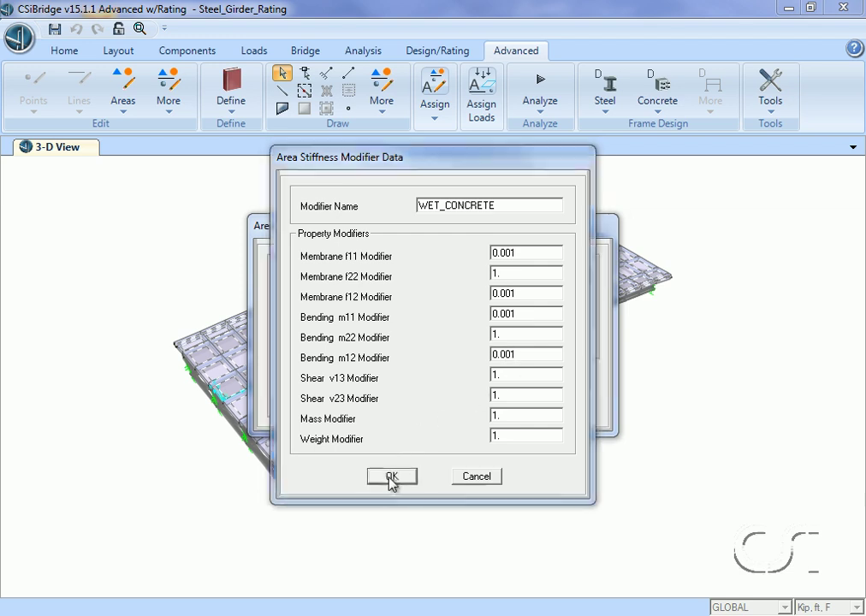
{"action": "left_click", "coordinate": [392, 477]}
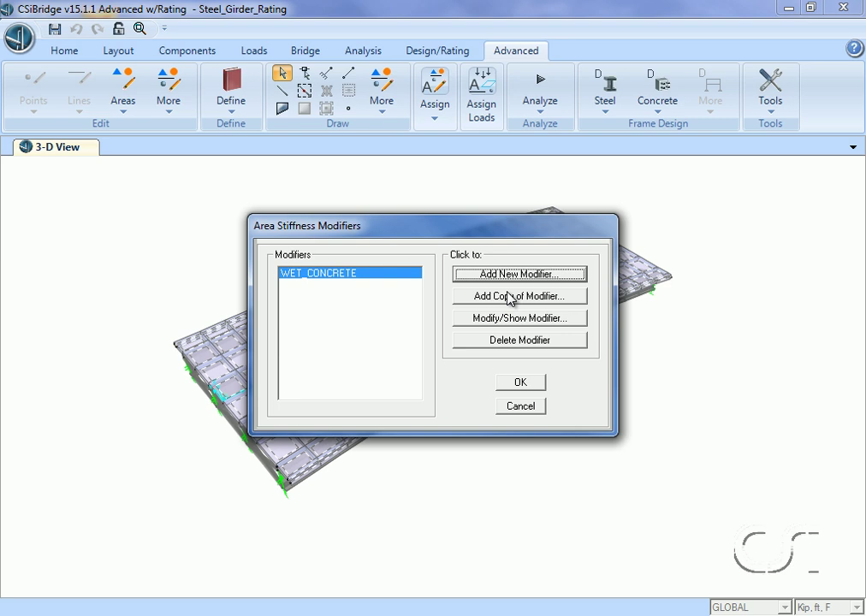
- Copy WET_CONCRETE into a new DRY_CONCRETE modifier with all factors at 1, then close the modifier list
{"action": "left_click", "coordinate": [518, 274]}
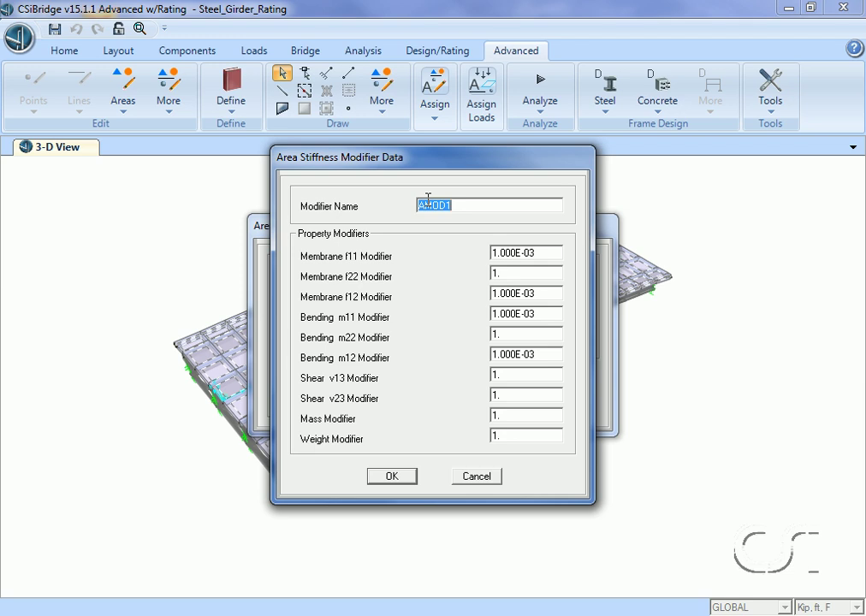
{"action": "type", "text": "DRY_"}
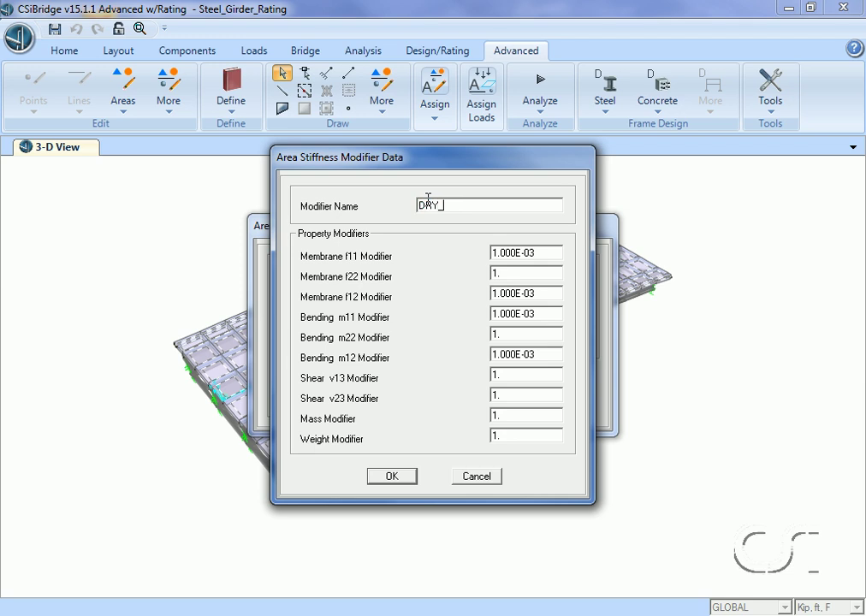
{"action": "type", "text": "CONC"}
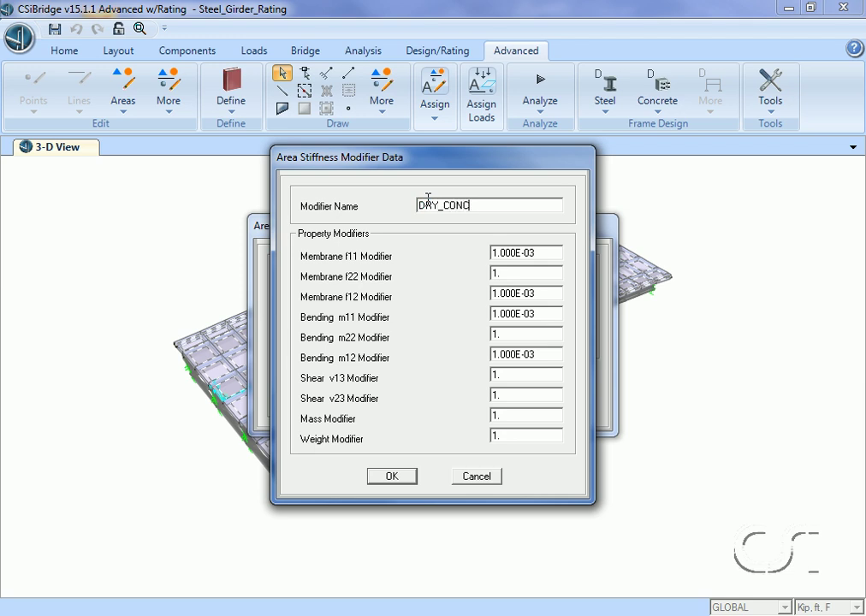
{"action": "type", "text": "RETE"}
{"action": "left_click", "coordinate": [526, 354]}
{"action": "type", "text": "1"}
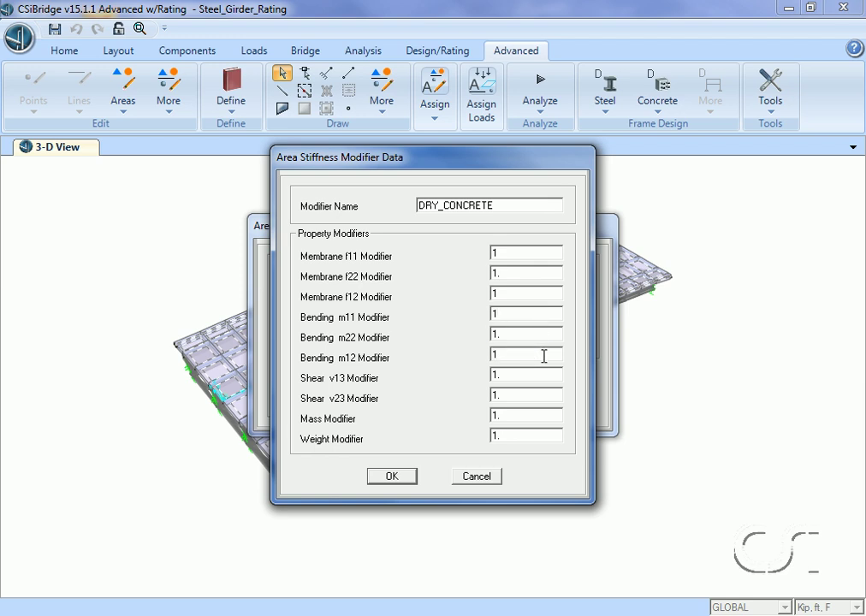
{"action": "left_click", "coordinate": [391, 476]}
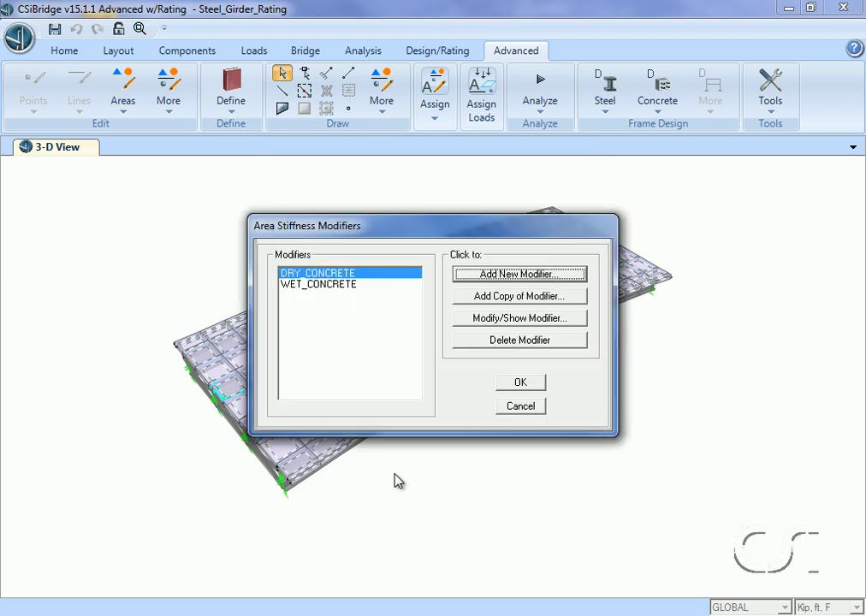
{"action": "mouse_move", "coordinate": [520, 389]}
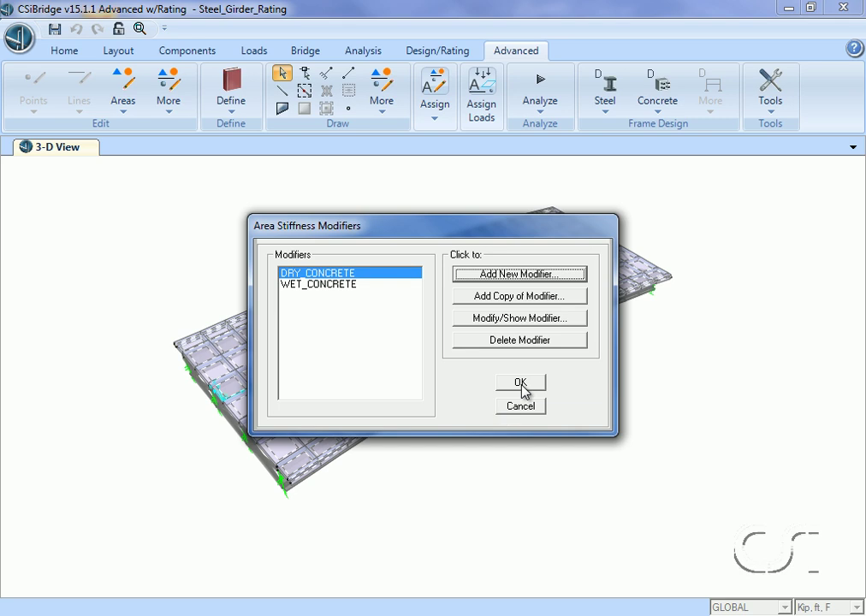
{"action": "left_click", "coordinate": [520, 382]}
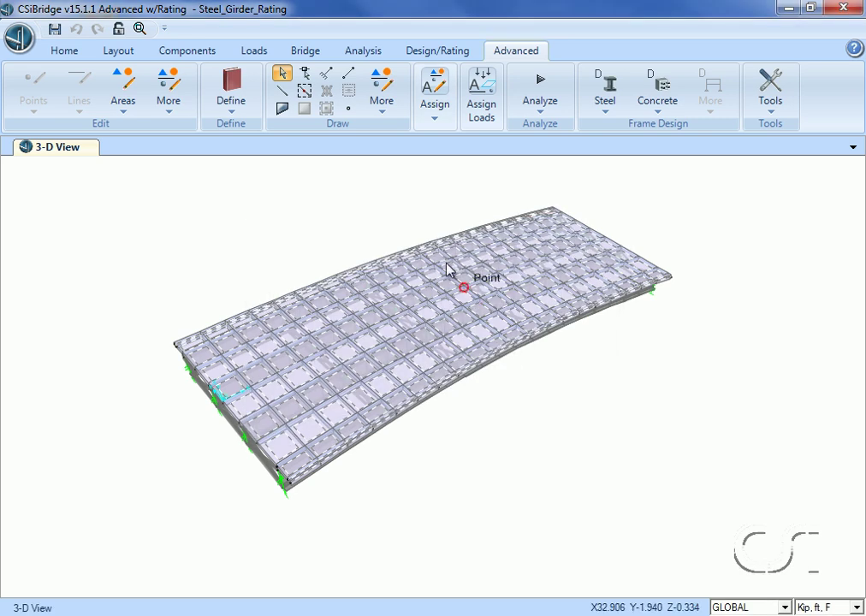
- Change the DEAD load case's analysis type from linear static to Nonlinear Staged Construction
{"action": "left_click", "coordinate": [362, 50]}
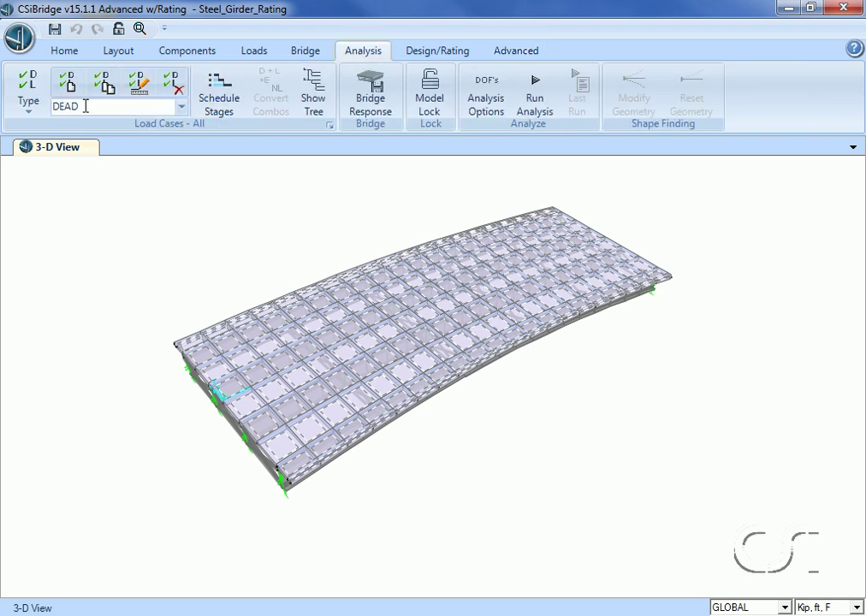
{"action": "mouse_move", "coordinate": [94, 106]}
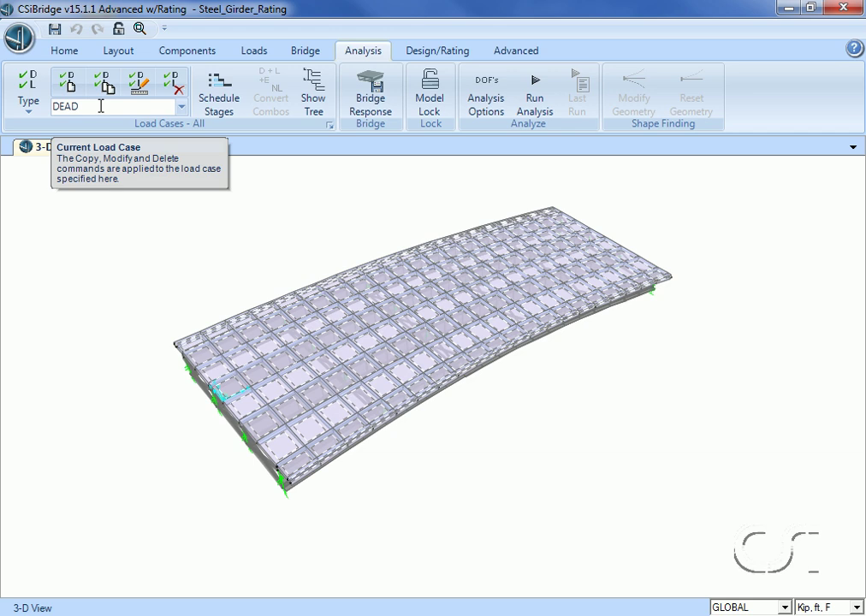
{"action": "left_click", "coordinate": [137, 83]}
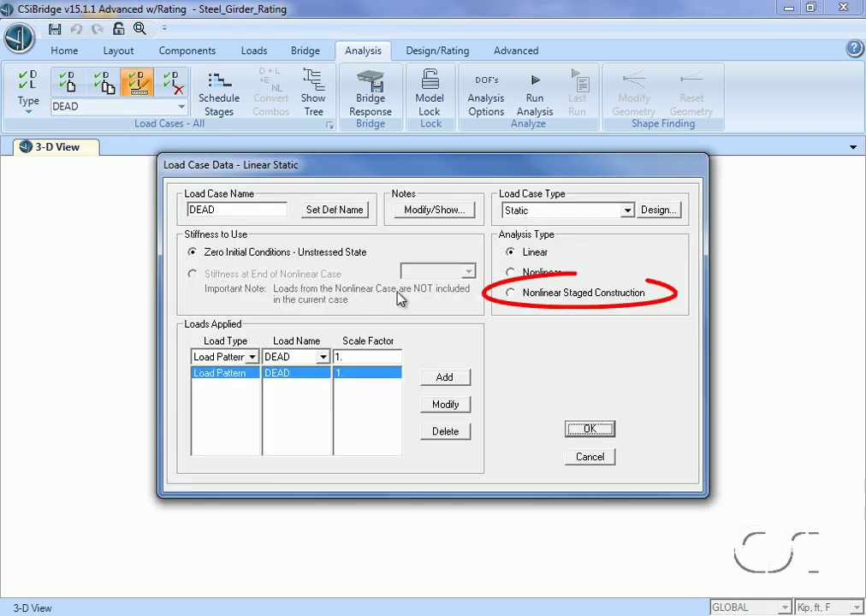
{"action": "left_click", "coordinate": [510, 292]}
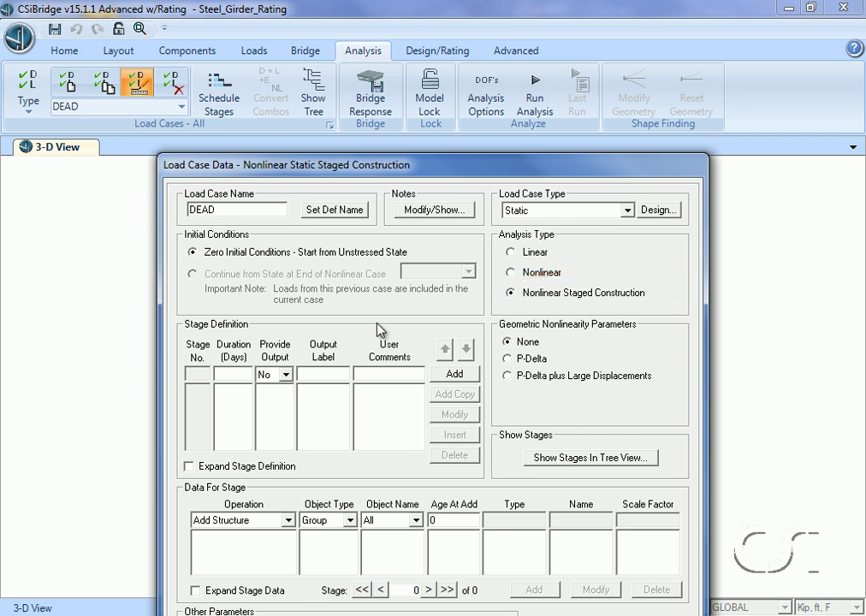
- Add two construction stages to the DEAD case and select stage 1
{"action": "left_click", "coordinate": [232, 374]}
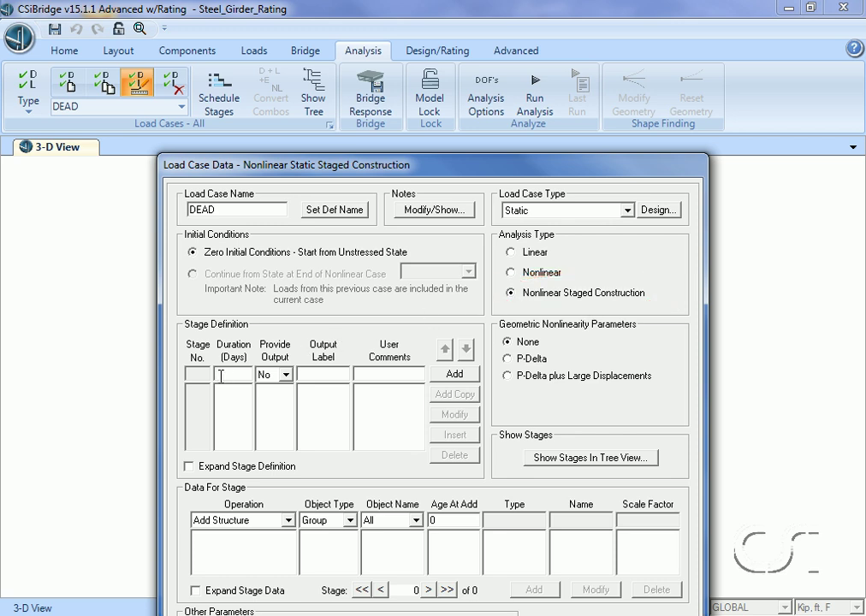
{"action": "left_click", "coordinate": [454, 374]}
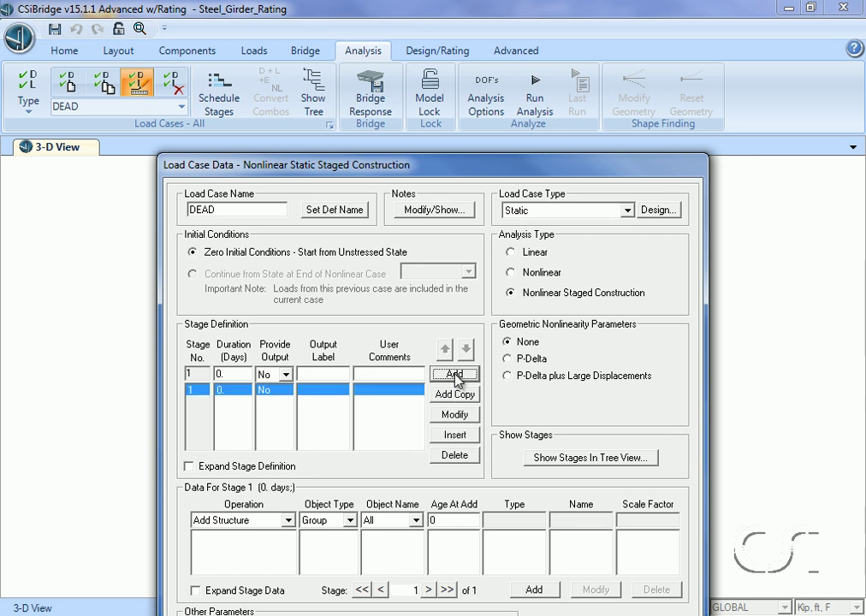
{"action": "left_click", "coordinate": [454, 373]}
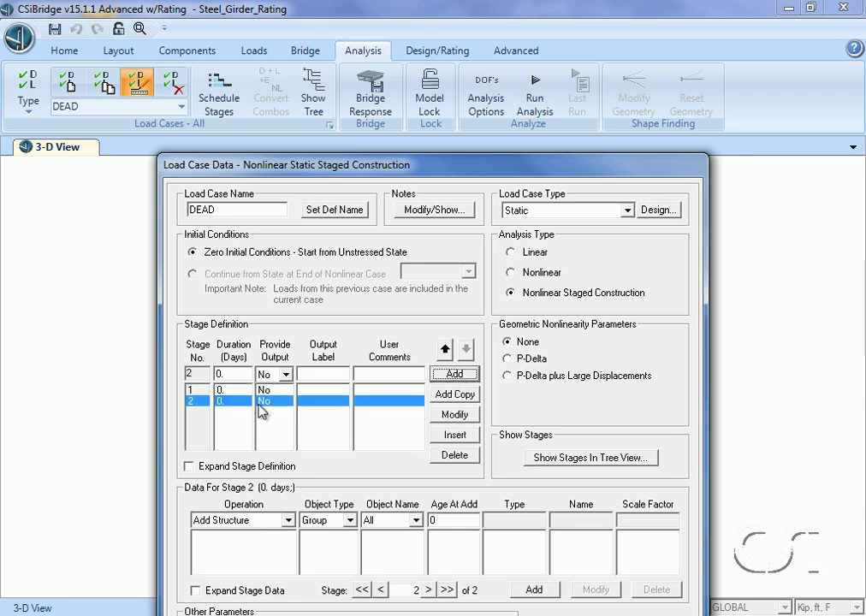
{"action": "left_click", "coordinate": [466, 349]}
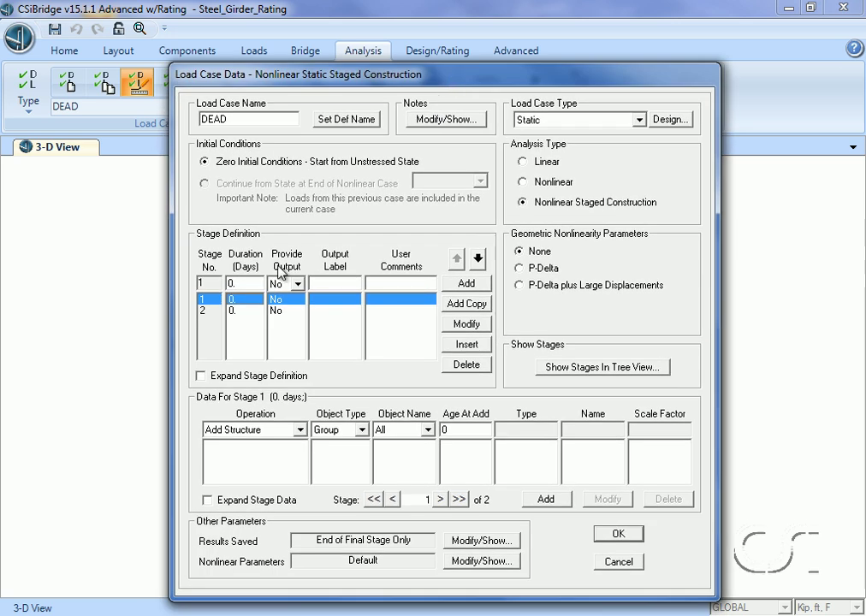
{"action": "mouse_move", "coordinate": [358, 441]}
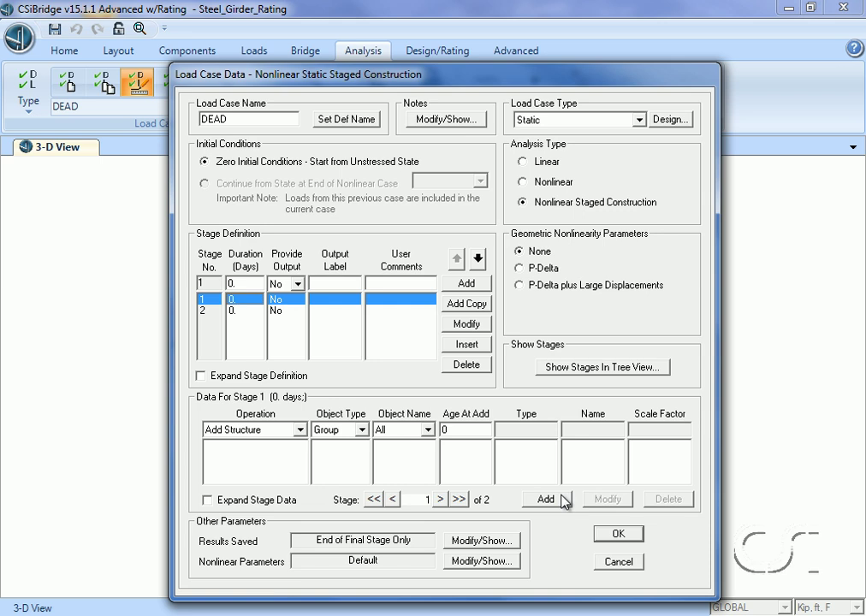
- Give stage 1 Add Structure, WET_CONCRETE modifiers on group DECK, and the DEAD load
{"action": "left_click", "coordinate": [544, 499]}
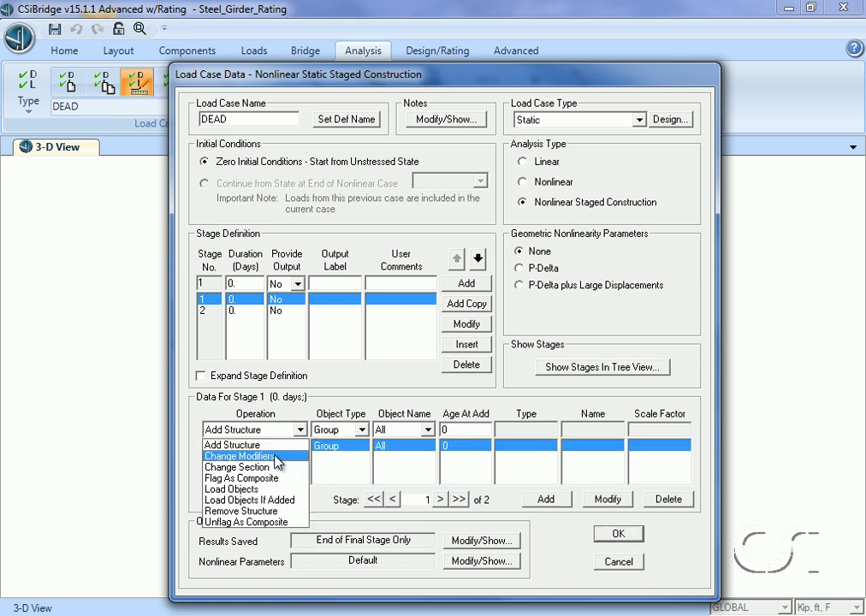
{"action": "left_click", "coordinate": [241, 456]}
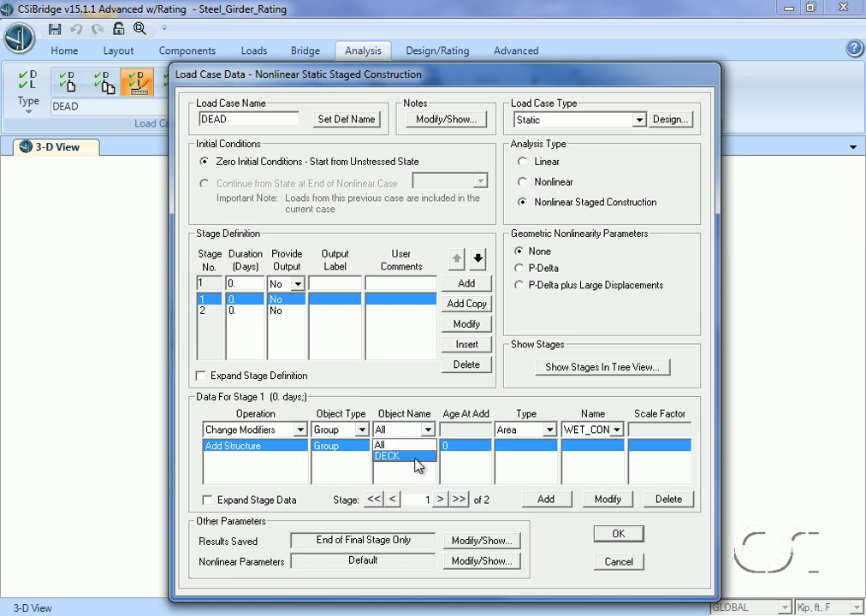
{"action": "left_click", "coordinate": [386, 455]}
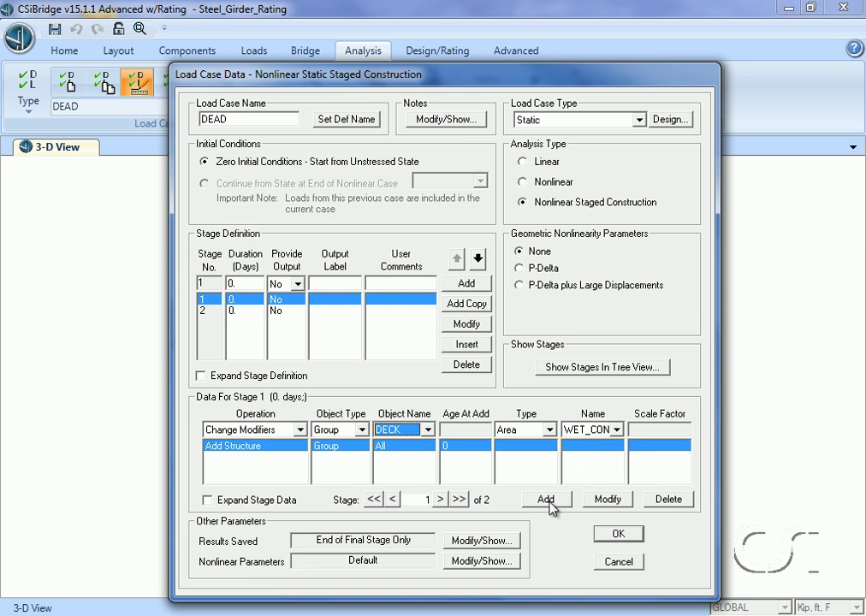
{"action": "left_click", "coordinate": [546, 499]}
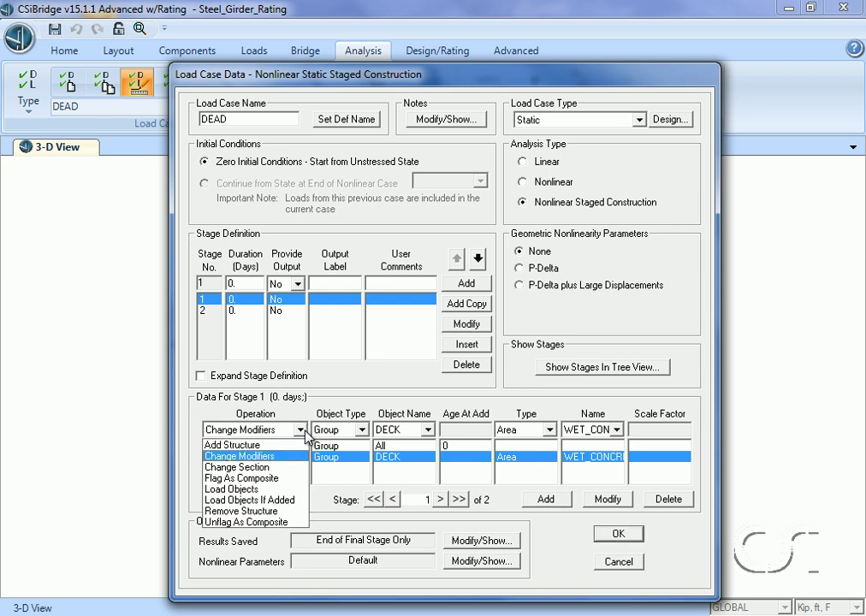
{"action": "mouse_move", "coordinate": [231, 490]}
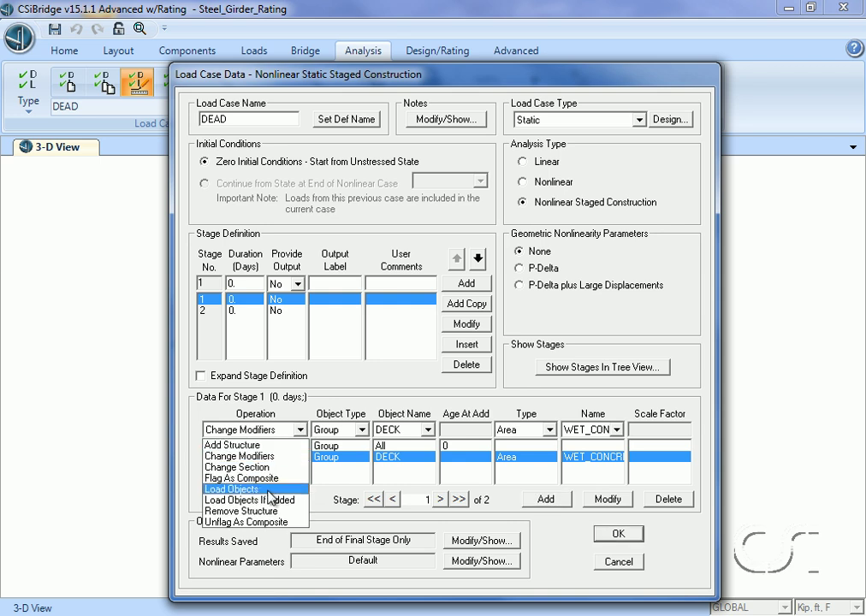
{"action": "left_click", "coordinate": [231, 489]}
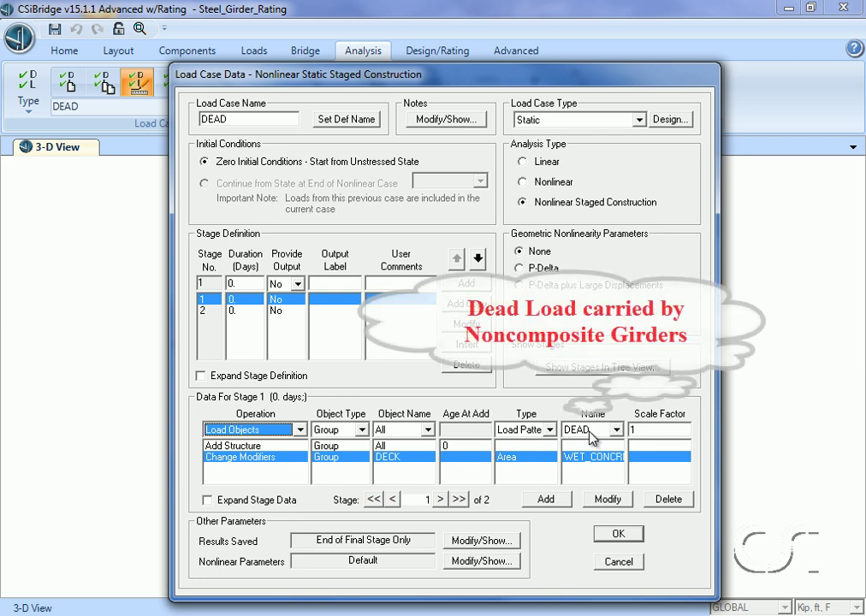
{"action": "left_click", "coordinate": [546, 499]}
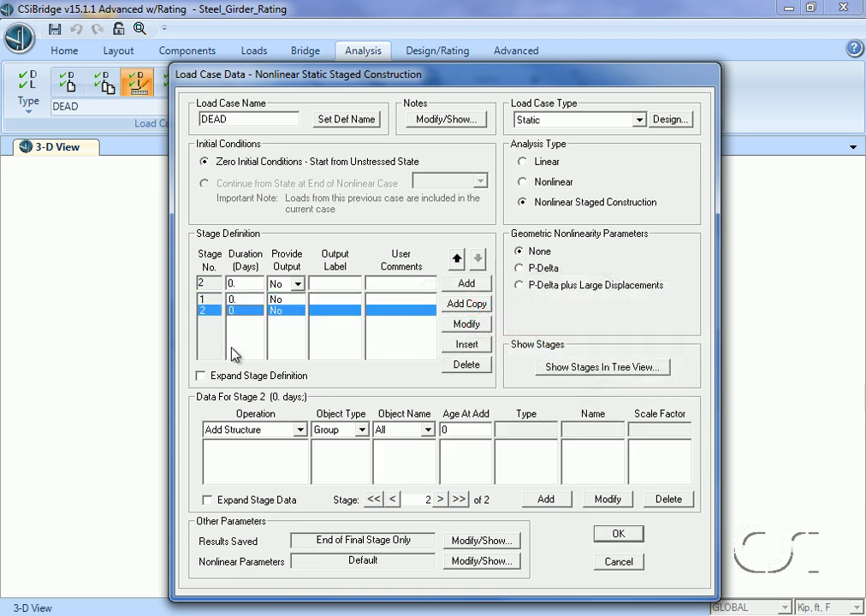
- Add a stage 2 Change Modifiers operation setting DECK to DRY_CONCRETE, and save the DEAD case
{"action": "left_click", "coordinate": [325, 430]}
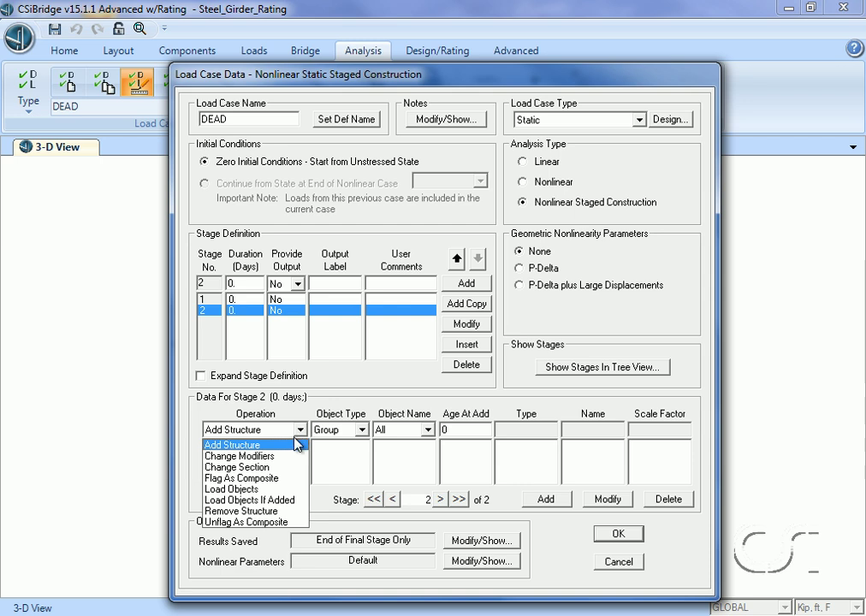
{"action": "left_click", "coordinate": [239, 455]}
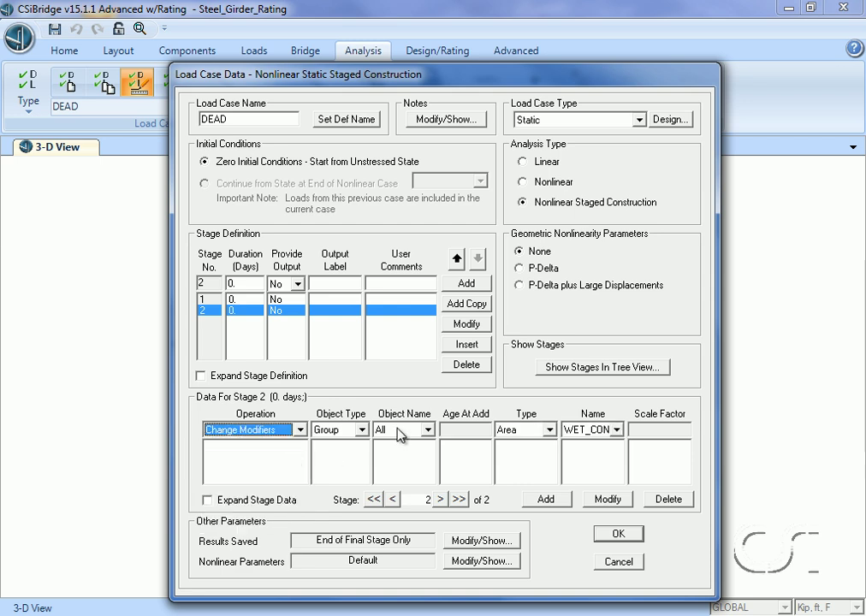
{"action": "left_click", "coordinate": [402, 428]}
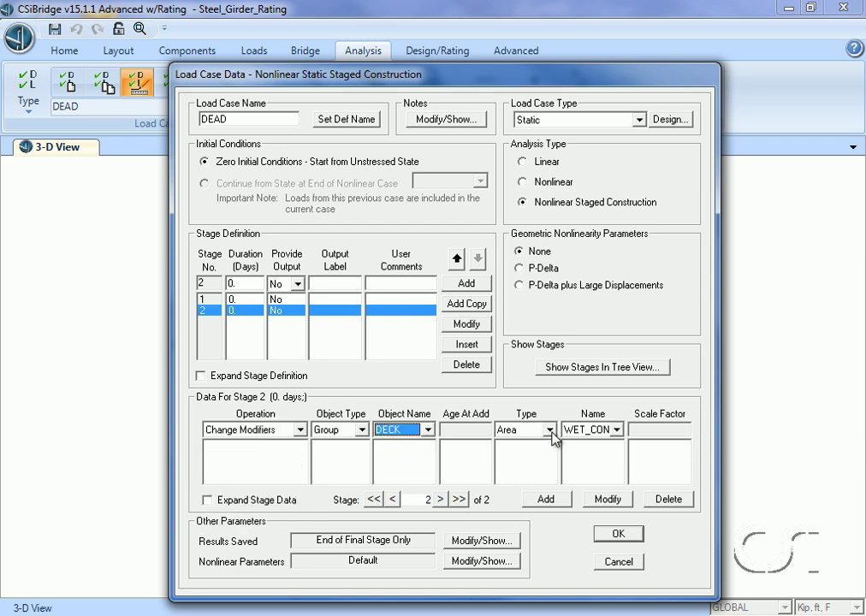
{"action": "left_click", "coordinate": [613, 429]}
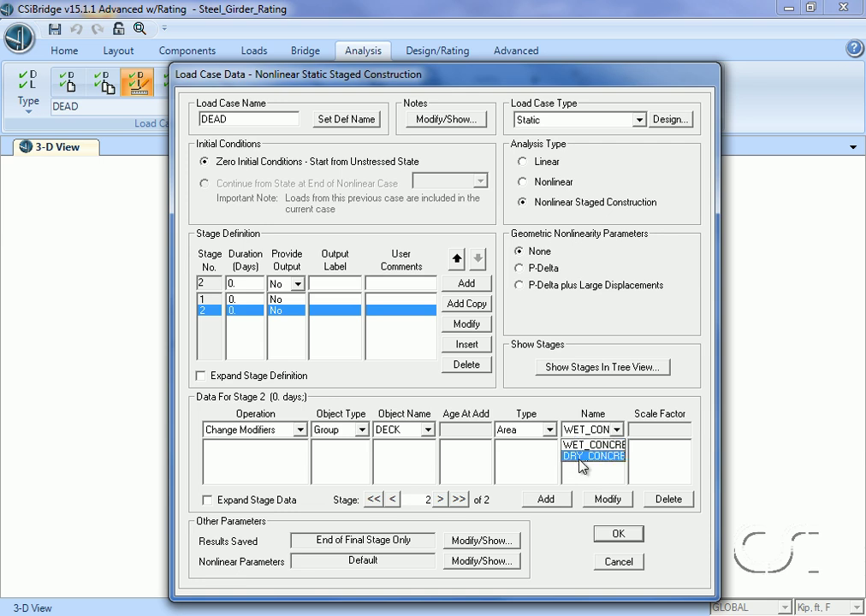
{"action": "left_click", "coordinate": [591, 461]}
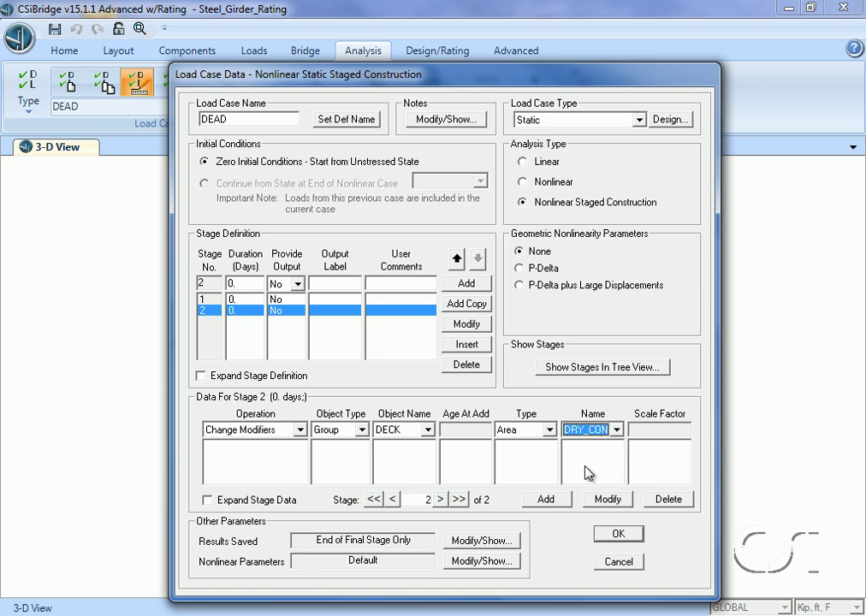
{"action": "left_click", "coordinate": [546, 498]}
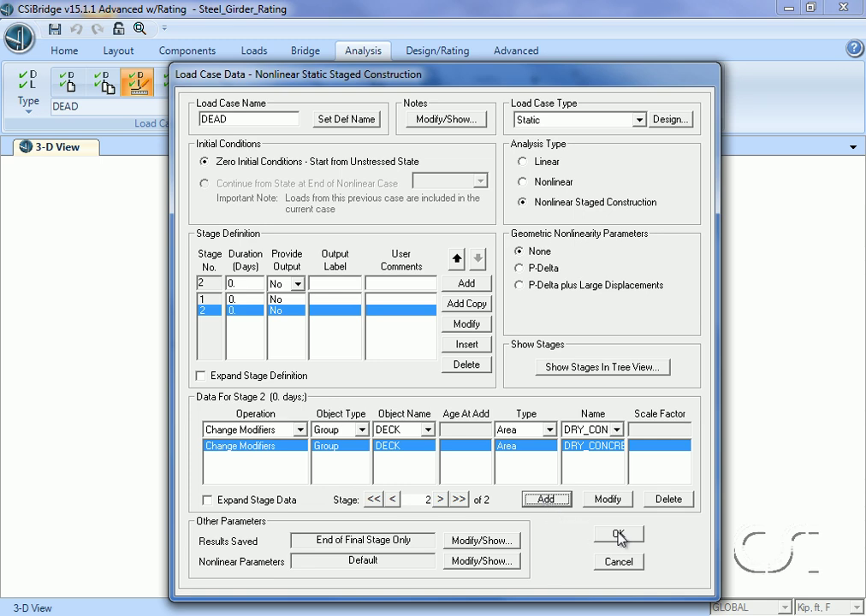
{"action": "left_click", "coordinate": [618, 534]}
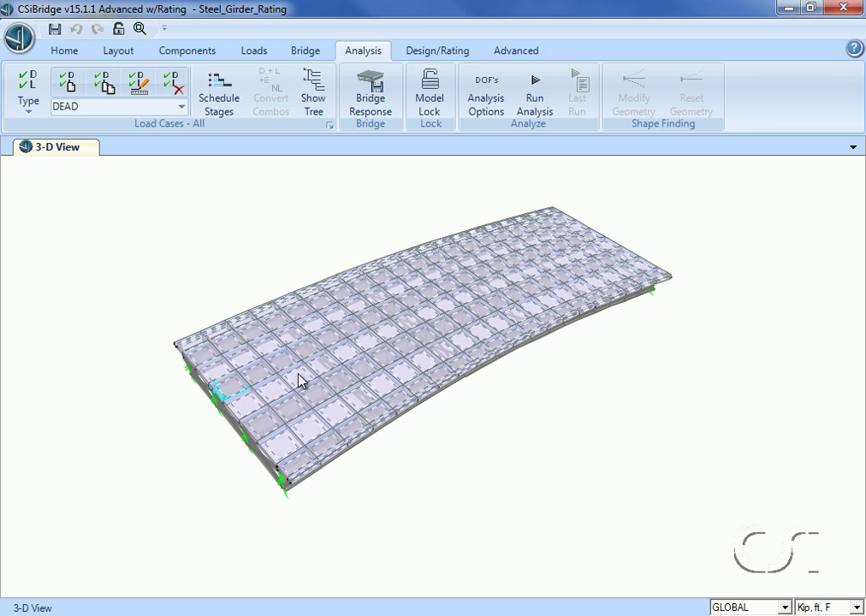
- Filter the load case list to Moving Load and start new case ACASE1
{"action": "left_click", "coordinate": [181, 106]}
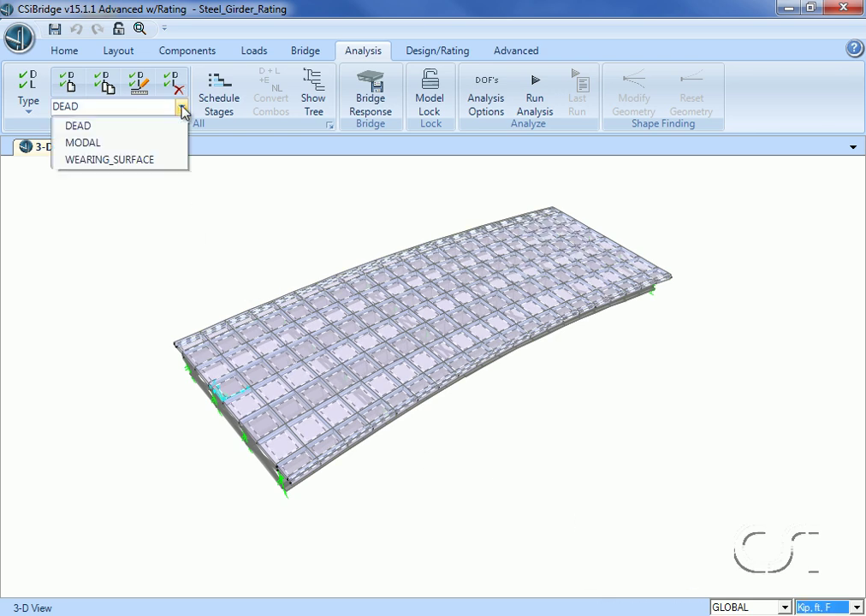
{"action": "mouse_move", "coordinate": [109, 159]}
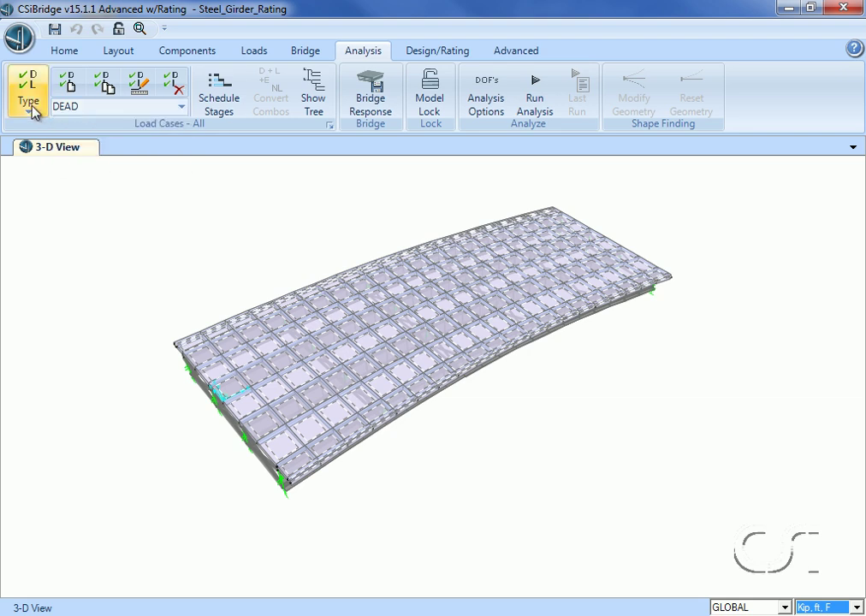
{"action": "left_click", "coordinate": [28, 91]}
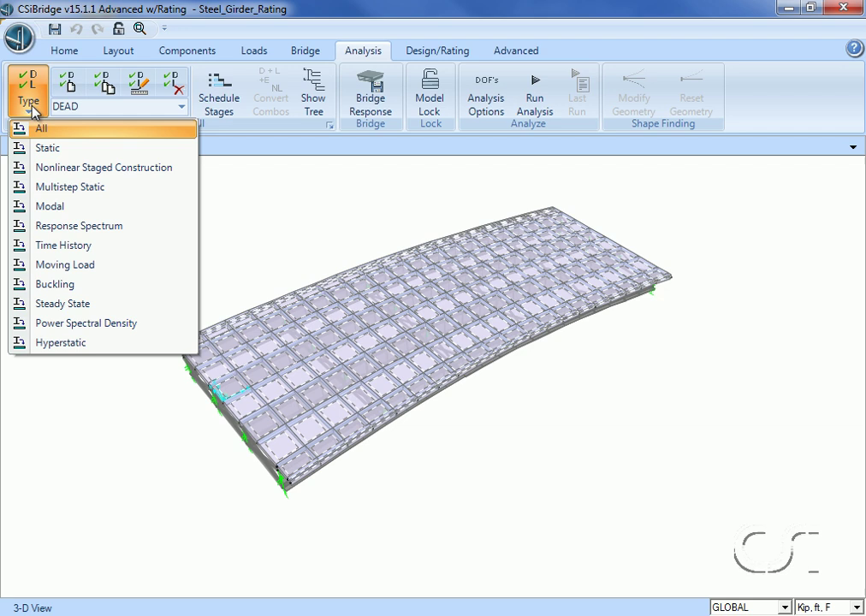
{"action": "mouse_move", "coordinate": [49, 206]}
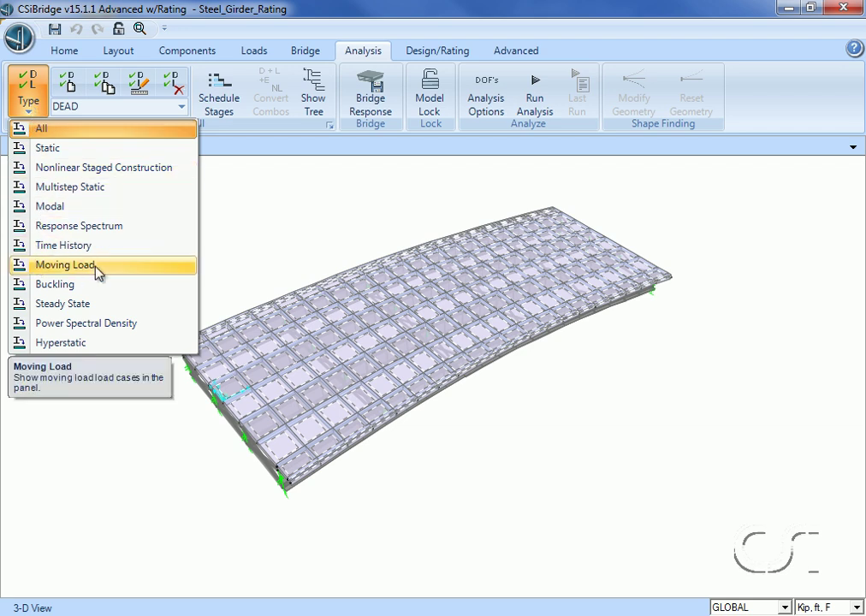
{"action": "left_click", "coordinate": [65, 264]}
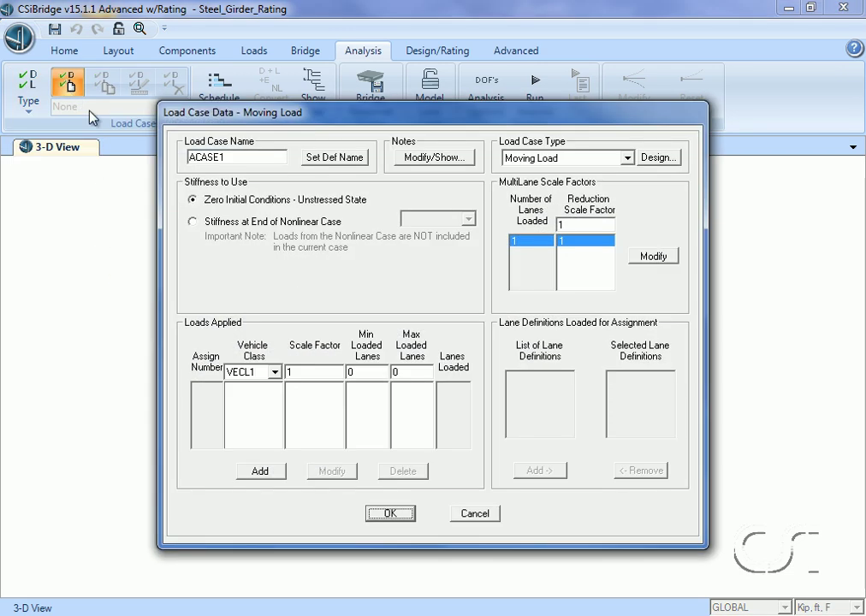
- Rename the moving load case to LIVE_LOAD, add vehicle class VECL1, and save it
{"action": "triple_click", "coordinate": [235, 157]}
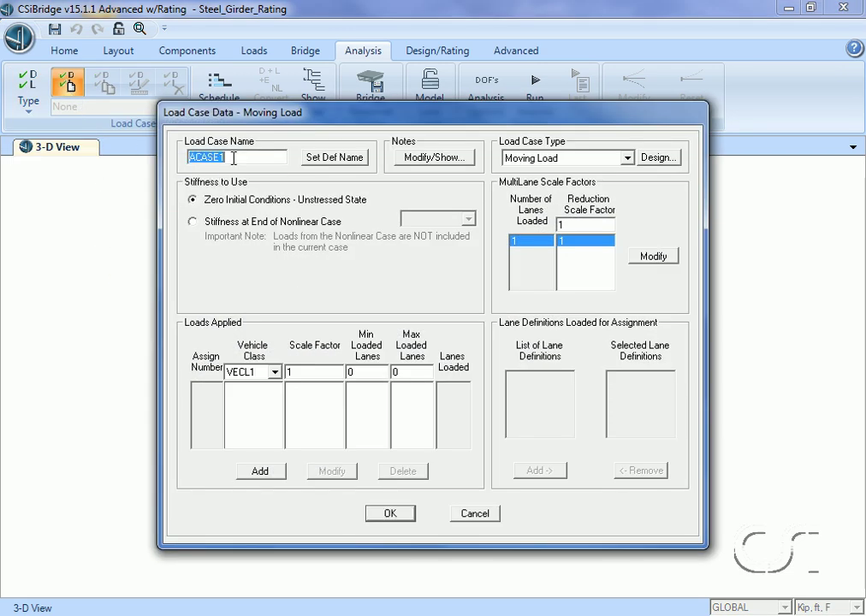
{"action": "type", "text": "LIVE_"}
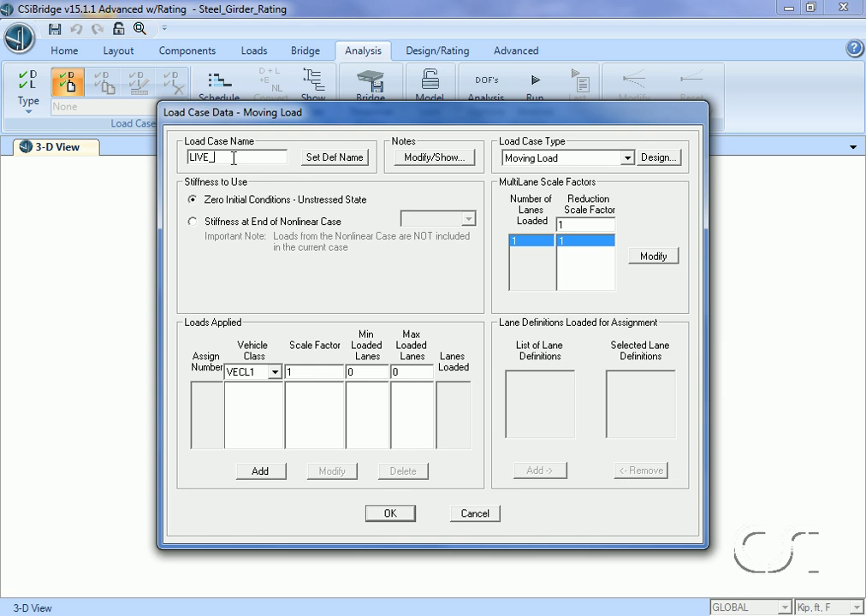
{"action": "type", "text": "LOAD"}
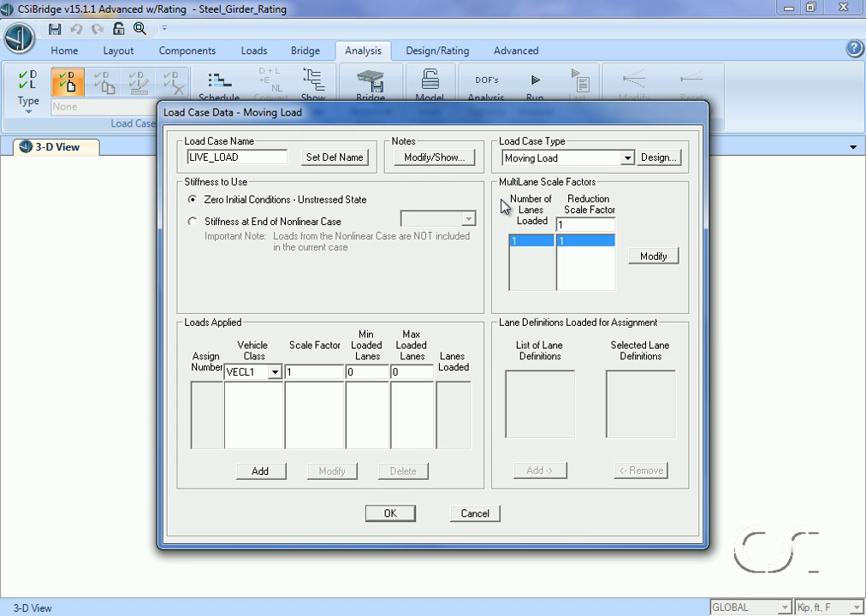
{"action": "mouse_move", "coordinate": [564, 170]}
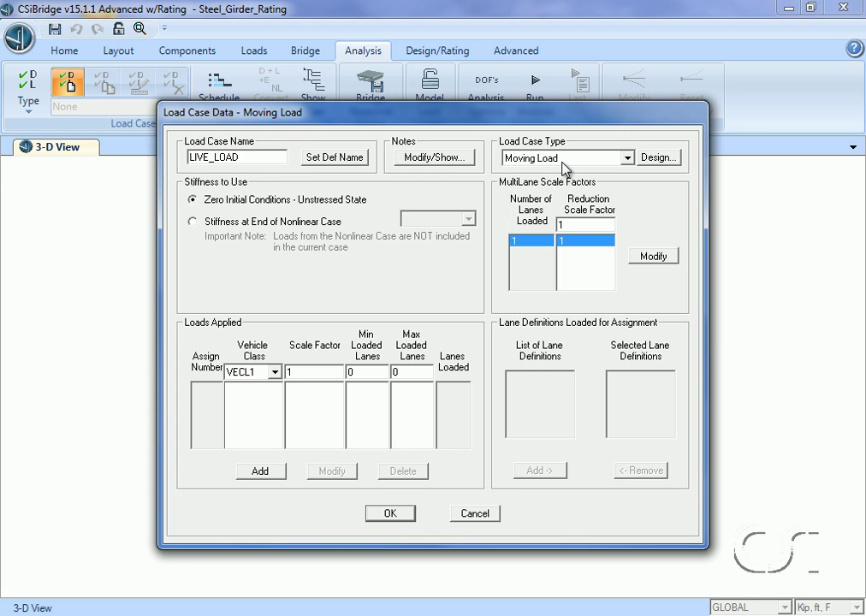
{"action": "mouse_move", "coordinate": [275, 383]}
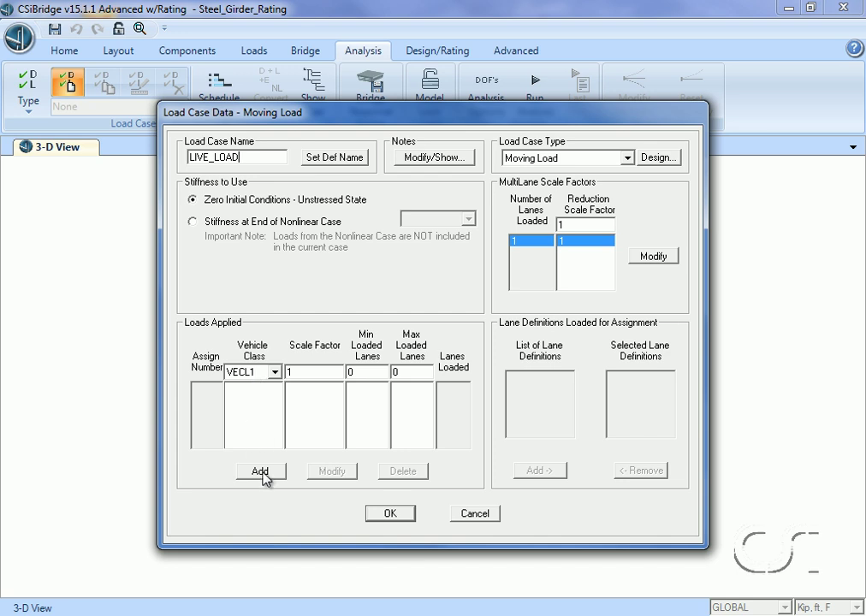
{"action": "left_click", "coordinate": [260, 470]}
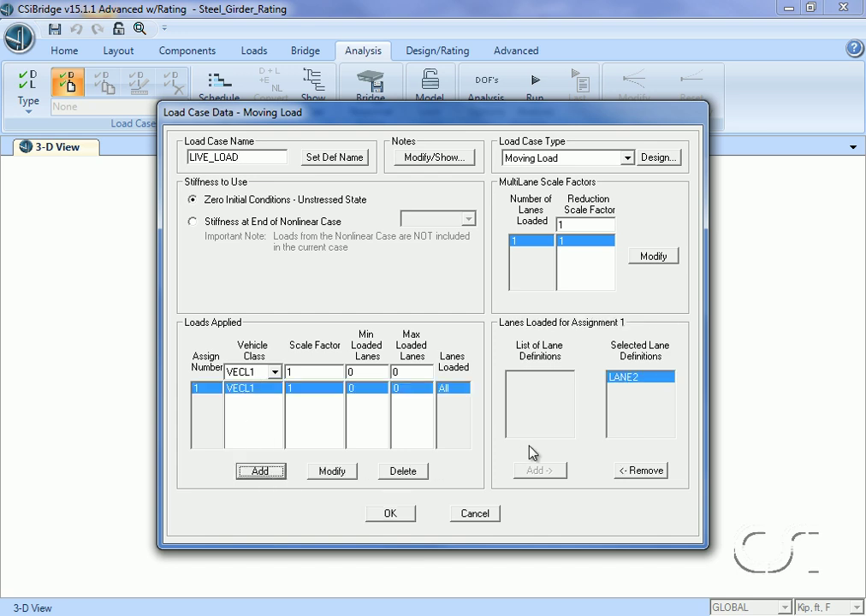
{"action": "mouse_move", "coordinate": [639, 400]}
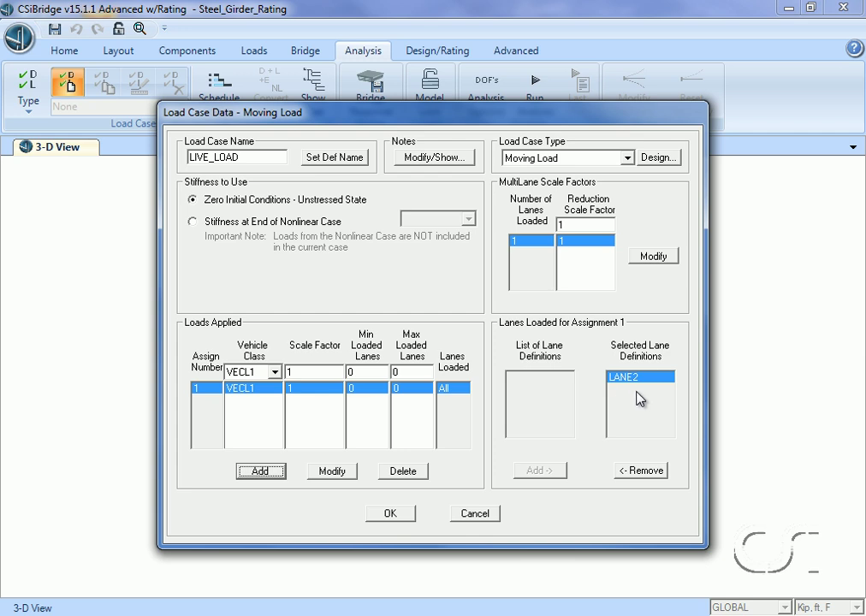
{"action": "mouse_move", "coordinate": [612, 396]}
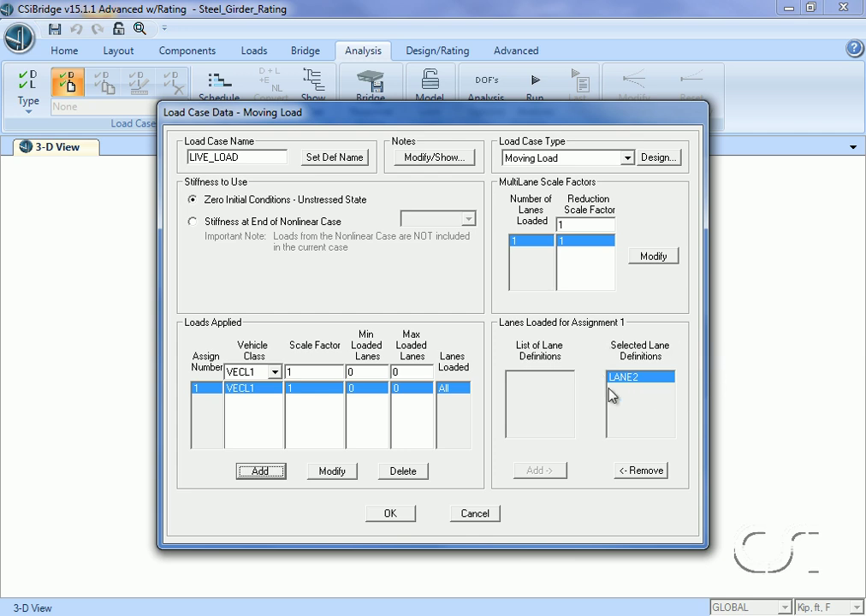
{"action": "mouse_move", "coordinate": [394, 516]}
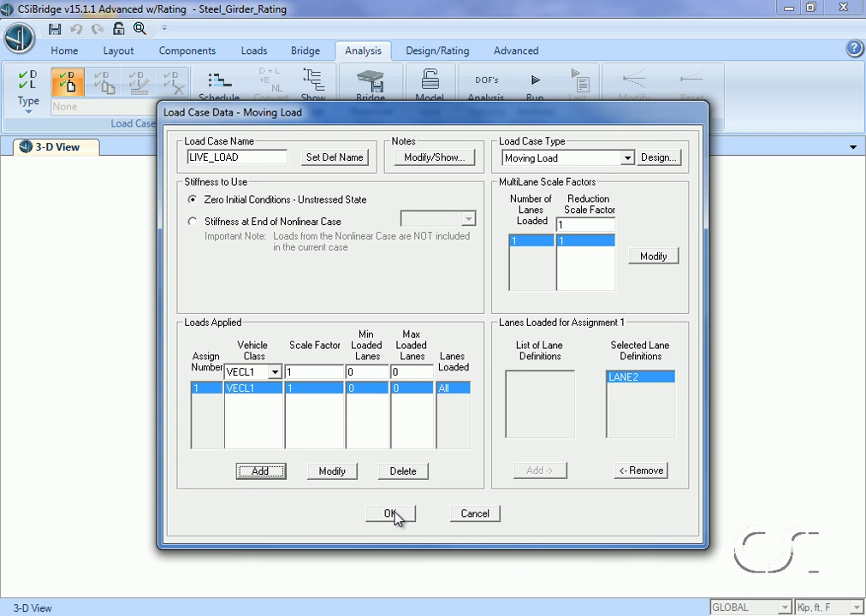
{"action": "left_click", "coordinate": [391, 513]}
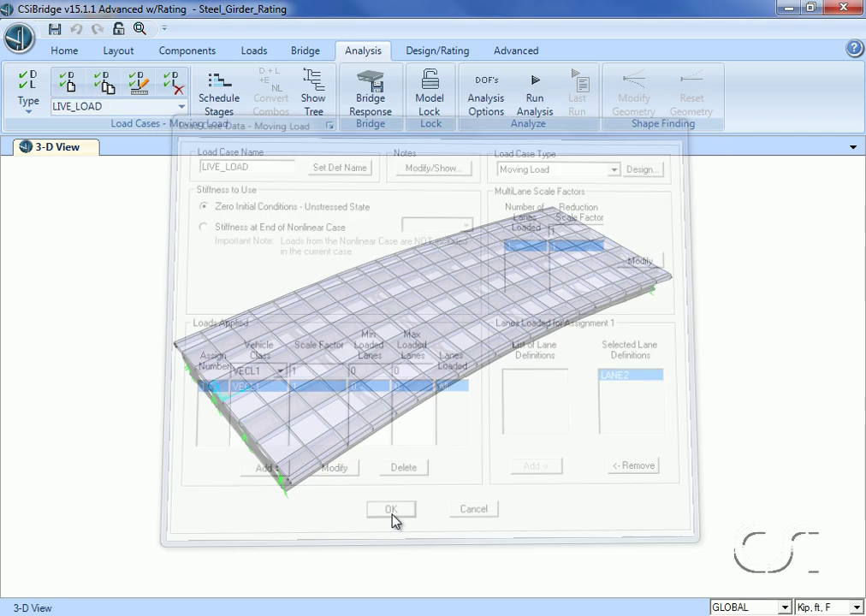
{"action": "left_click", "coordinate": [391, 508]}
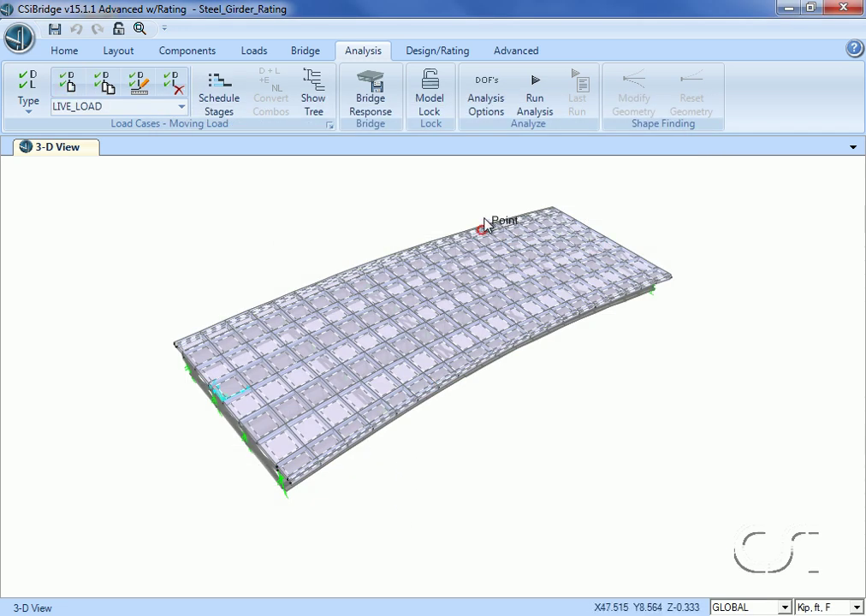
{"action": "mouse_move", "coordinate": [534, 86]}
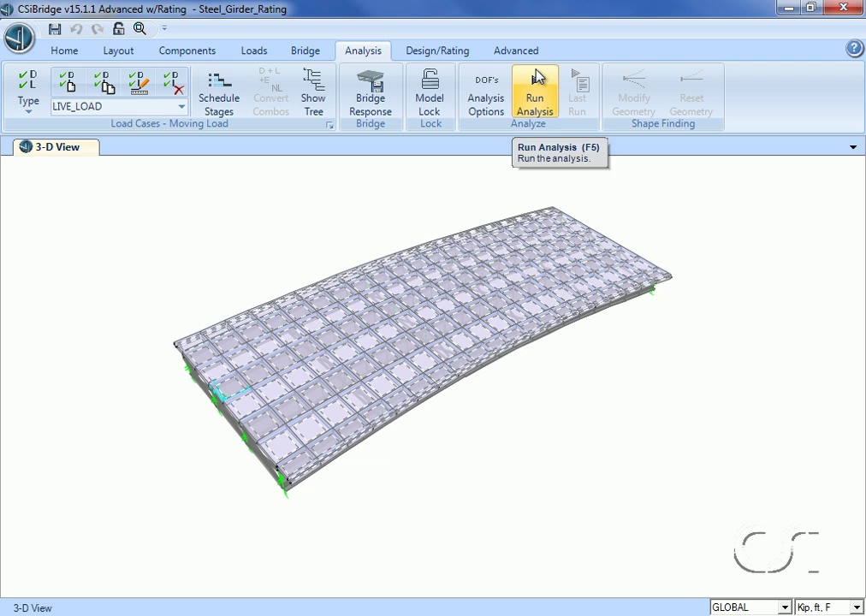
- Run the analysis for all four load cases
{"action": "left_click", "coordinate": [534, 90]}
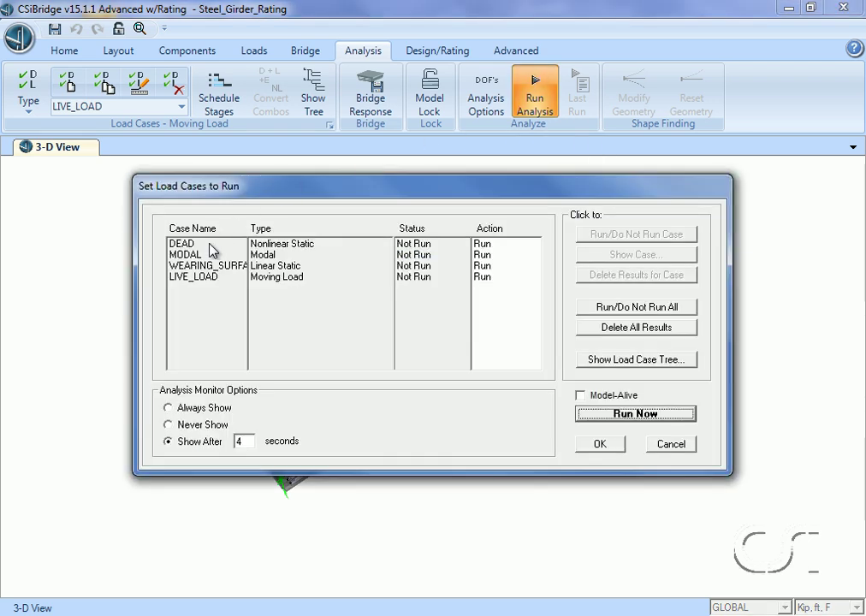
{"action": "mouse_move", "coordinate": [219, 276]}
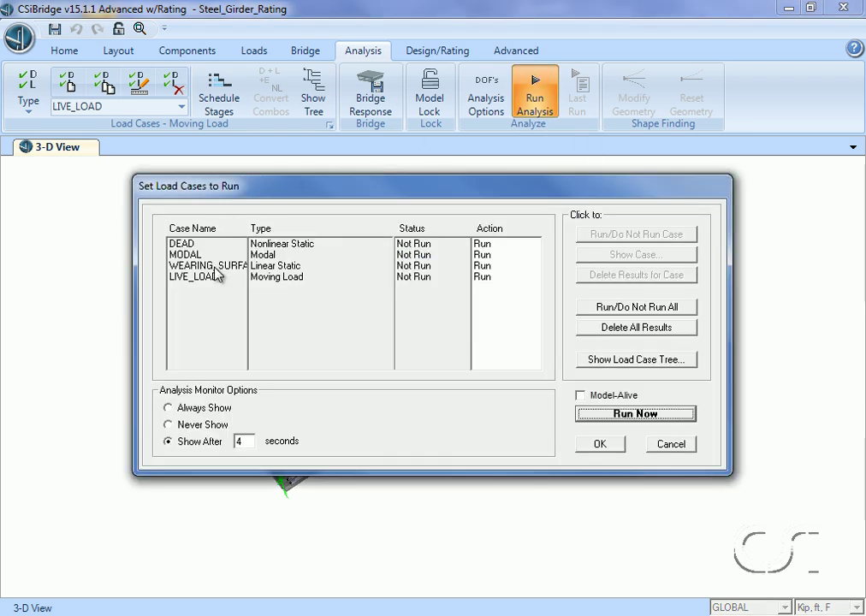
{"action": "mouse_move", "coordinate": [205, 267]}
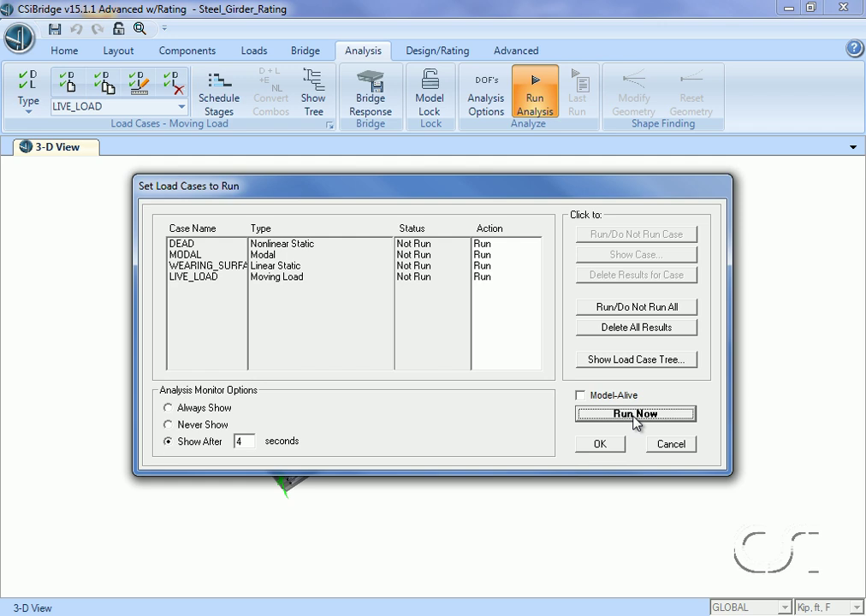
{"action": "left_click", "coordinate": [635, 413]}
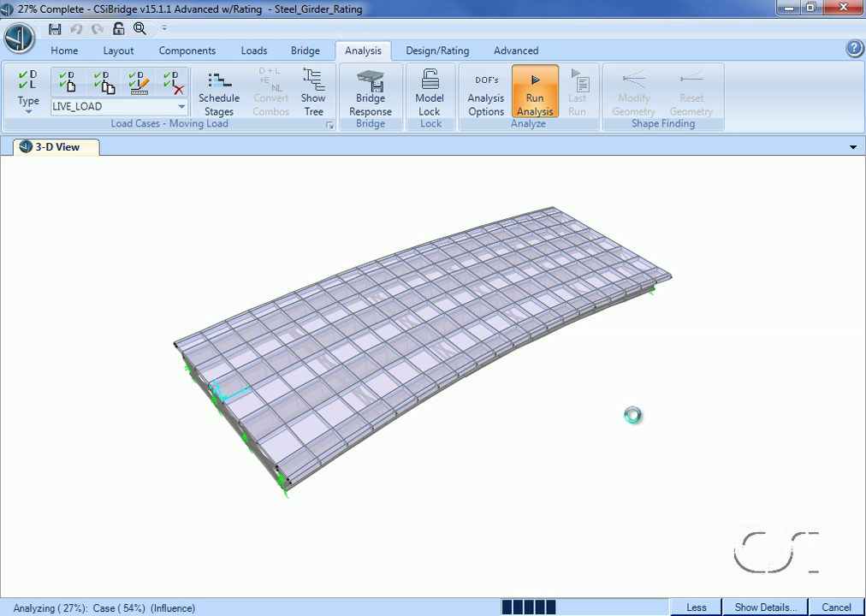
{"action": "left_click", "coordinate": [763, 607]}
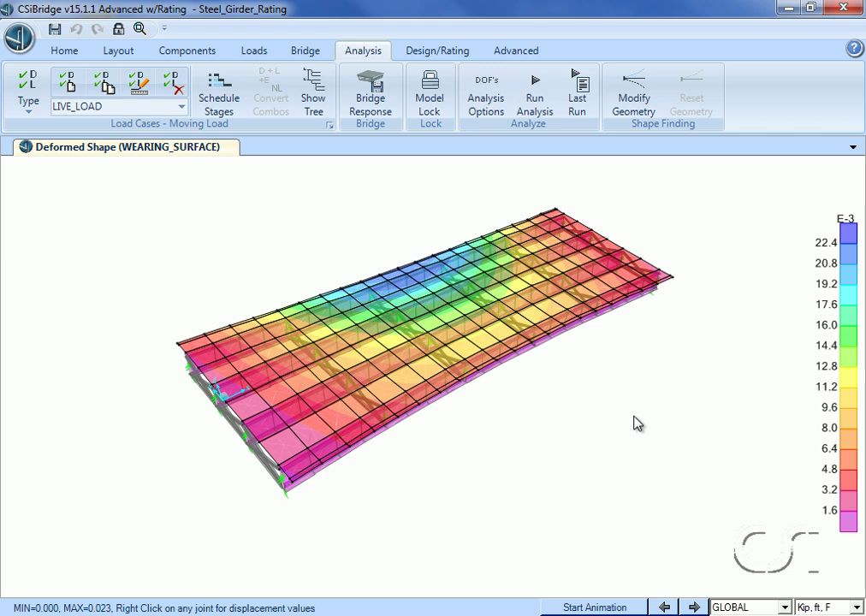
{"action": "mouse_move", "coordinate": [636, 419]}
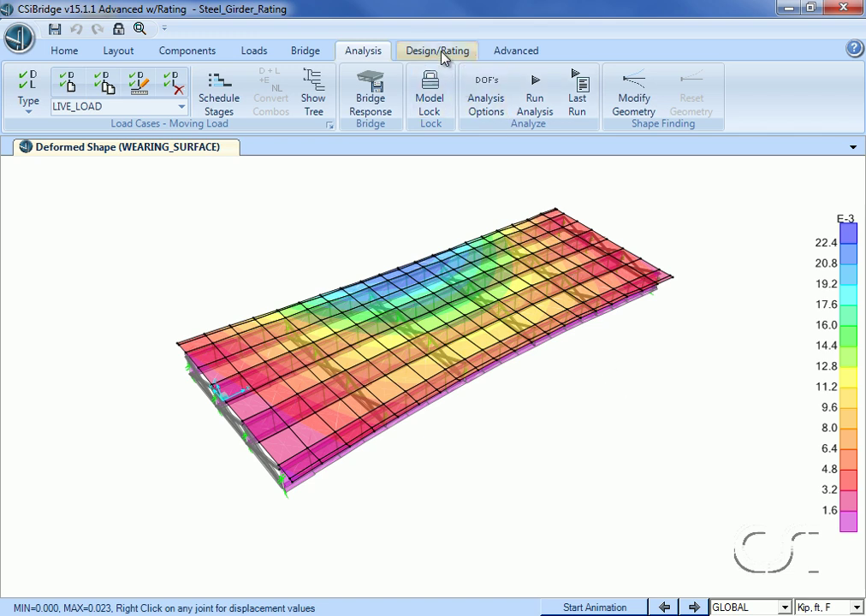
- Switch the ribbon to the Design/Rating tab
{"action": "left_click", "coordinate": [438, 50]}
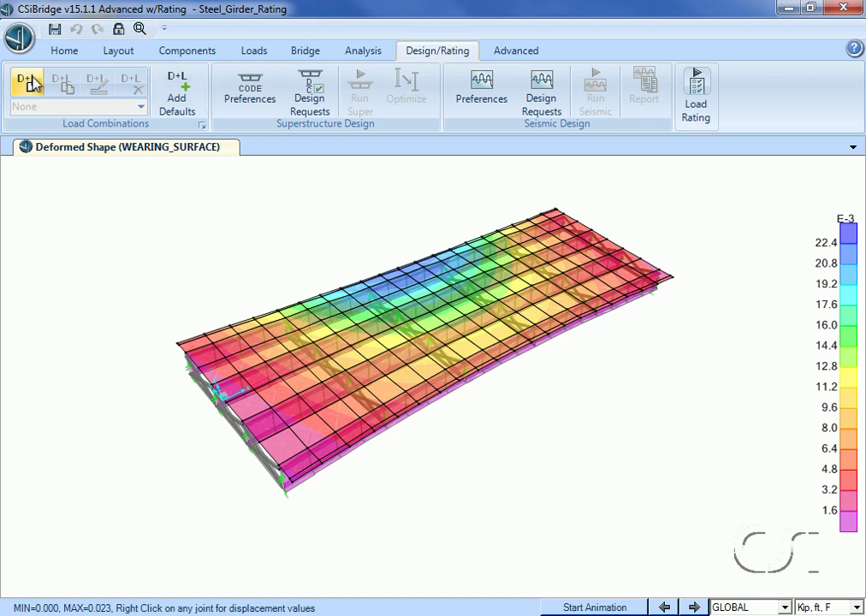
{"action": "mouse_move", "coordinate": [26, 86]}
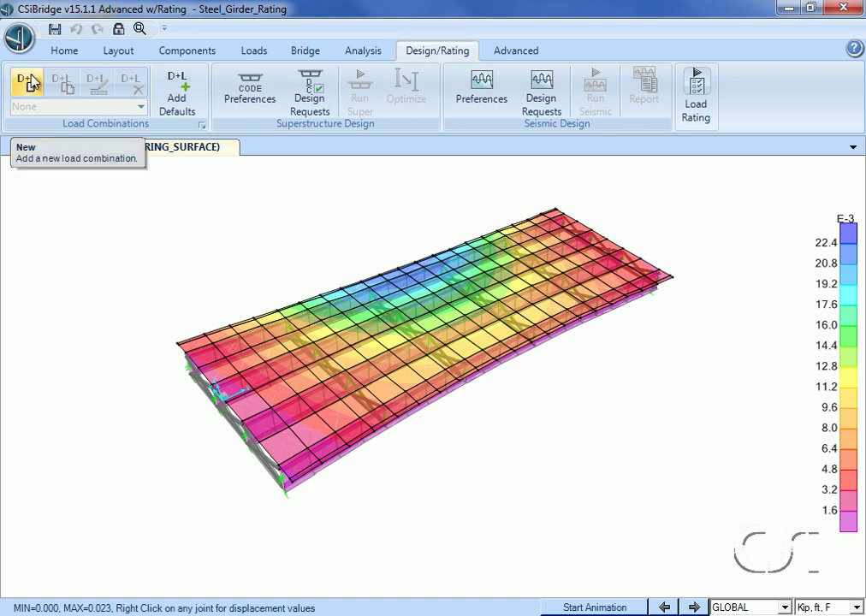
- Create load combination DEAD_GAMMA with the DEAD case at scale factor 1.25
{"action": "left_click", "coordinate": [26, 83]}
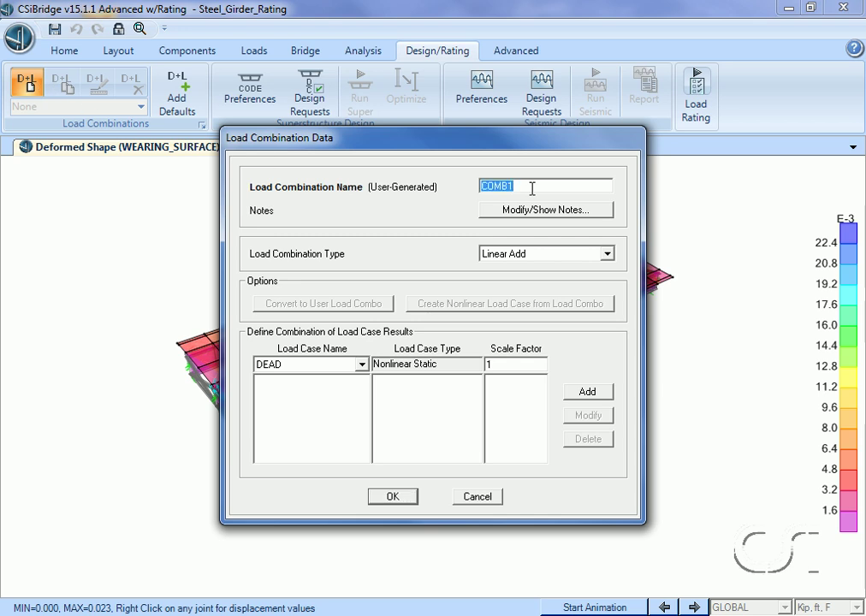
{"action": "type", "text": "DEA"}
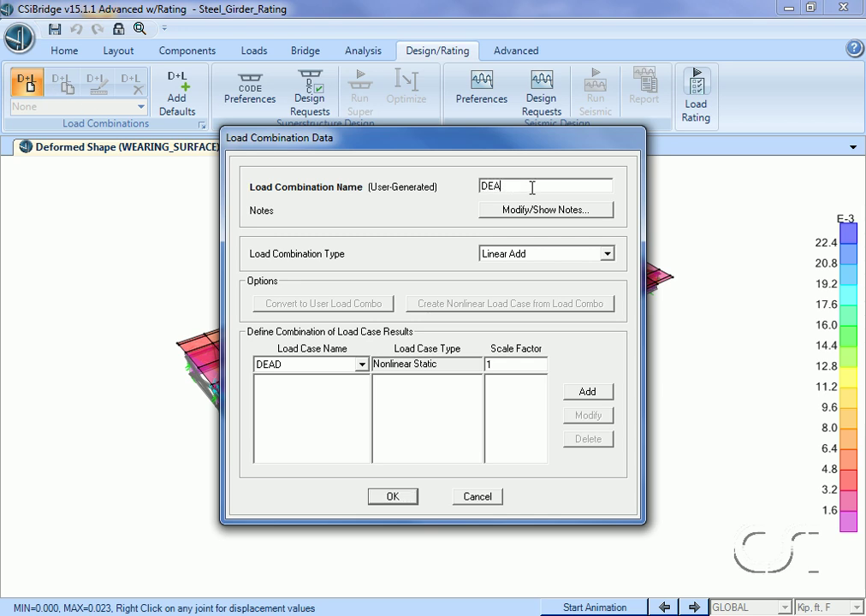
{"action": "type", "text": "D"}
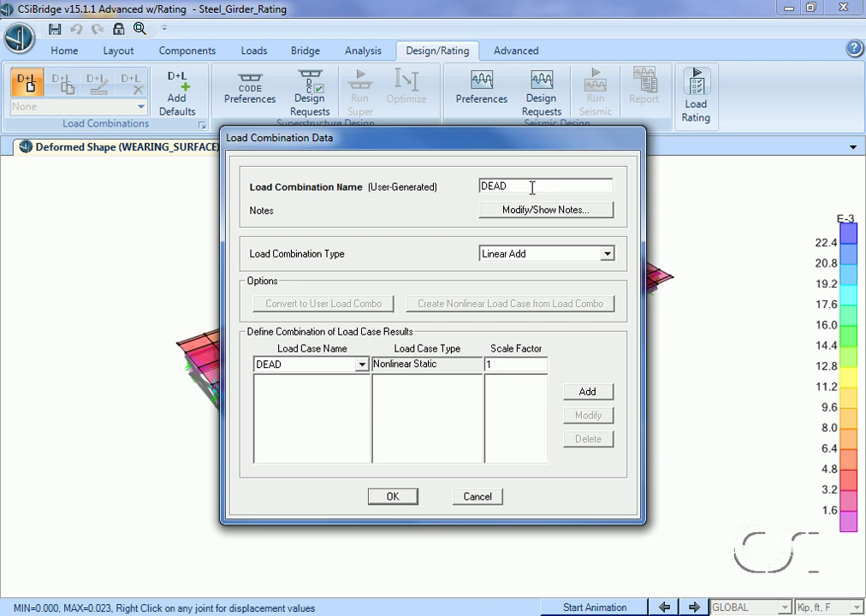
{"action": "type", "text": "_GAMM"}
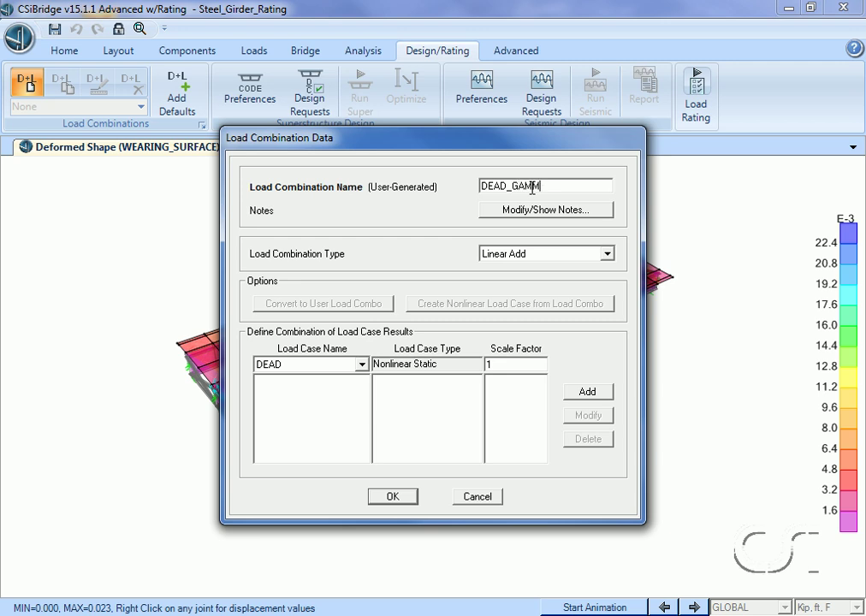
{"action": "type", "text": "A"}
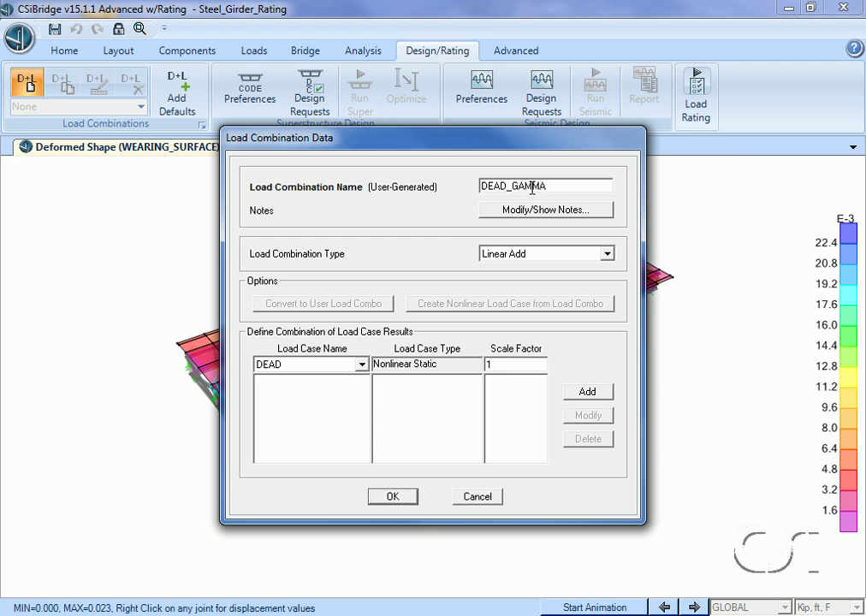
{"action": "mouse_move", "coordinate": [341, 368]}
{"action": "type", "text": ".25"}
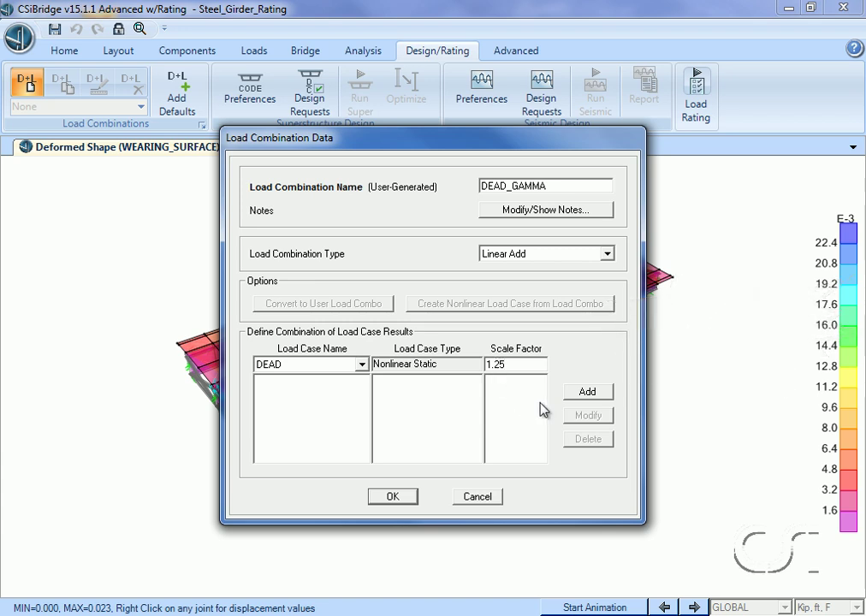
{"action": "left_click", "coordinate": [587, 391]}
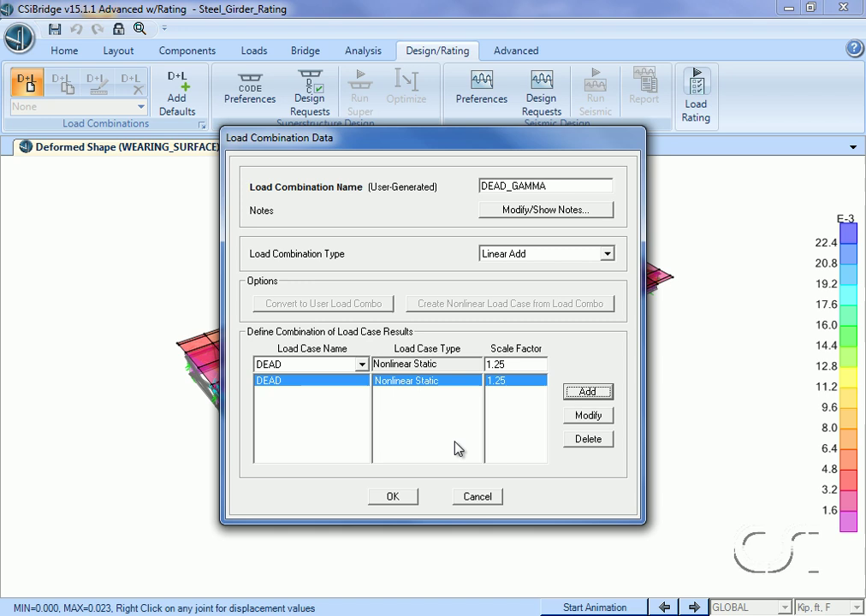
{"action": "left_click", "coordinate": [393, 496]}
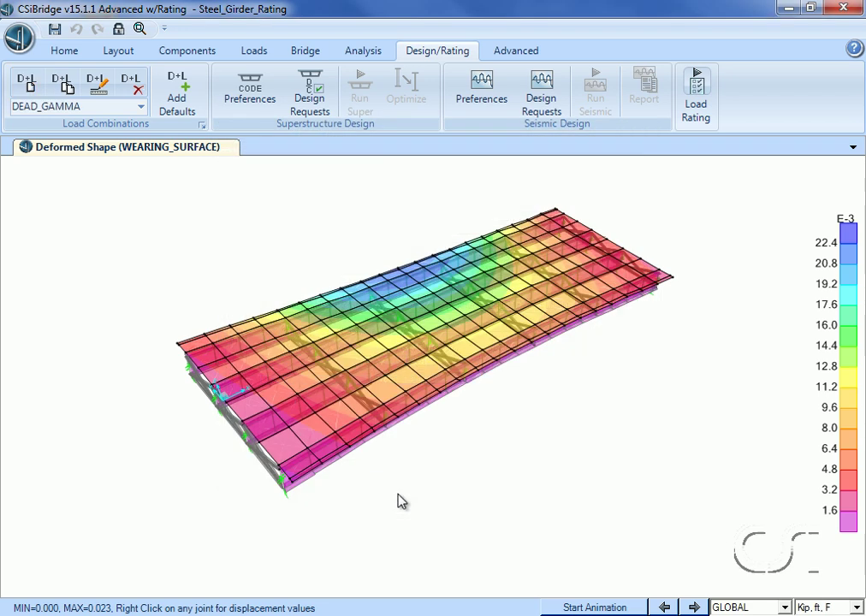
{"action": "mouse_move", "coordinate": [276, 361]}
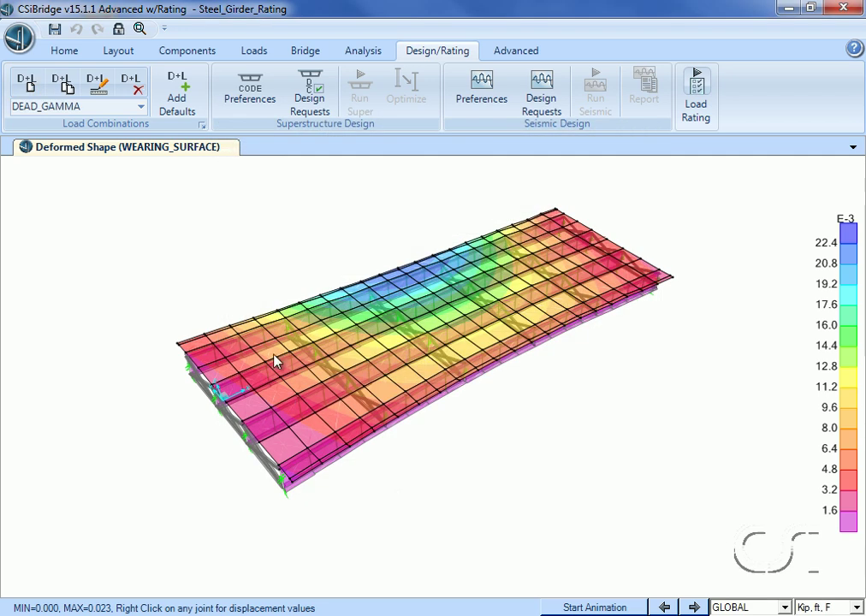
{"action": "mouse_move", "coordinate": [25, 86]}
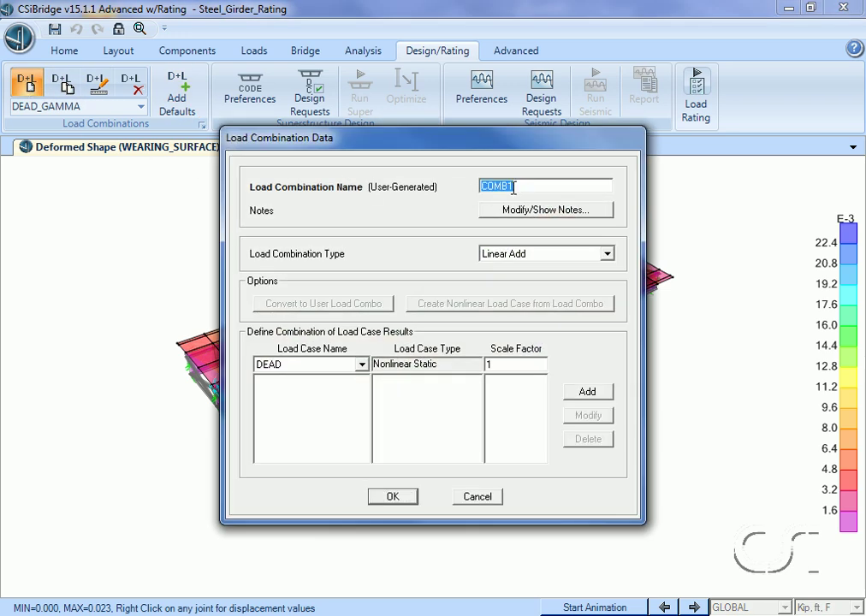
- Name the combination WEARING_SURFACE_GAMMA, add WEARING_SURFACE at scale factor 1.25, and save
{"action": "type", "text": "WE"}
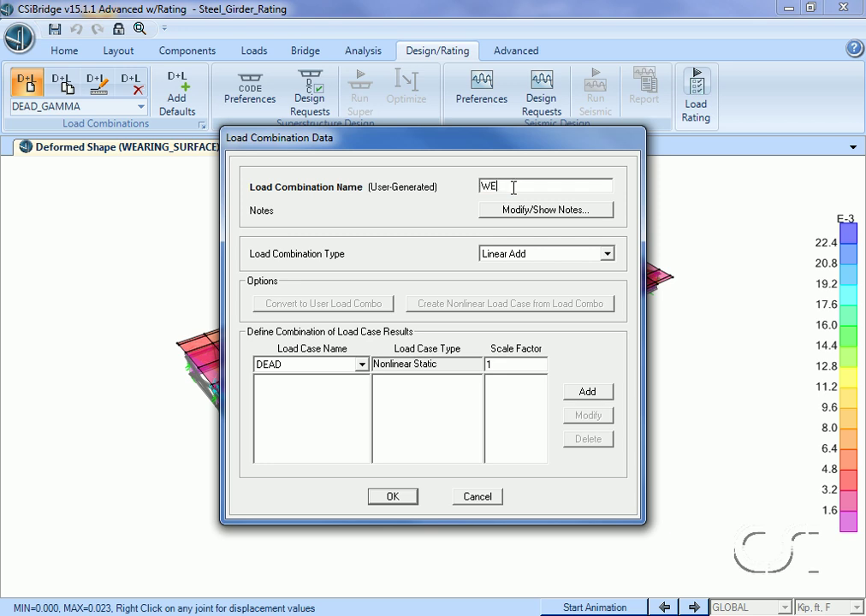
{"action": "type", "text": "ARING_"}
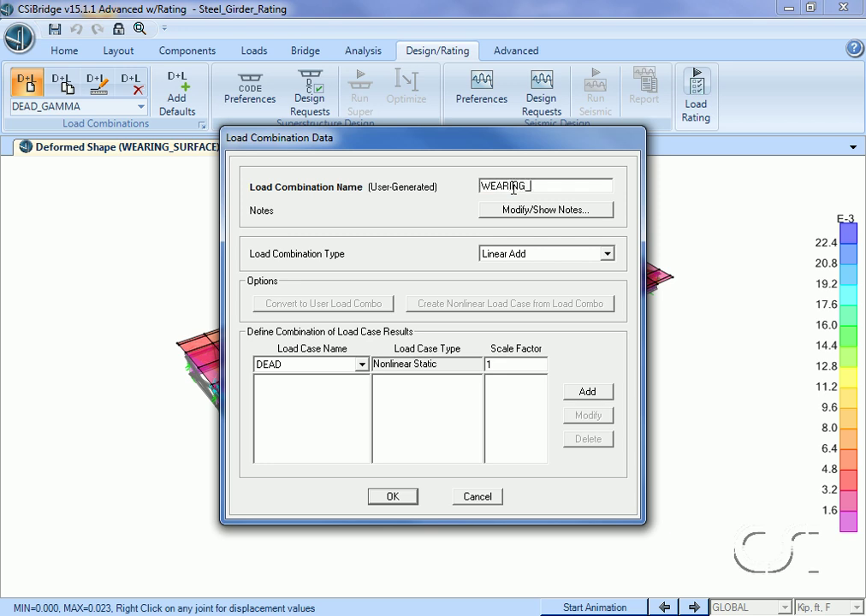
{"action": "type", "text": "SURFAC"}
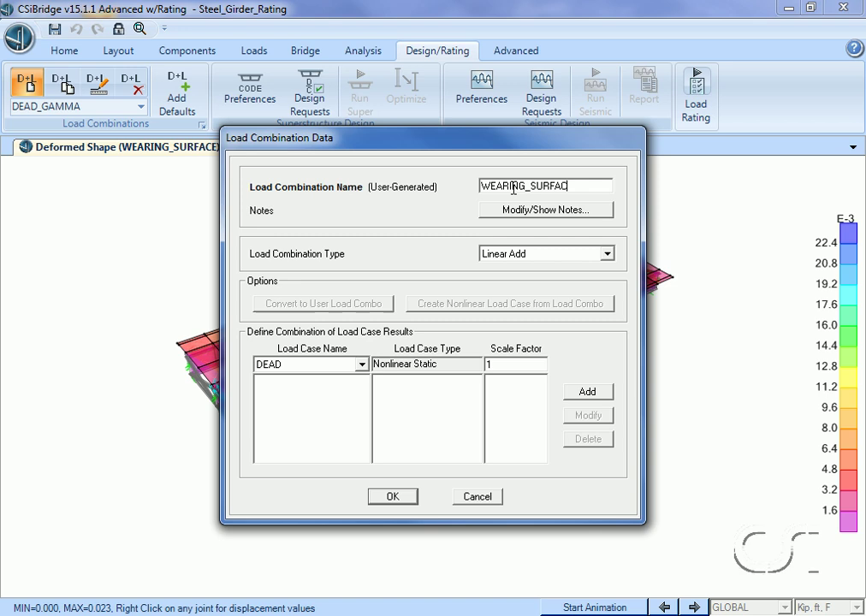
{"action": "type", "text": "E_G"}
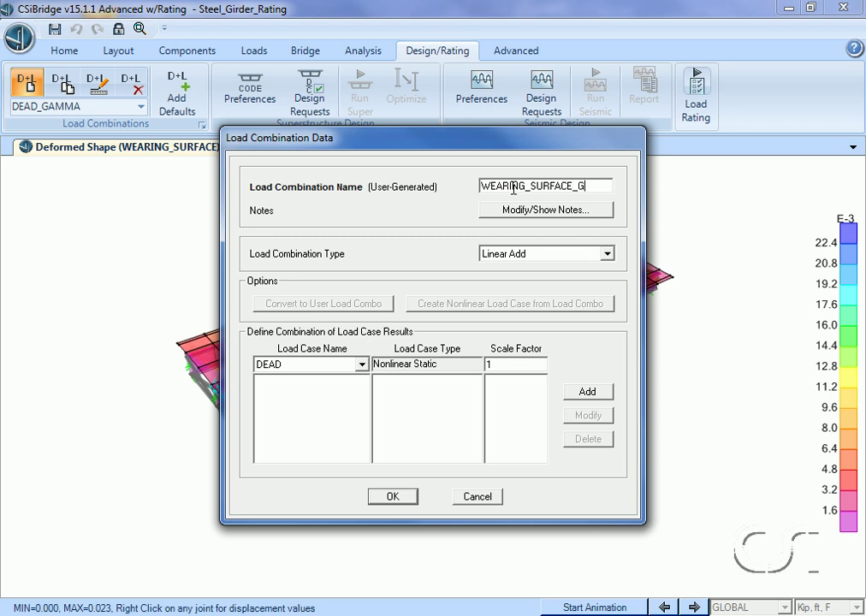
{"action": "type", "text": "AMMA"}
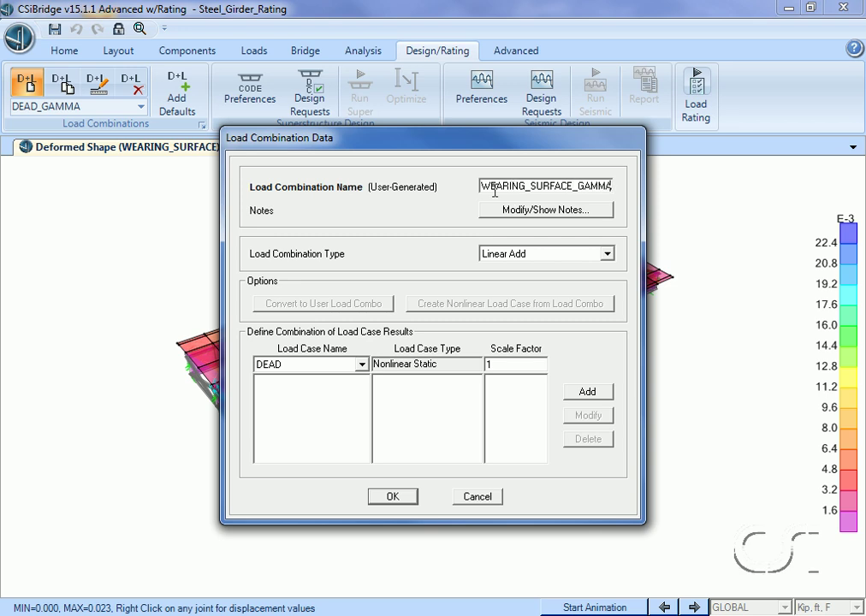
{"action": "left_click", "coordinate": [359, 364]}
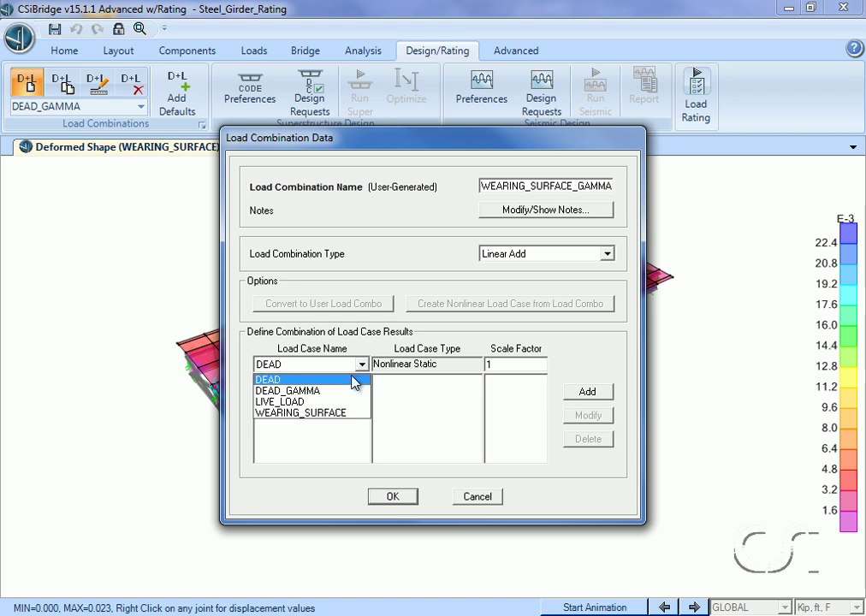
{"action": "left_click", "coordinate": [304, 411]}
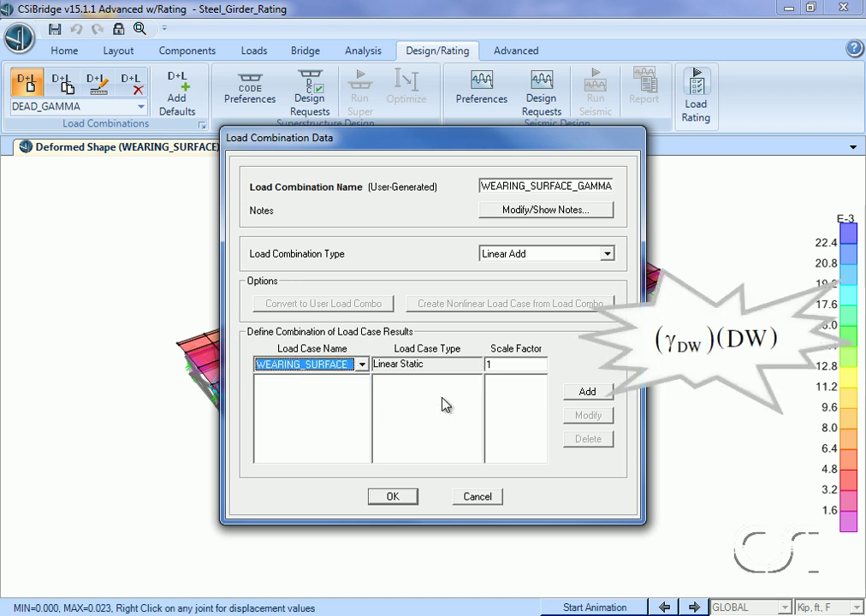
{"action": "left_click", "coordinate": [513, 363]}
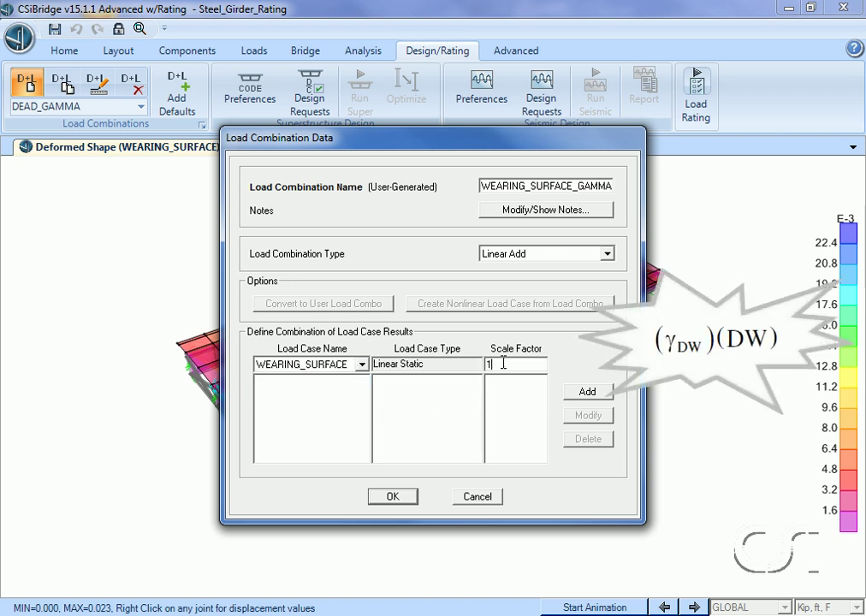
{"action": "type", "text": ".25"}
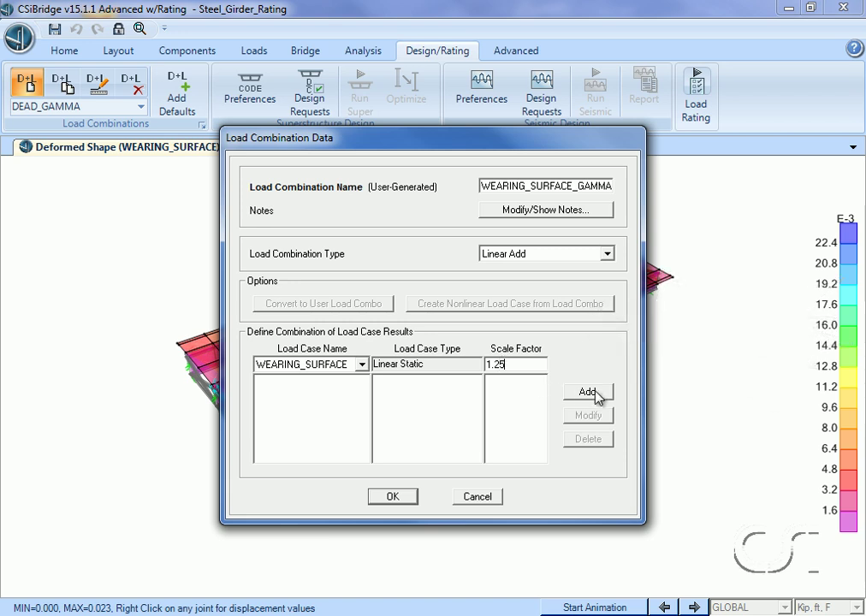
{"action": "left_click", "coordinate": [588, 391]}
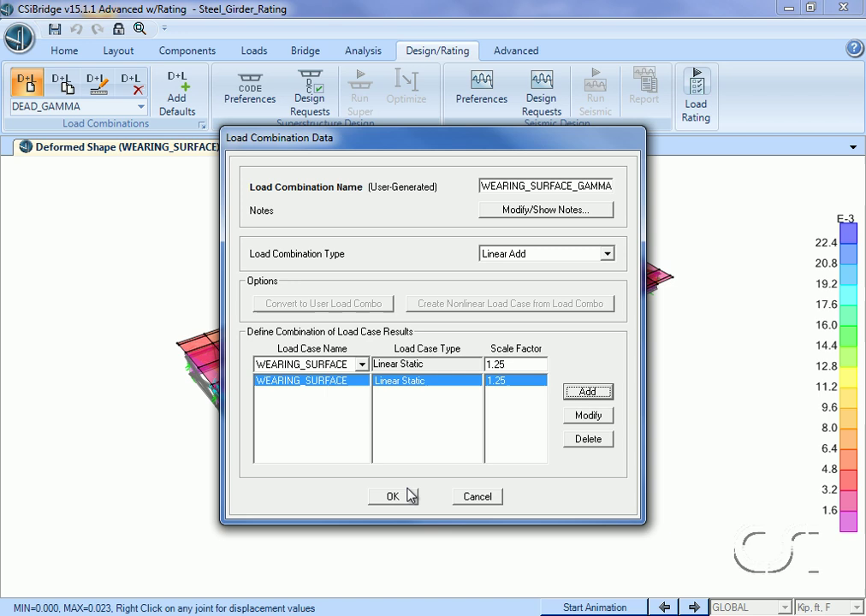
{"action": "left_click", "coordinate": [392, 497]}
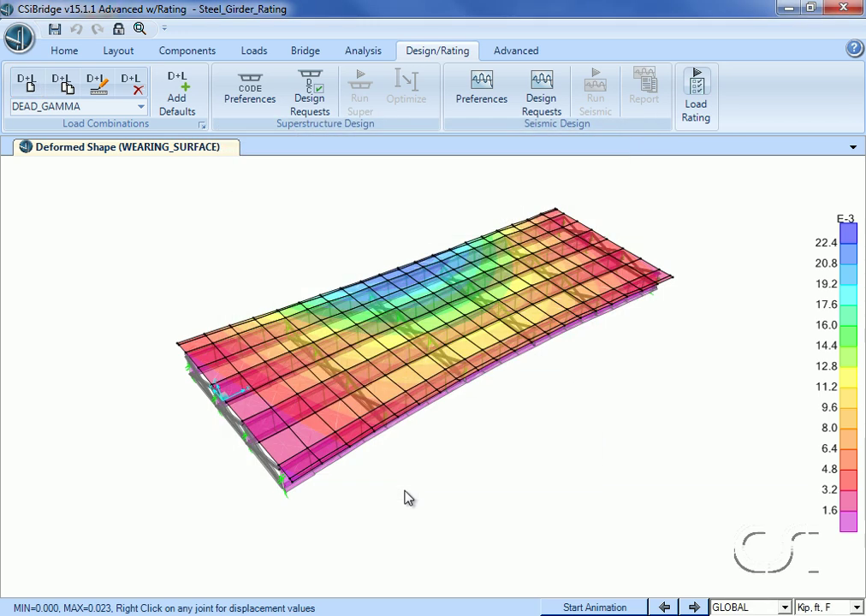
- Create combination LIVE_LOAD_GAMMA containing the LIVE_LOAD case at scale factor 1.35
{"action": "left_click", "coordinate": [25, 83]}
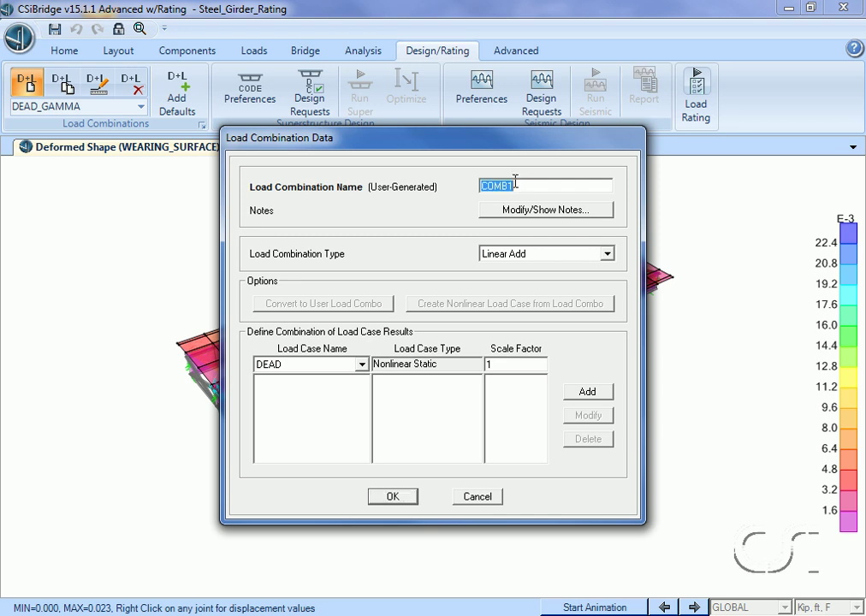
{"action": "type", "text": "LIVE"}
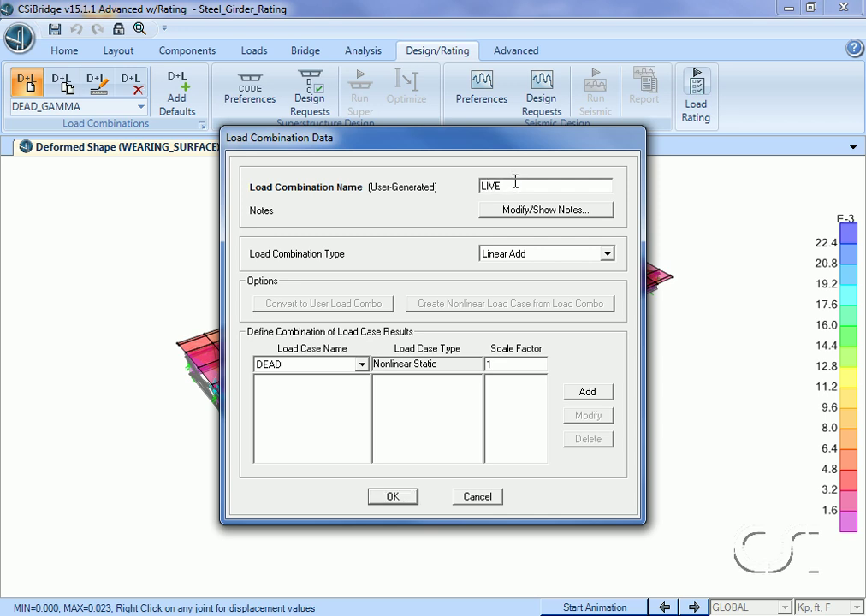
{"action": "type", "text": "_L"}
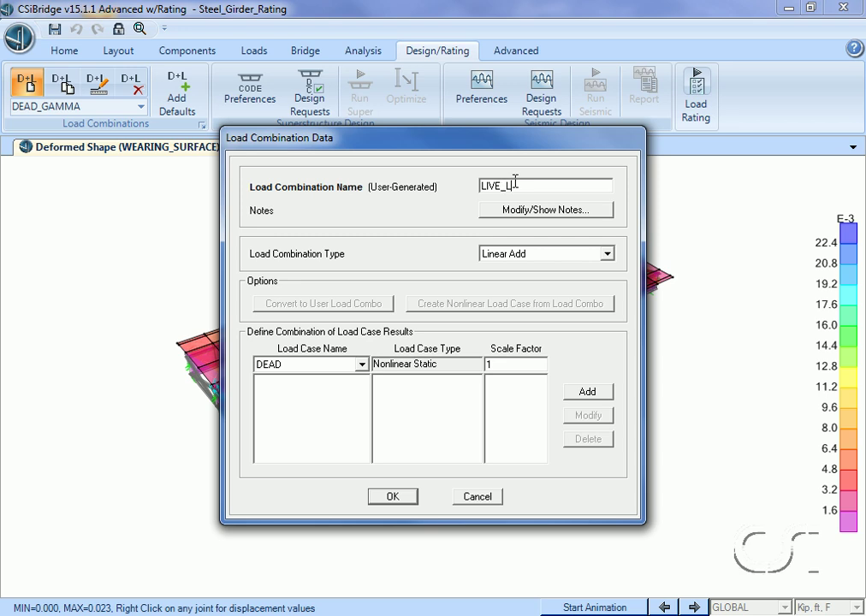
{"action": "type", "text": "OAD_G"}
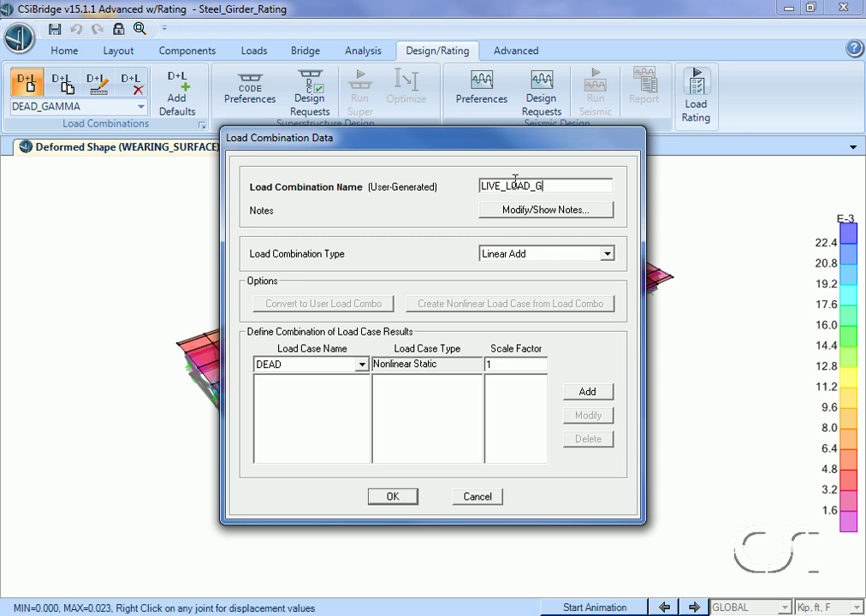
{"action": "type", "text": "AMMA"}
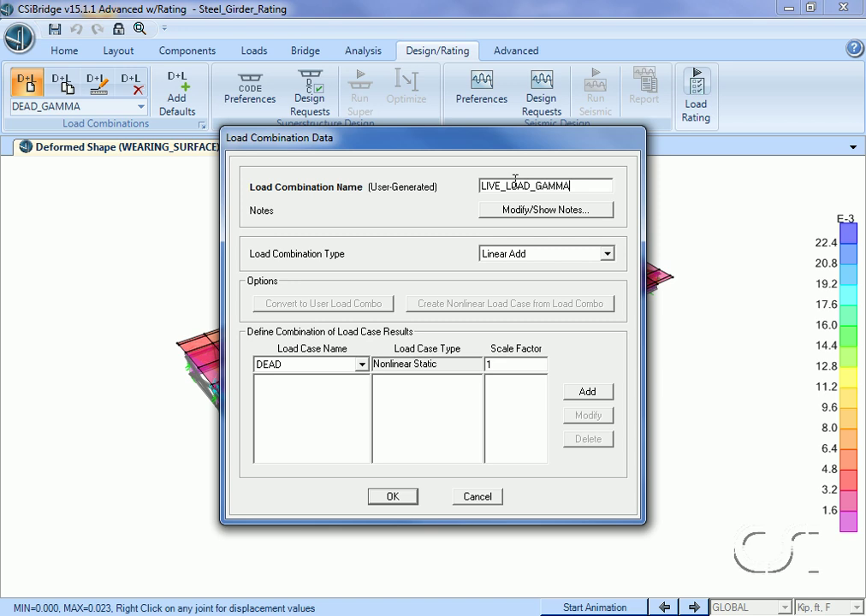
{"action": "mouse_move", "coordinate": [479, 224]}
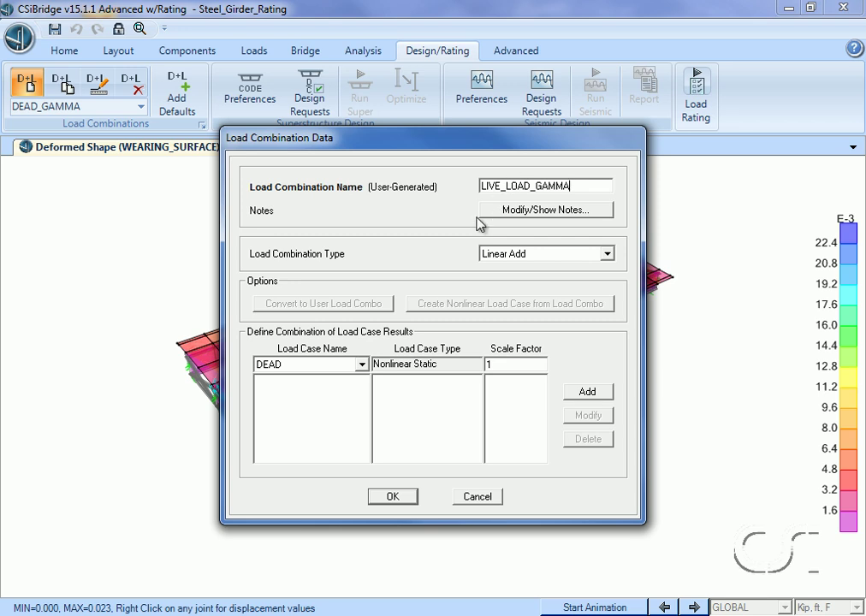
{"action": "mouse_move", "coordinate": [363, 368]}
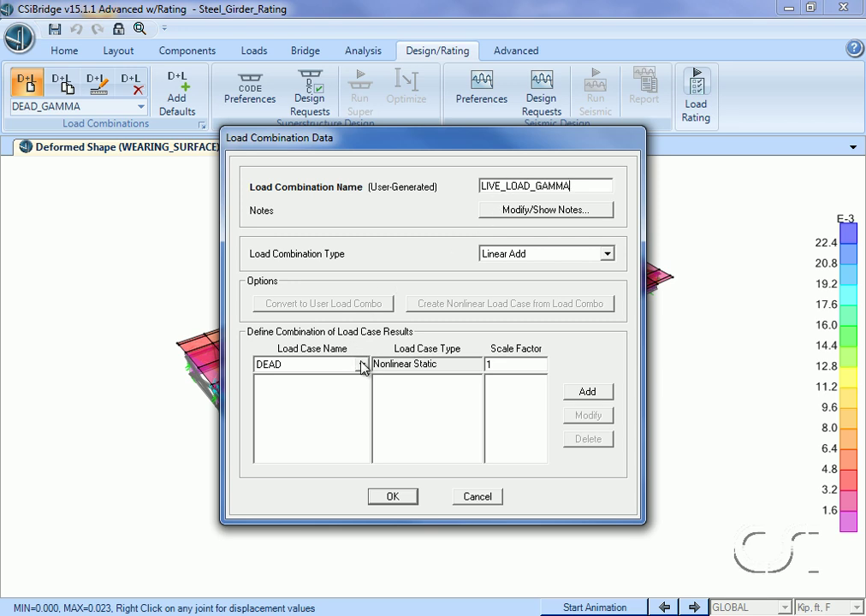
{"action": "left_click", "coordinate": [360, 364]}
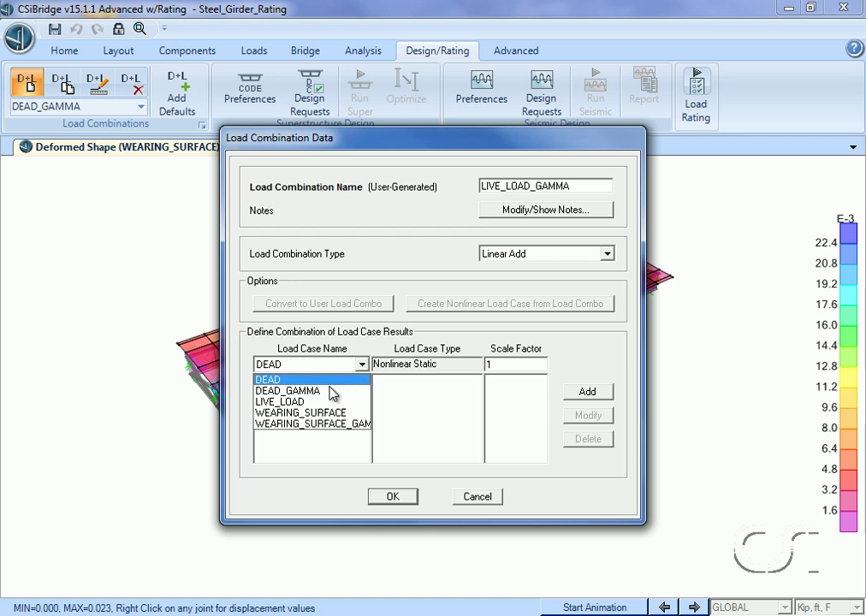
{"action": "left_click", "coordinate": [280, 402]}
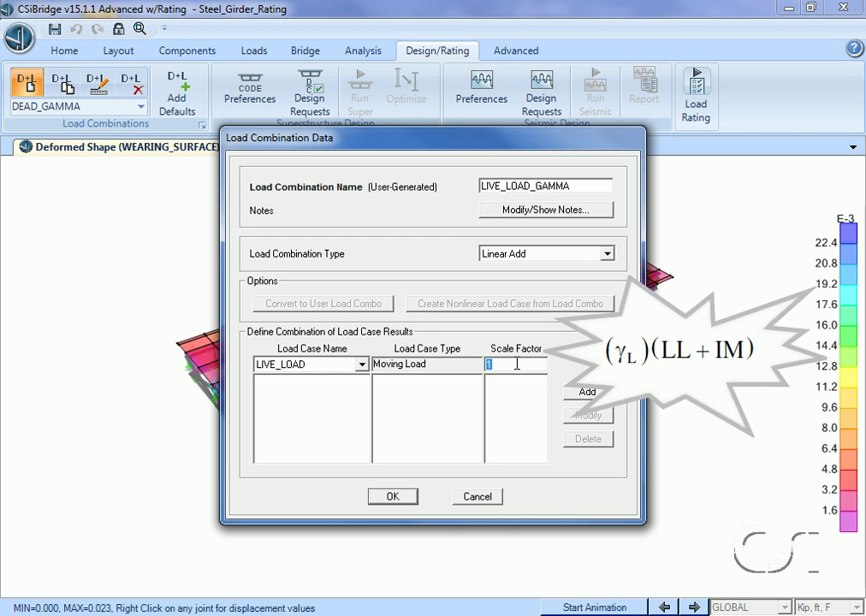
{"action": "type", "text": "1.35"}
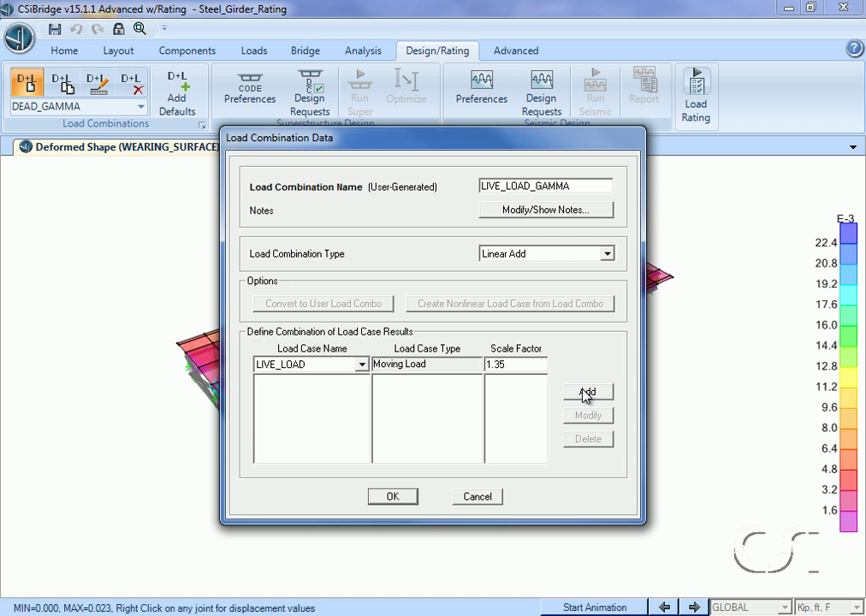
{"action": "left_click", "coordinate": [588, 392]}
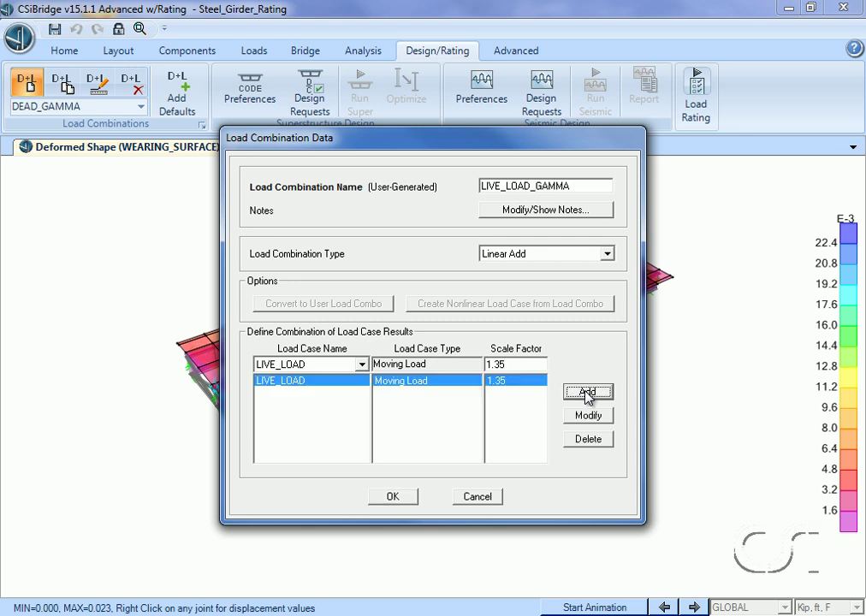
{"action": "mouse_move", "coordinate": [390, 476]}
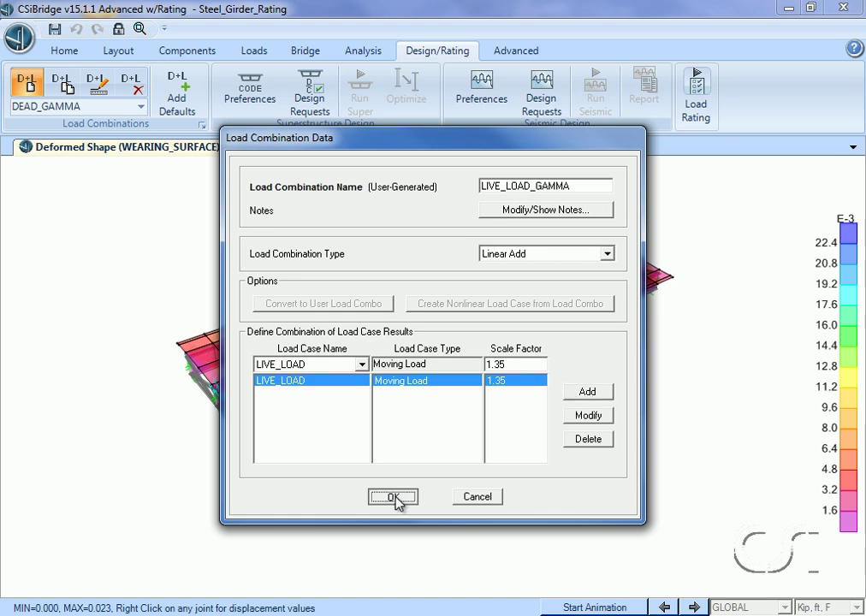
{"action": "left_click", "coordinate": [393, 497]}
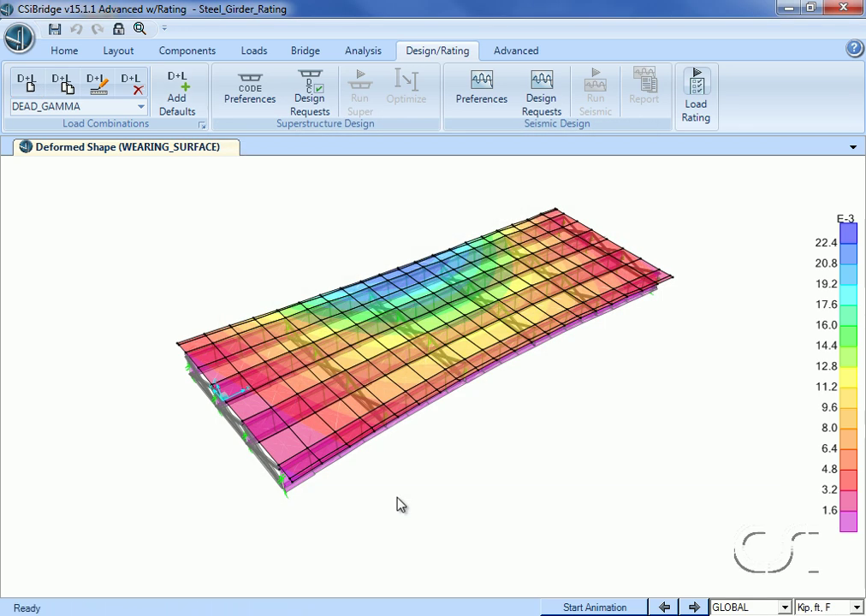
{"action": "mouse_move", "coordinate": [697, 85]}
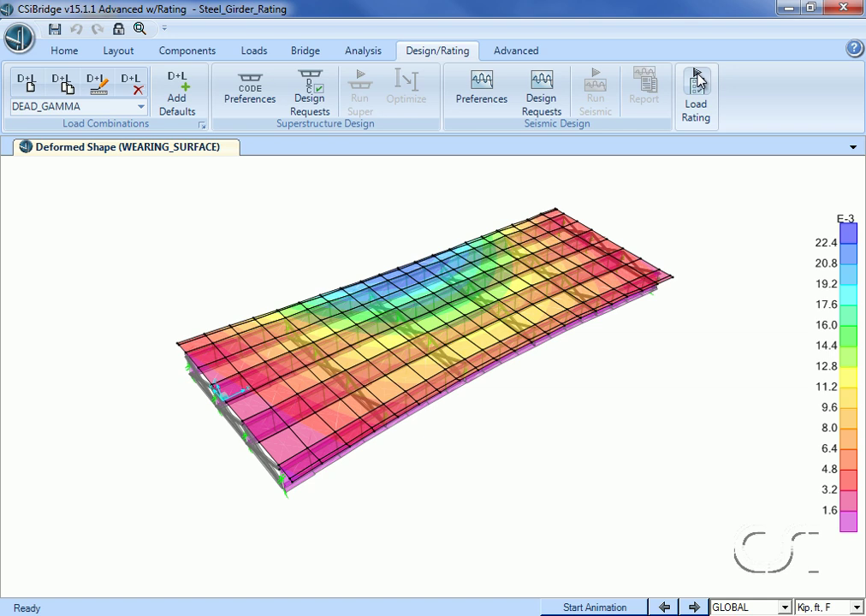
{"action": "left_click", "coordinate": [696, 94]}
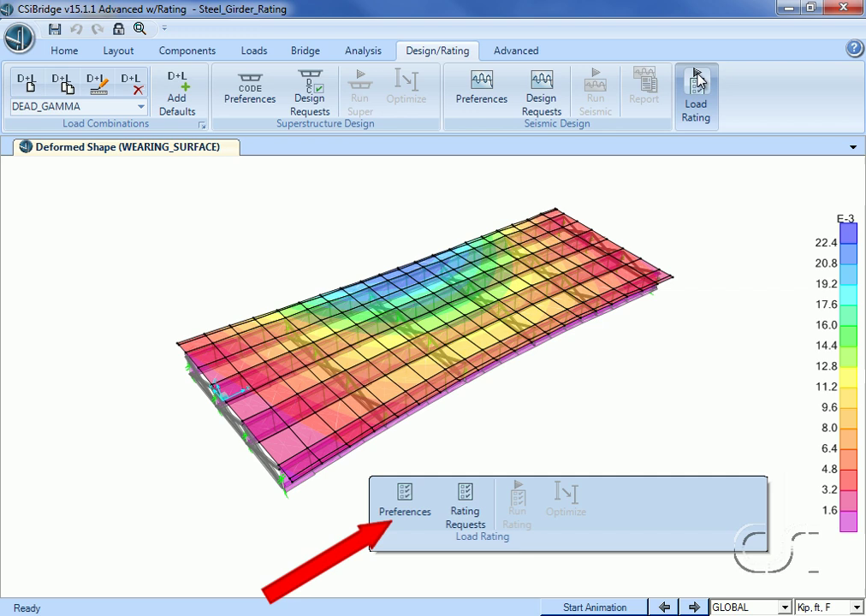
{"action": "left_click", "coordinate": [404, 497]}
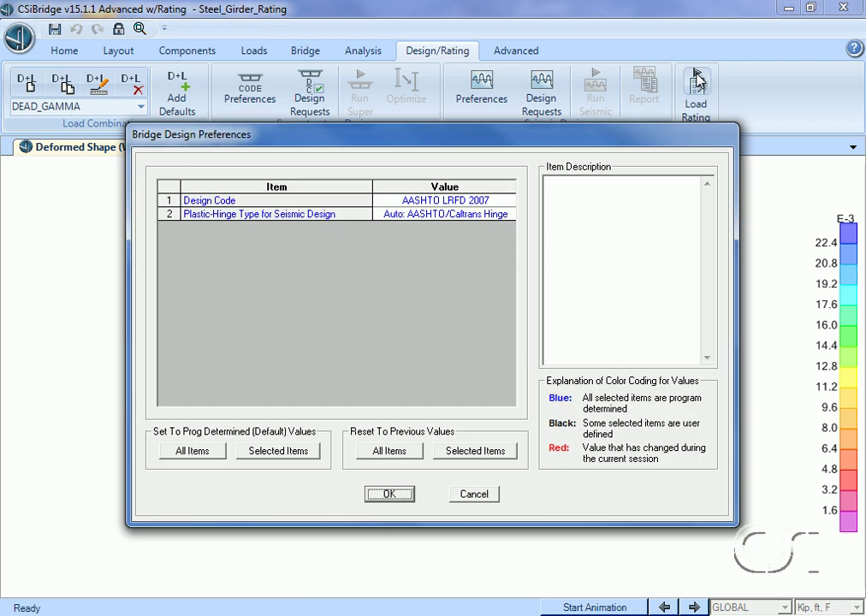
{"action": "mouse_move", "coordinate": [500, 210]}
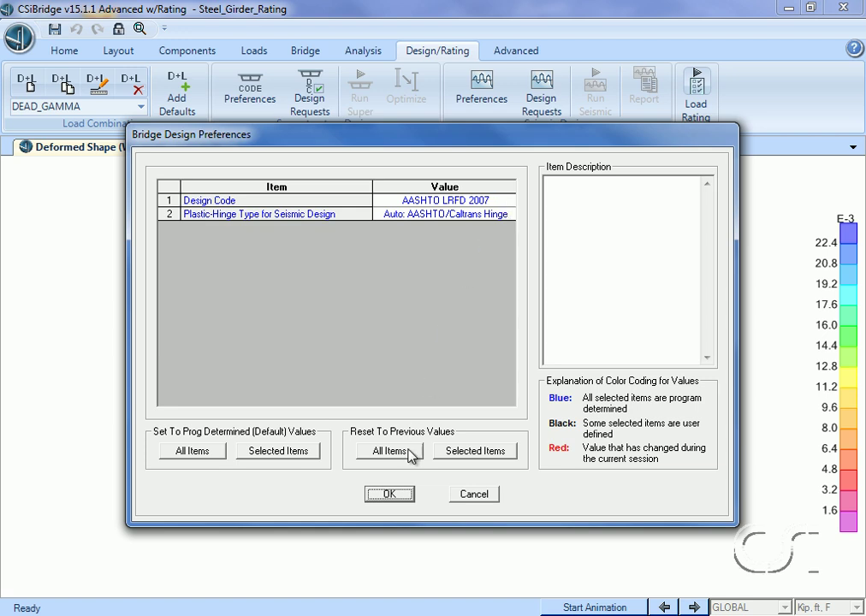
{"action": "left_click", "coordinate": [389, 494]}
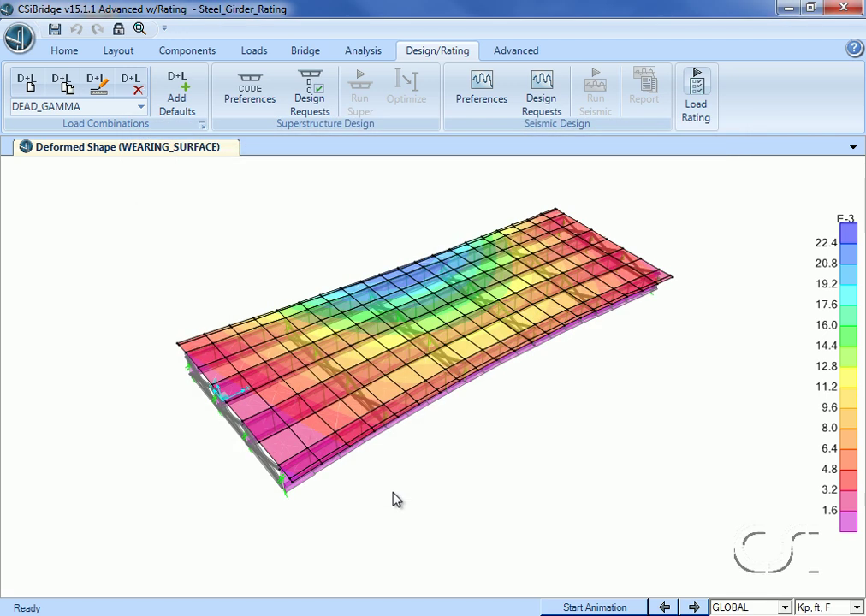
{"action": "mouse_move", "coordinate": [637, 159]}
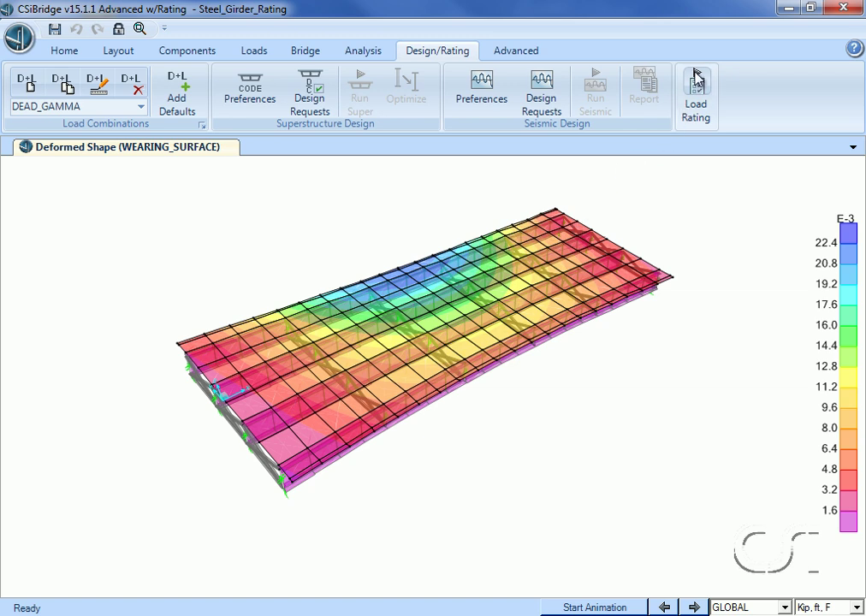
- Add a new bridge rating request from Load Rating > Rating Requests named FLEXURE_RATING
{"action": "left_click", "coordinate": [695, 94]}
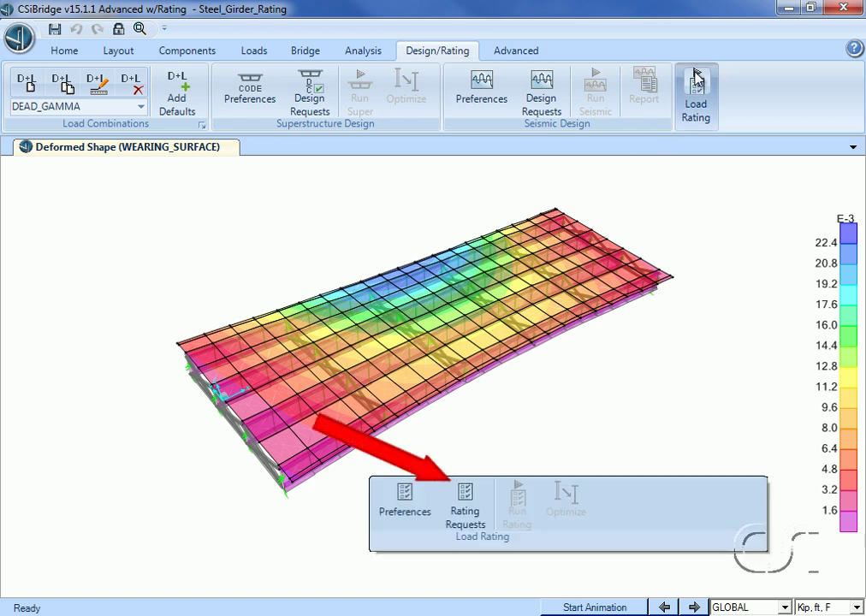
{"action": "left_click", "coordinate": [465, 501]}
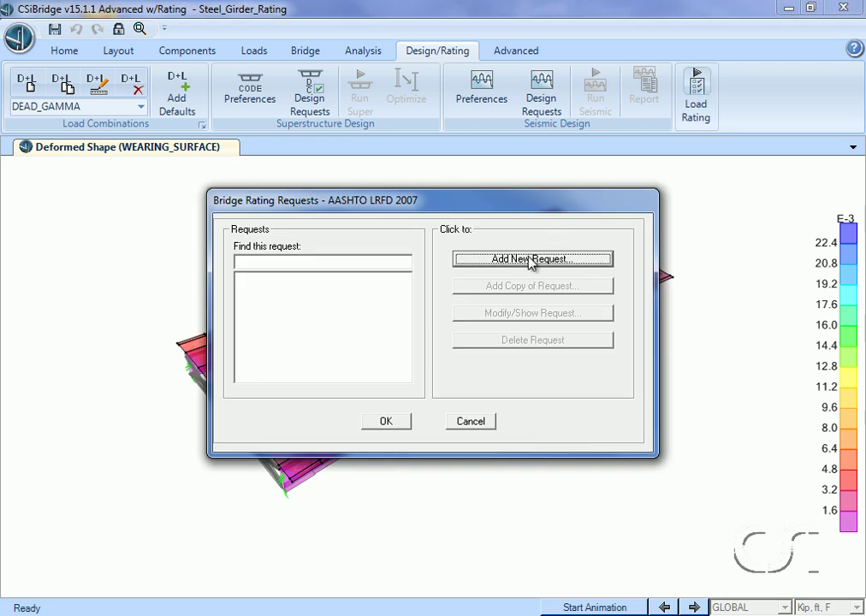
{"action": "left_click", "coordinate": [532, 258]}
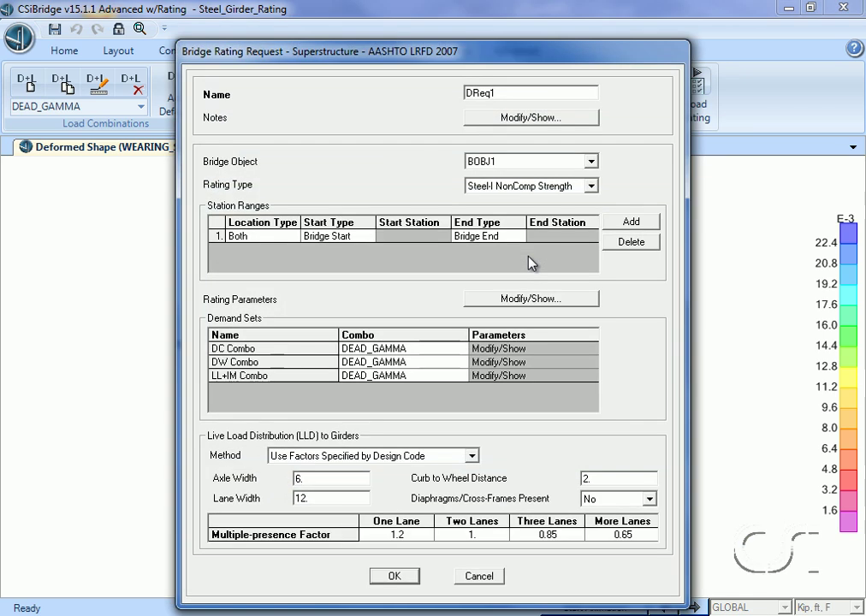
{"action": "mouse_move", "coordinate": [518, 155]}
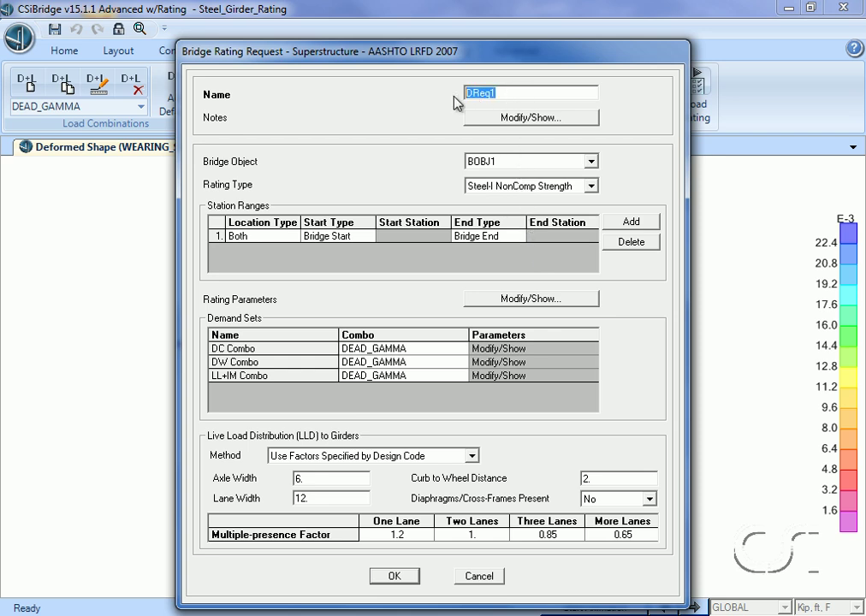
{"action": "type", "text": "FLE"}
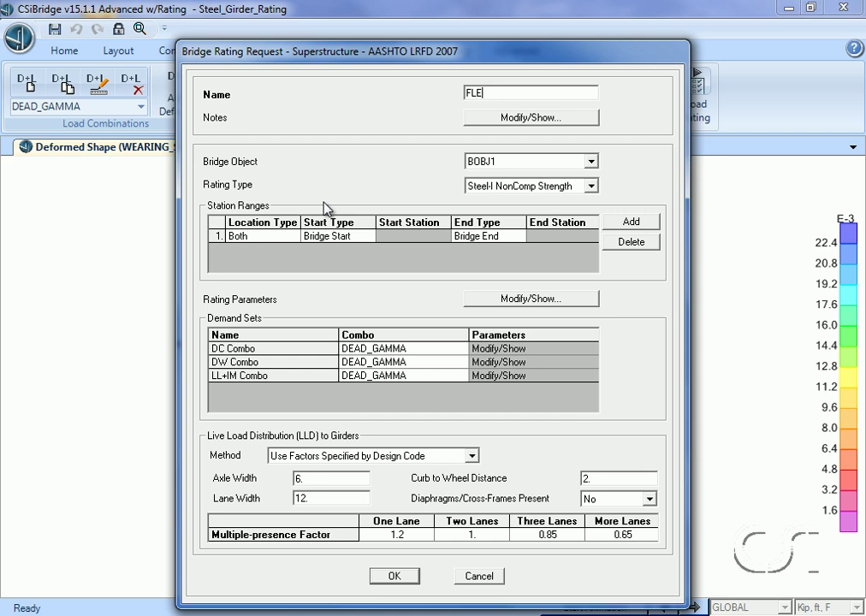
{"action": "type", "text": "XURE"}
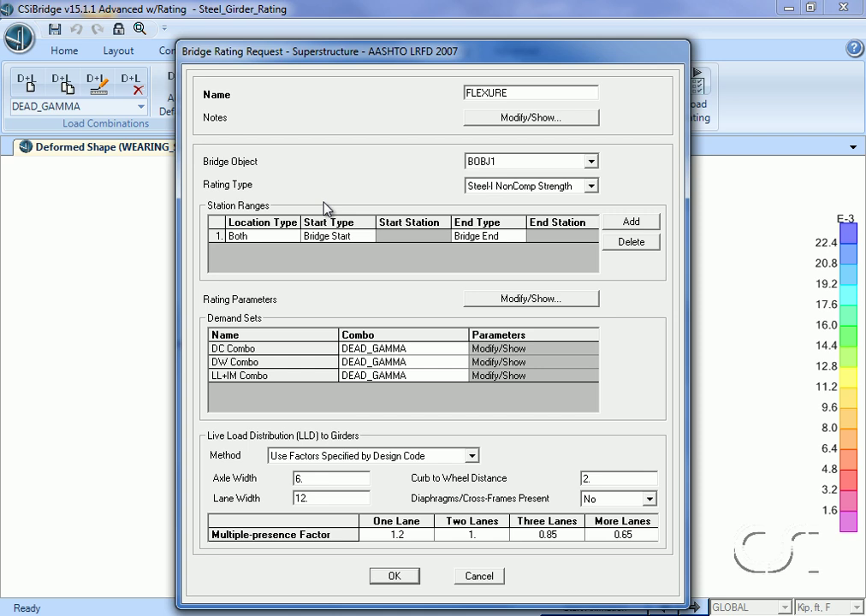
{"action": "type", "text": "_RATING"}
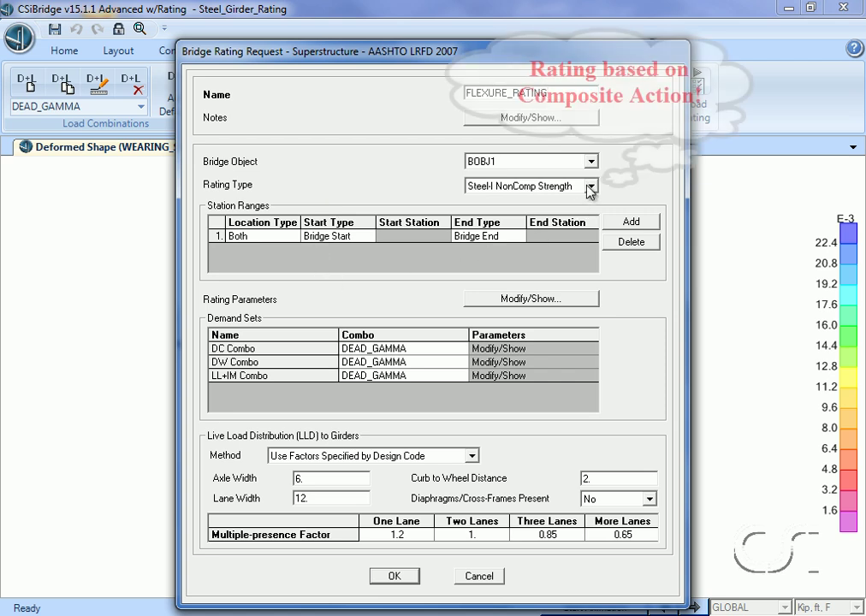
- Use Steel-I Comp Strength rating, WEARING_SURFACE_GAMMA for DW and LIVE_LOAD_GAMMA for LL+IM
{"action": "left_click", "coordinate": [588, 186]}
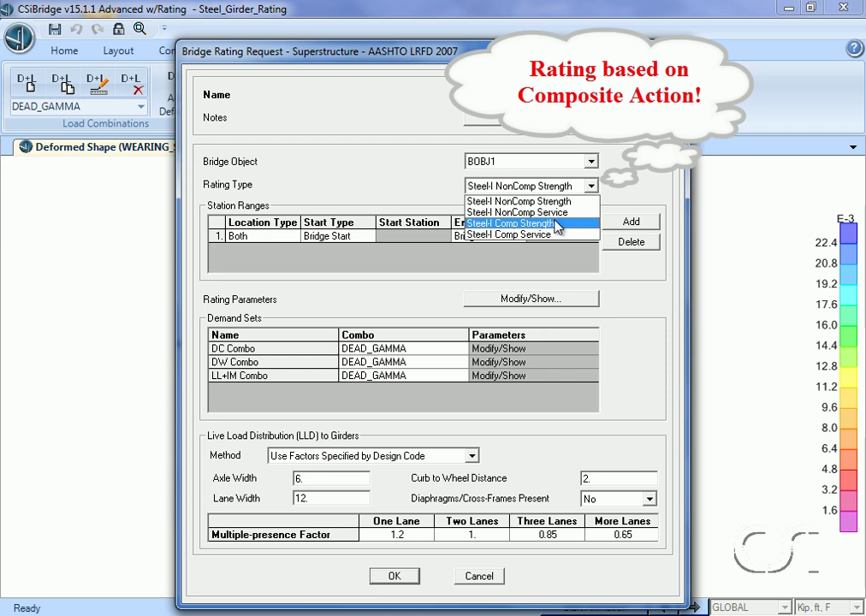
{"action": "left_click", "coordinate": [508, 223]}
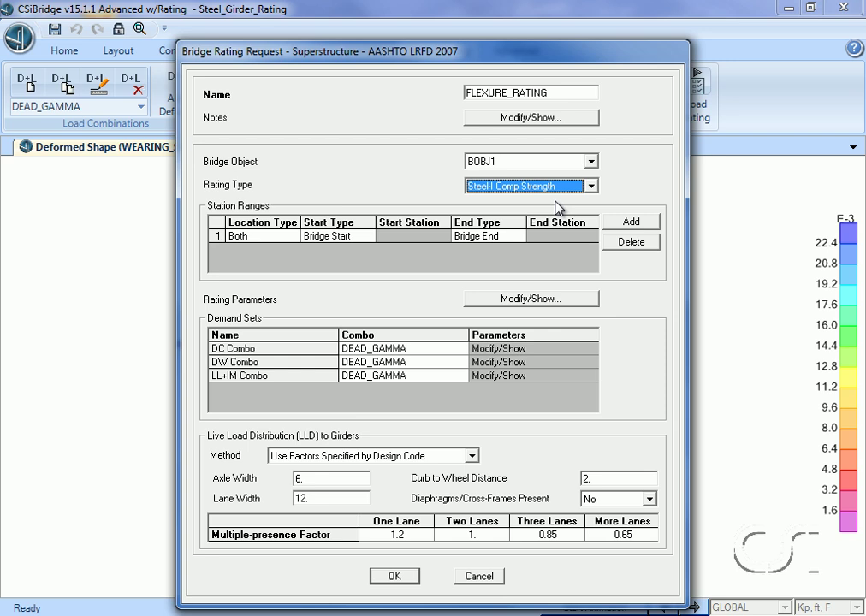
{"action": "mouse_move", "coordinate": [471, 255]}
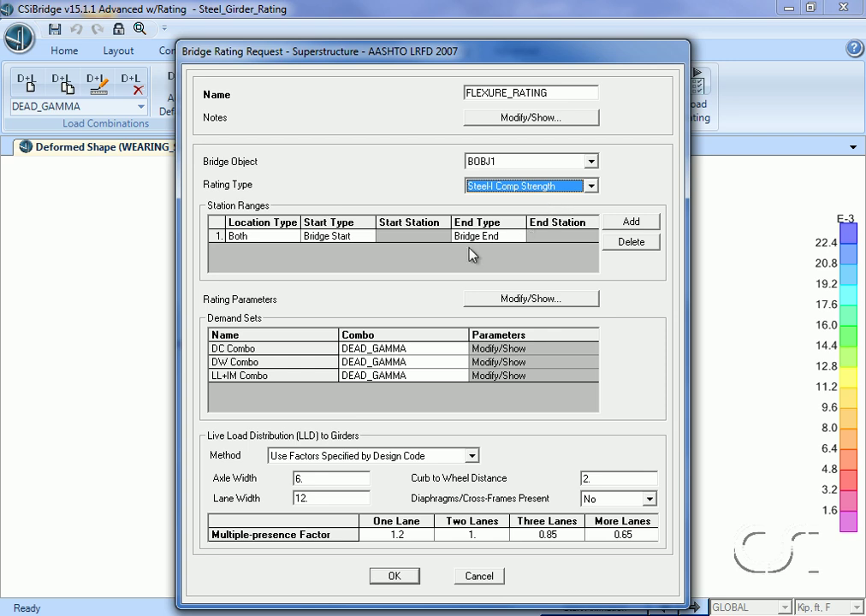
{"action": "mouse_move", "coordinate": [412, 354]}
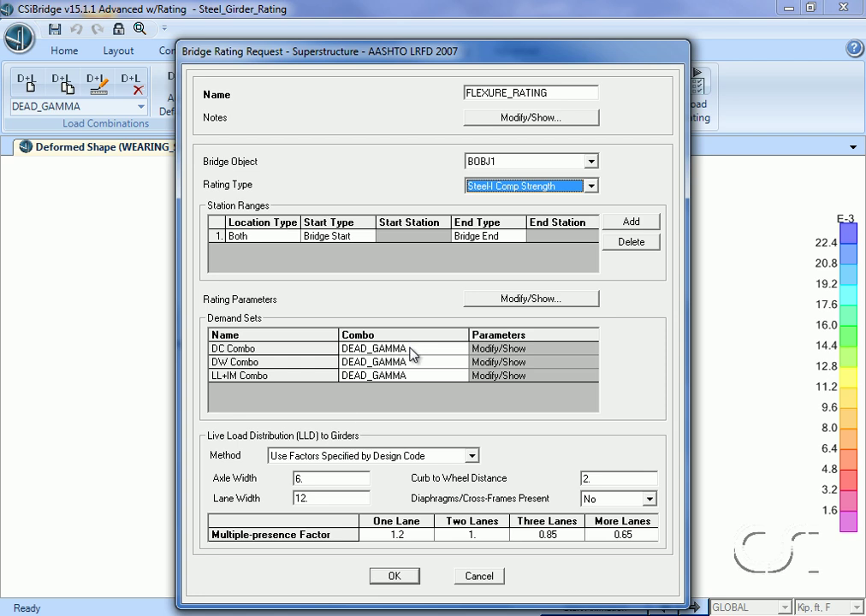
{"action": "left_click", "coordinate": [461, 350]}
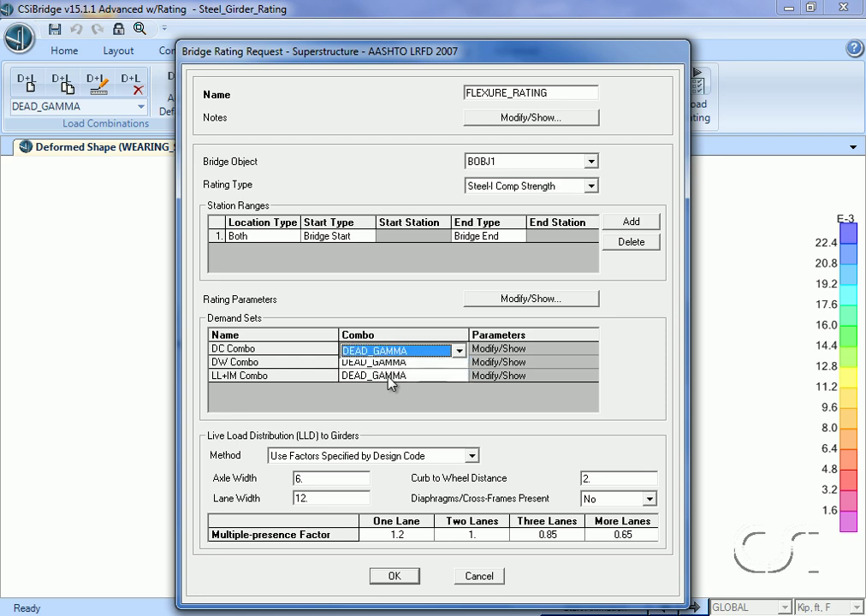
{"action": "left_click", "coordinate": [402, 362]}
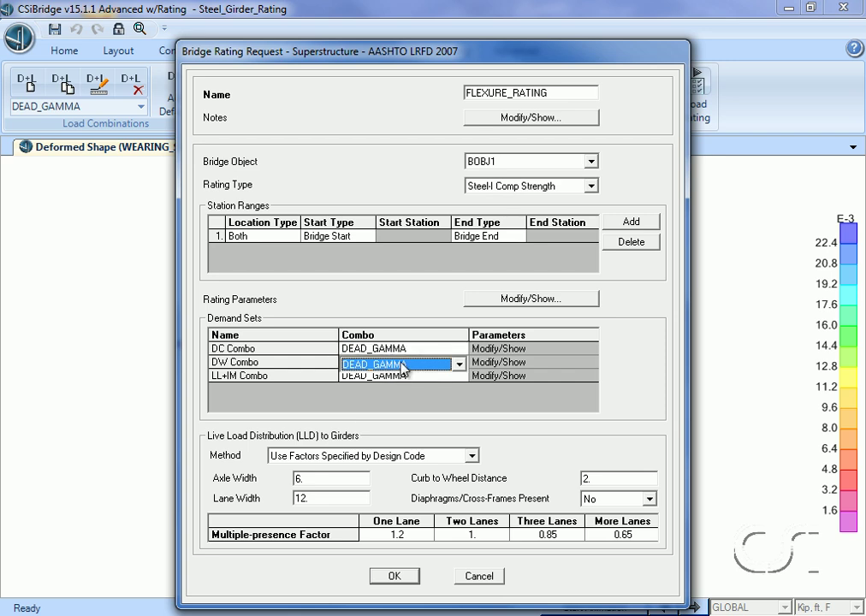
{"action": "left_click", "coordinate": [460, 363]}
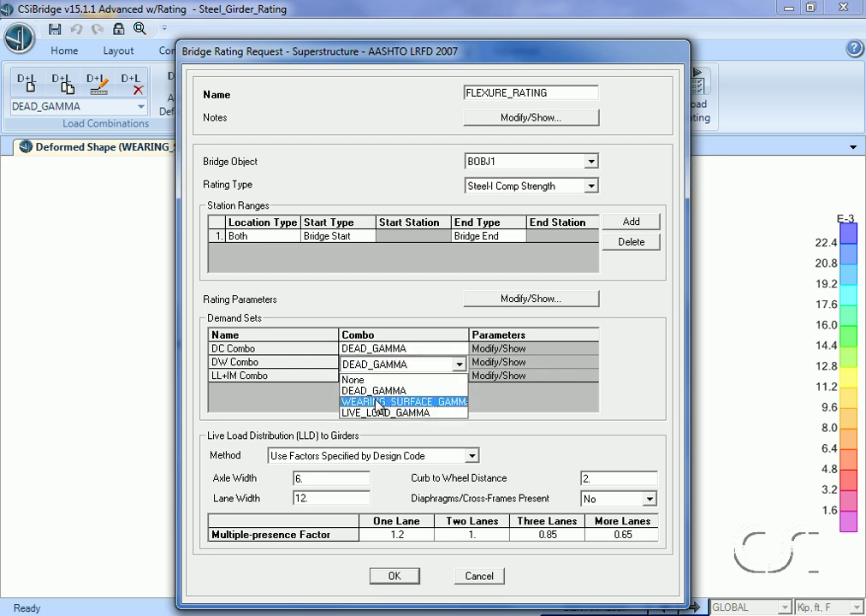
{"action": "left_click", "coordinate": [398, 401]}
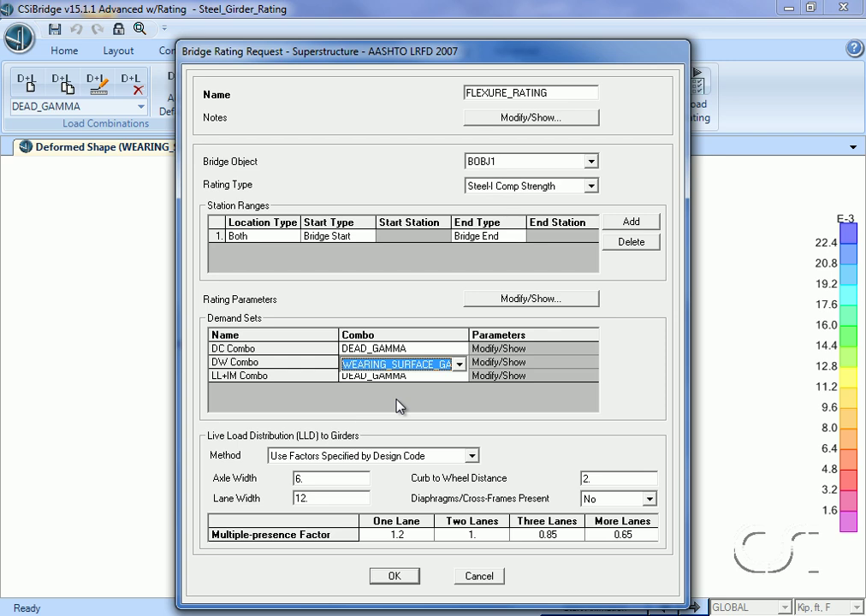
{"action": "left_click", "coordinate": [397, 378]}
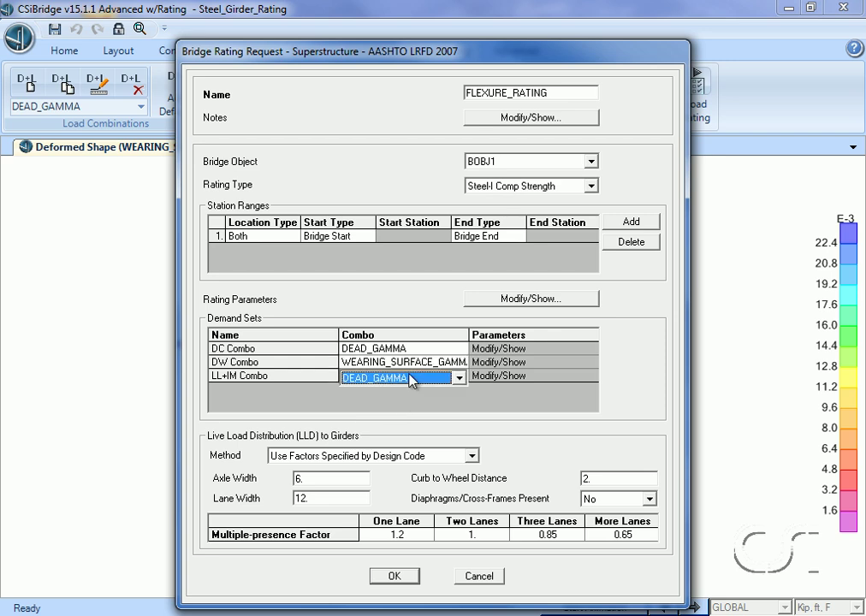
{"action": "left_click", "coordinate": [457, 377]}
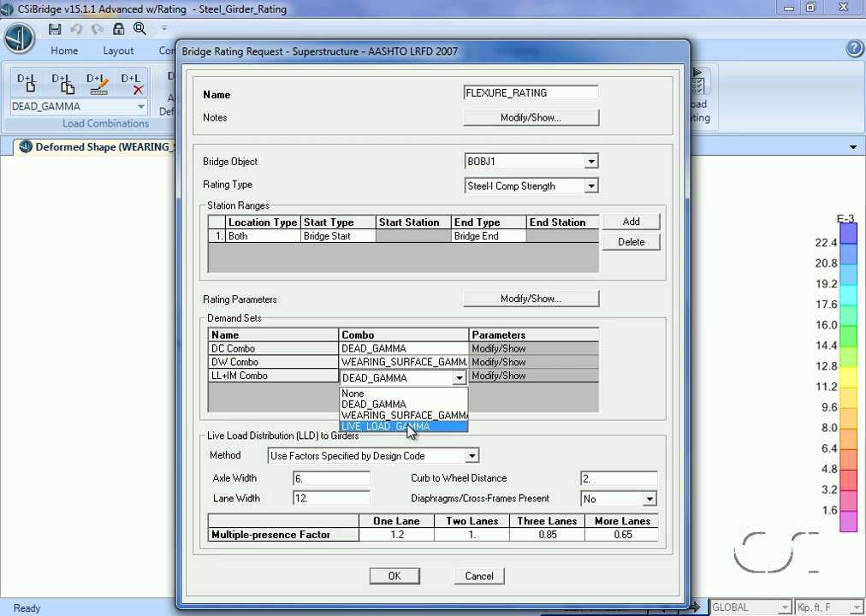
{"action": "left_click", "coordinate": [394, 426]}
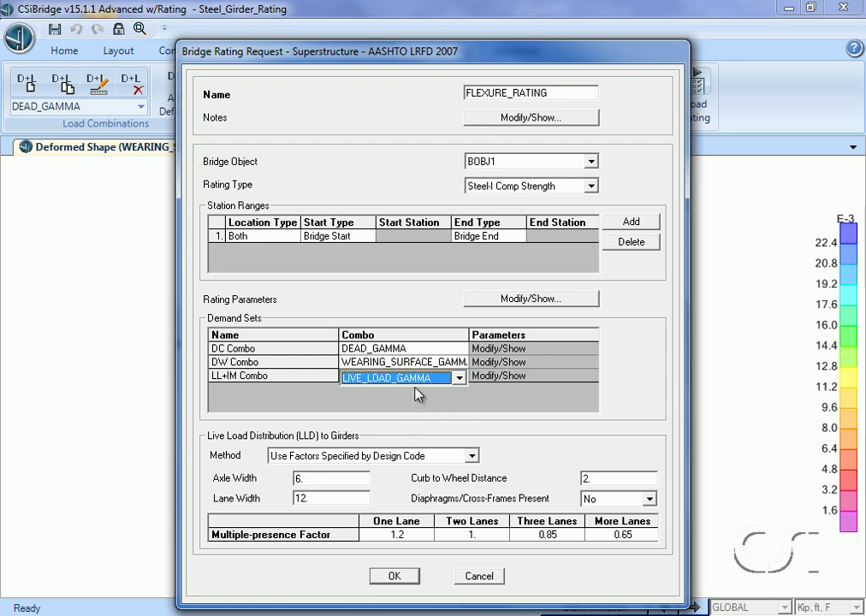
{"action": "mouse_move", "coordinate": [495, 357]}
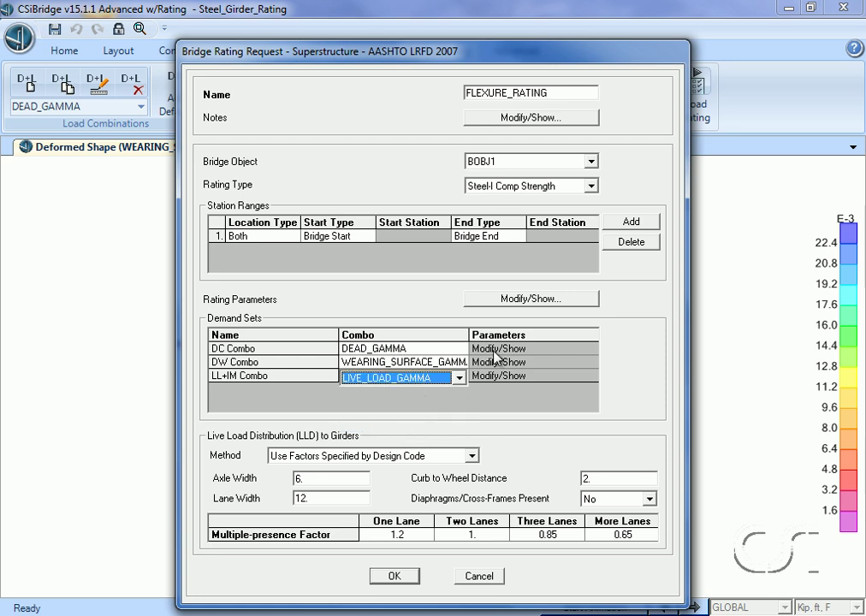
{"action": "mouse_move", "coordinate": [547, 306]}
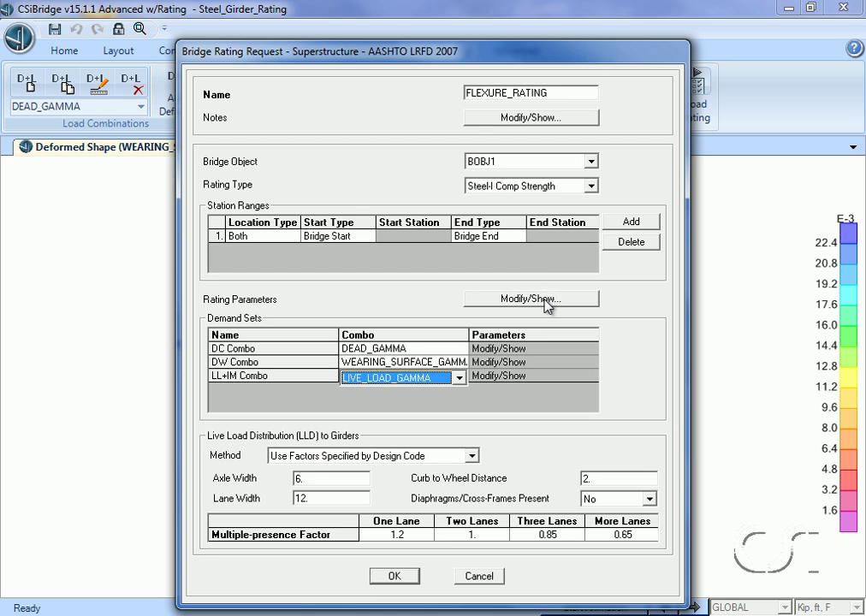
- Set Use Stage Analysis to Yes and Shored Construction to No in the rating parameters
{"action": "left_click", "coordinate": [531, 297]}
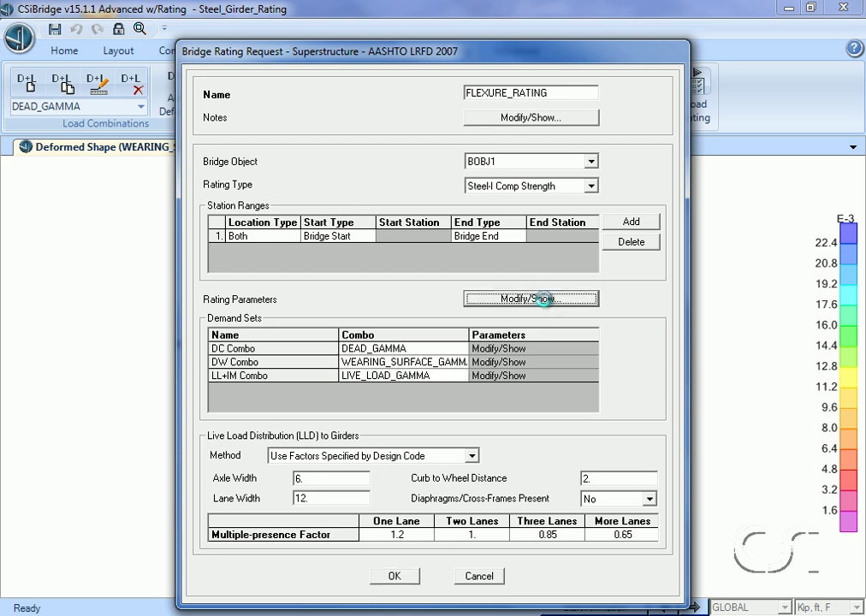
{"action": "left_click", "coordinate": [530, 298]}
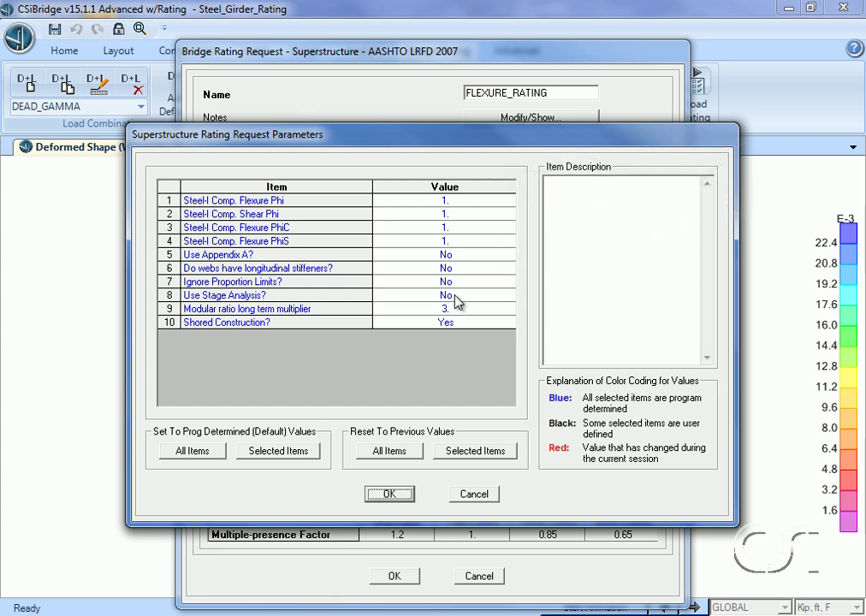
{"action": "left_click", "coordinate": [444, 294]}
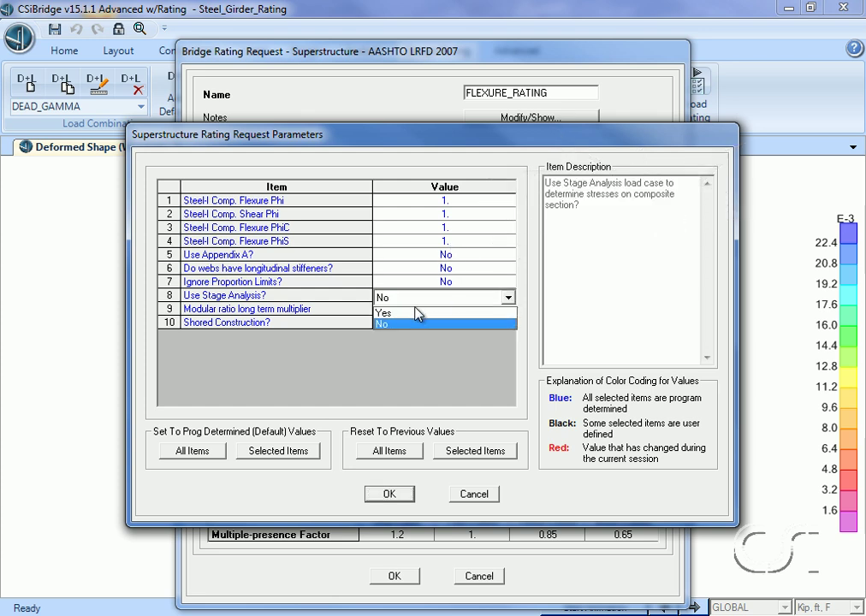
{"action": "left_click", "coordinate": [384, 312]}
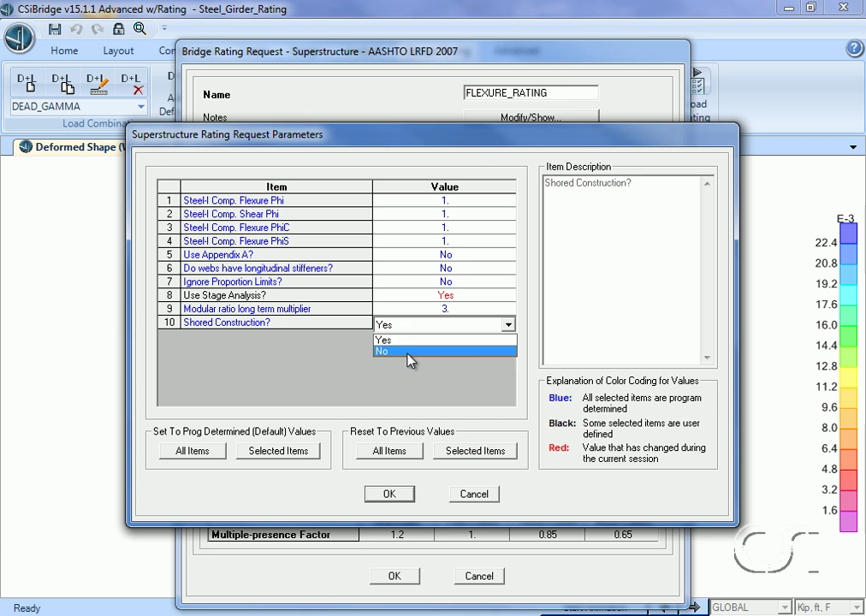
{"action": "left_click", "coordinate": [382, 351]}
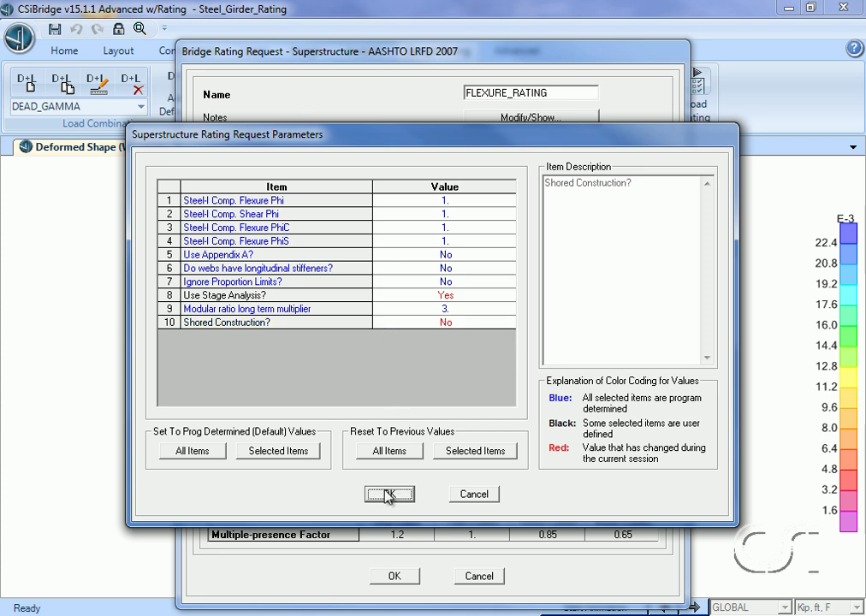
{"action": "left_click", "coordinate": [389, 493]}
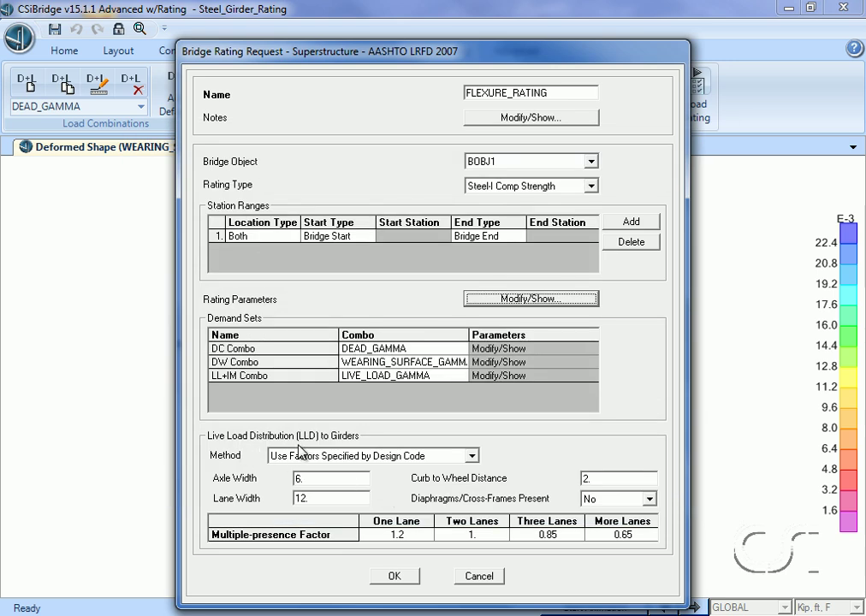
{"action": "mouse_move", "coordinate": [470, 458]}
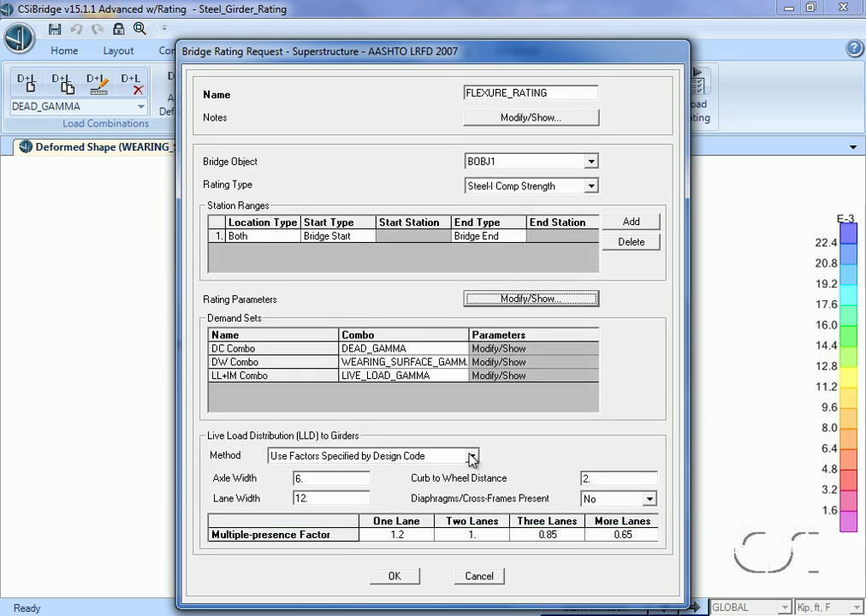
- Distribute live load using girder forces from analysis and save the FLEXURE_RATING request
{"action": "left_click", "coordinate": [472, 456]}
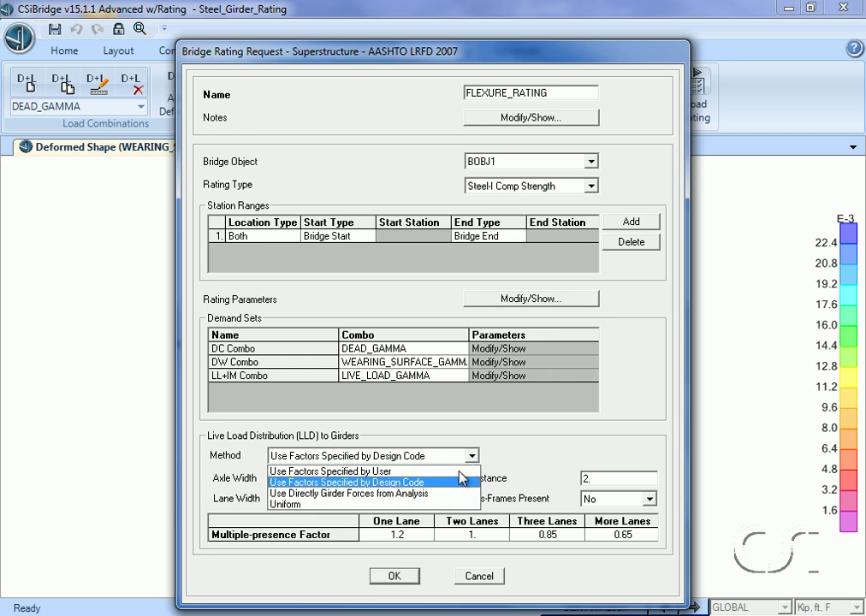
{"action": "mouse_move", "coordinate": [413, 493]}
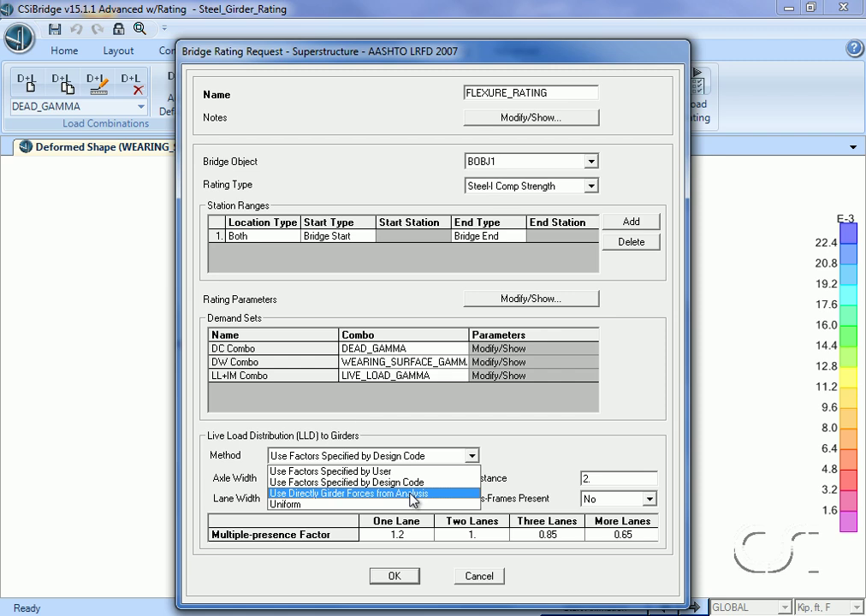
{"action": "left_click", "coordinate": [368, 493]}
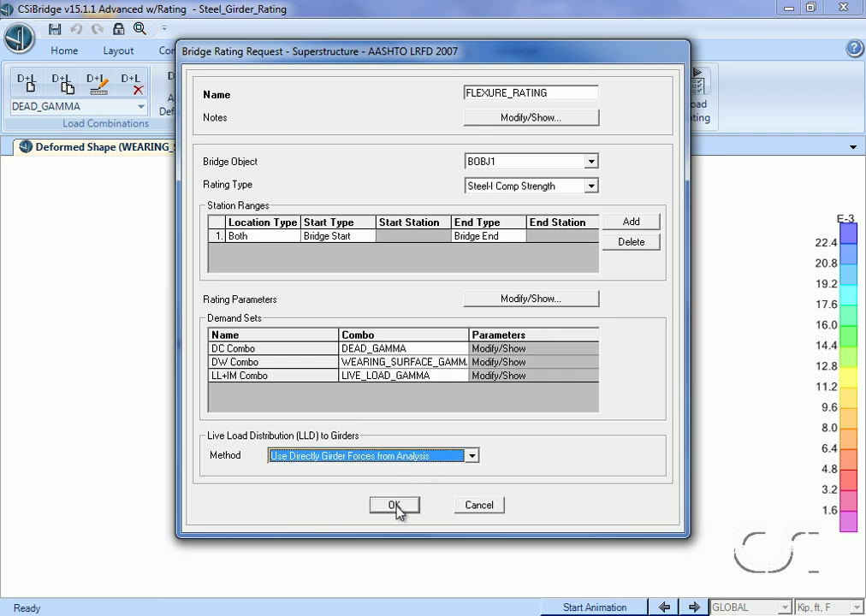
{"action": "left_click", "coordinate": [395, 505]}
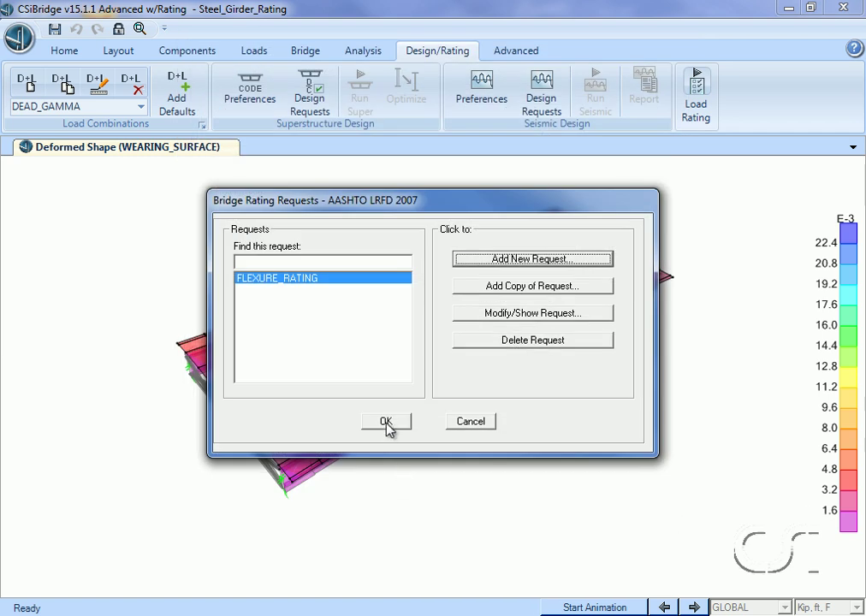
- Run the FLEXURE_RATING superstructure load rating for BOBJ1
{"action": "left_click", "coordinate": [386, 421]}
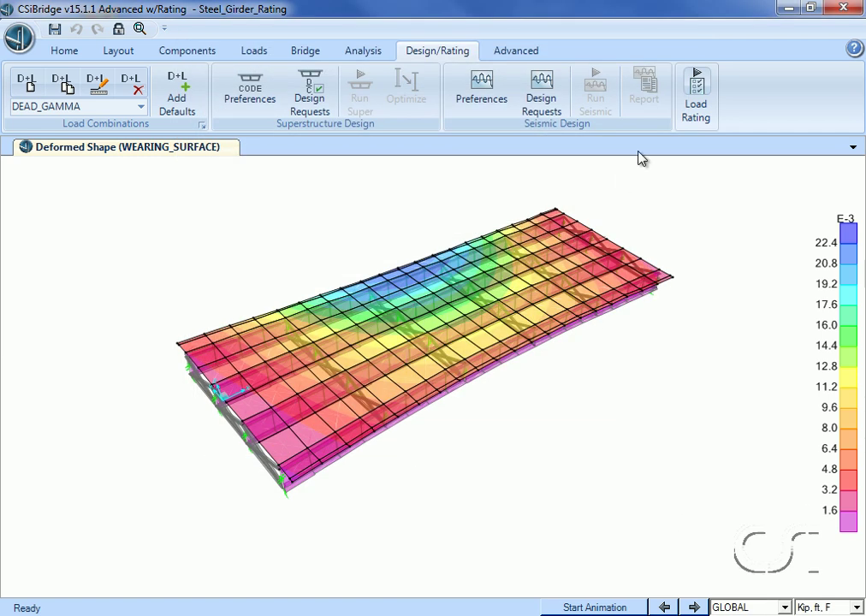
{"action": "left_click", "coordinate": [696, 92]}
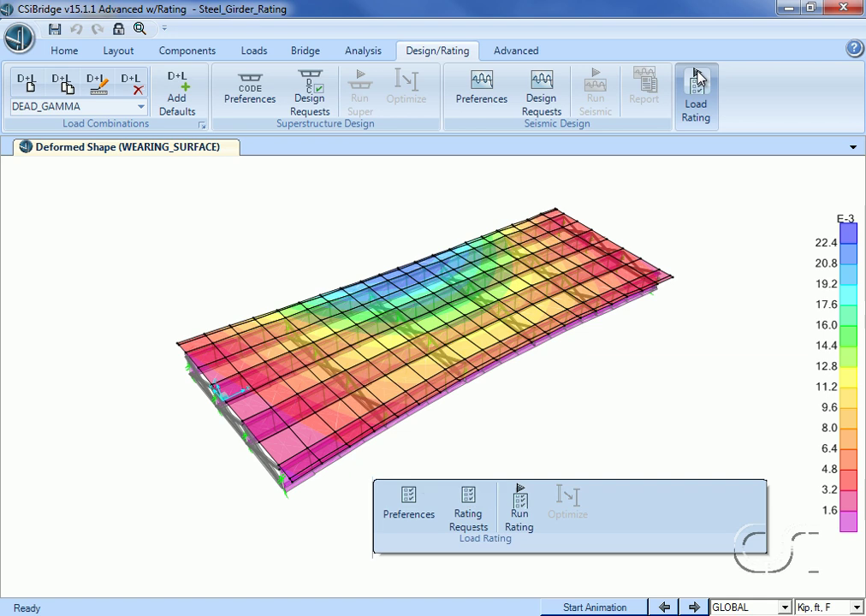
{"action": "left_click", "coordinate": [519, 504]}
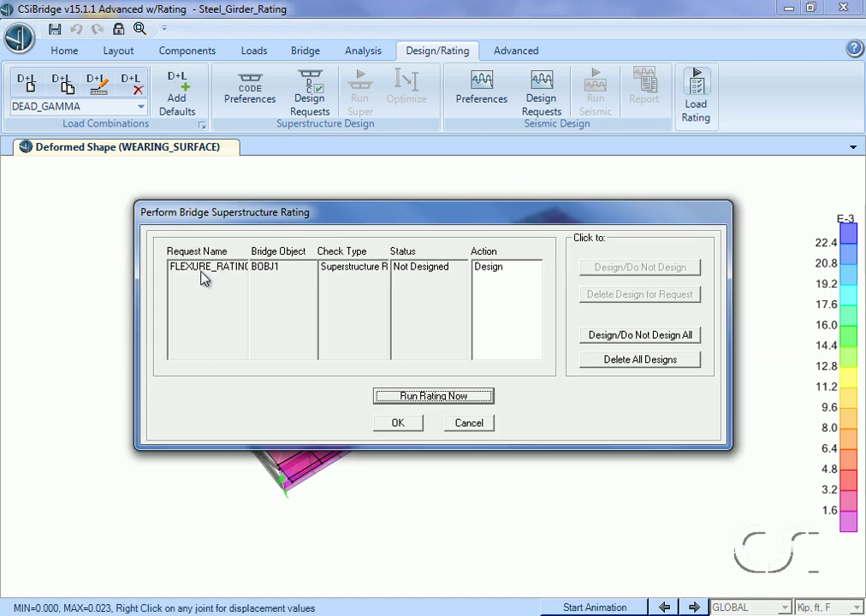
{"action": "mouse_move", "coordinate": [490, 296]}
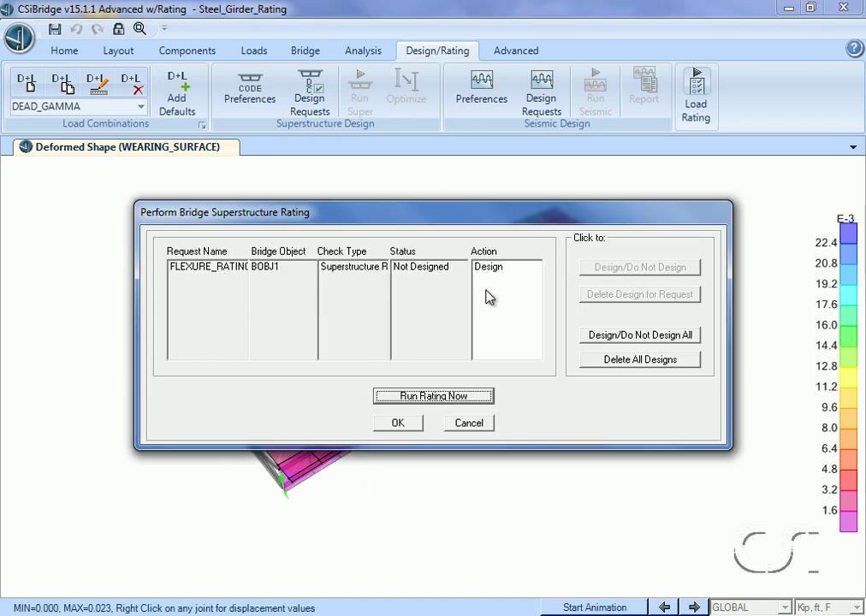
{"action": "mouse_move", "coordinate": [501, 286]}
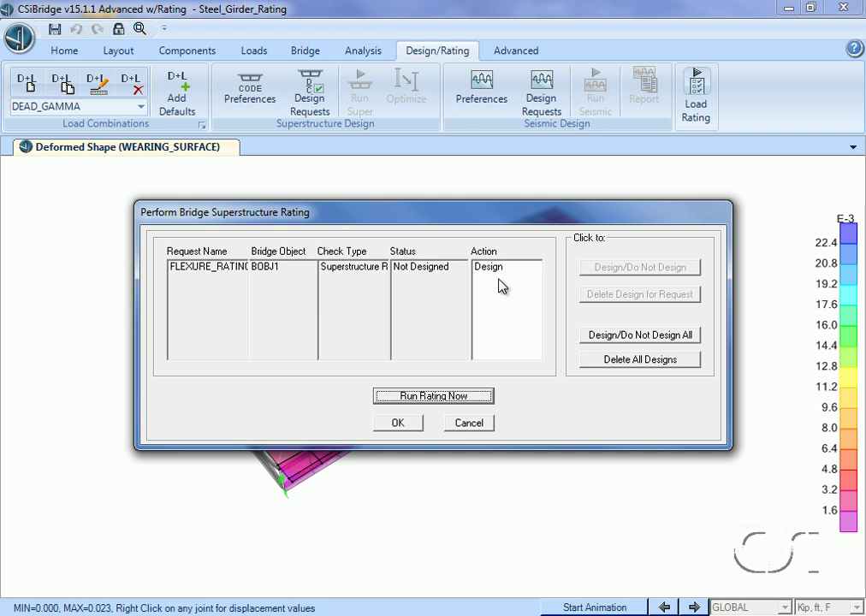
{"action": "mouse_move", "coordinate": [434, 407]}
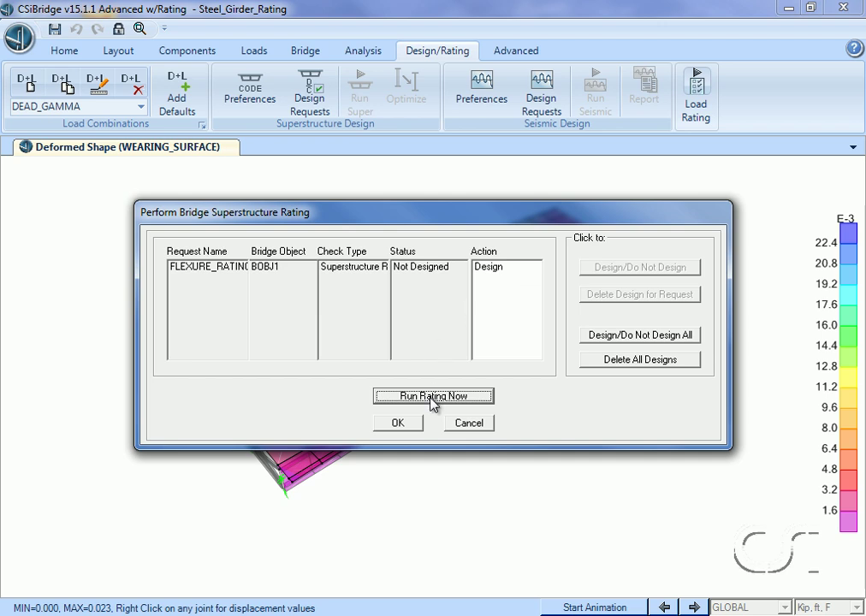
{"action": "left_click", "coordinate": [432, 395]}
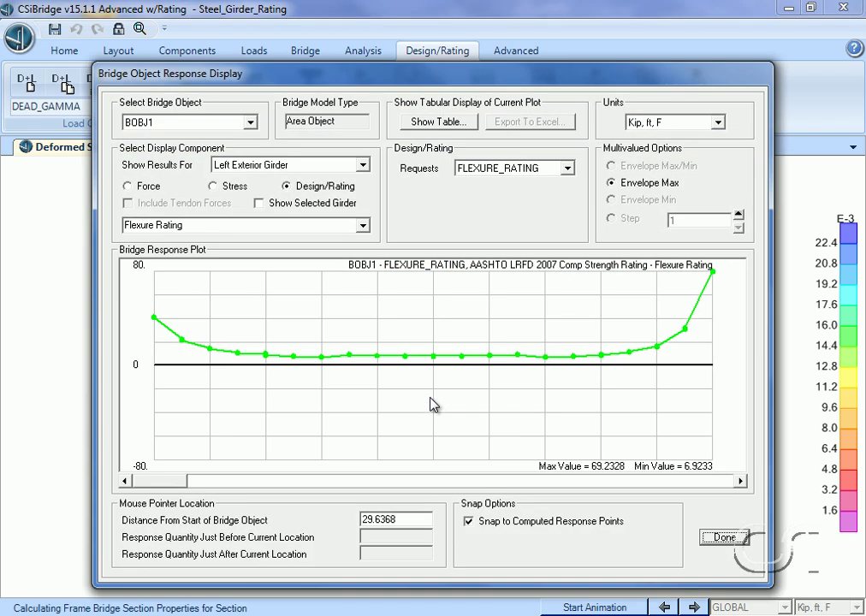
{"action": "mouse_move", "coordinate": [421, 399]}
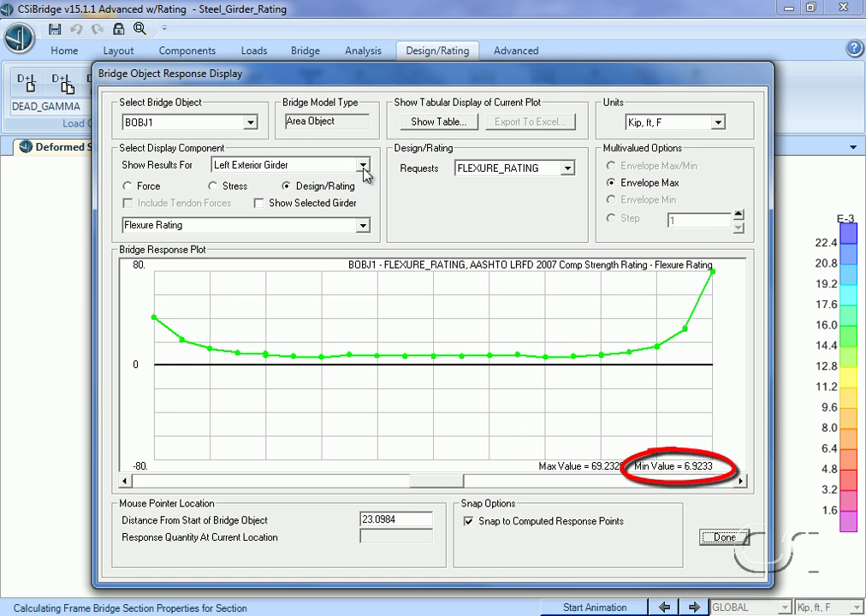
- Plot flexure ratings for the Right Exterior Girder, then for all girders together
{"action": "left_click", "coordinate": [363, 164]}
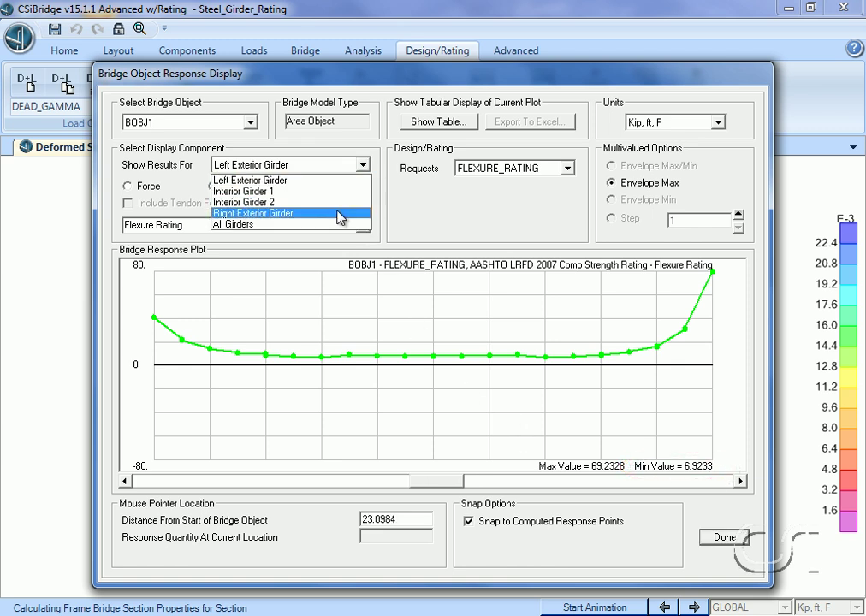
{"action": "left_click", "coordinate": [252, 213]}
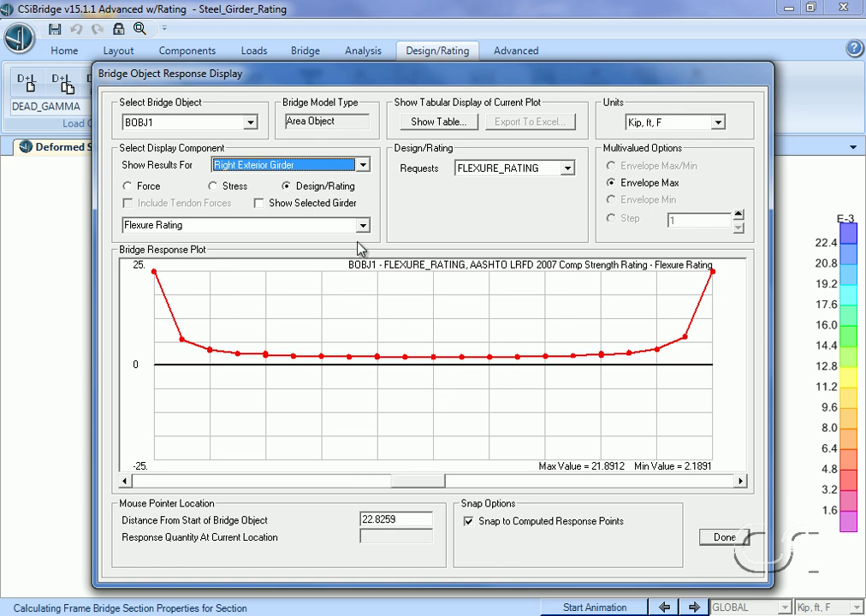
{"action": "left_click", "coordinate": [360, 164]}
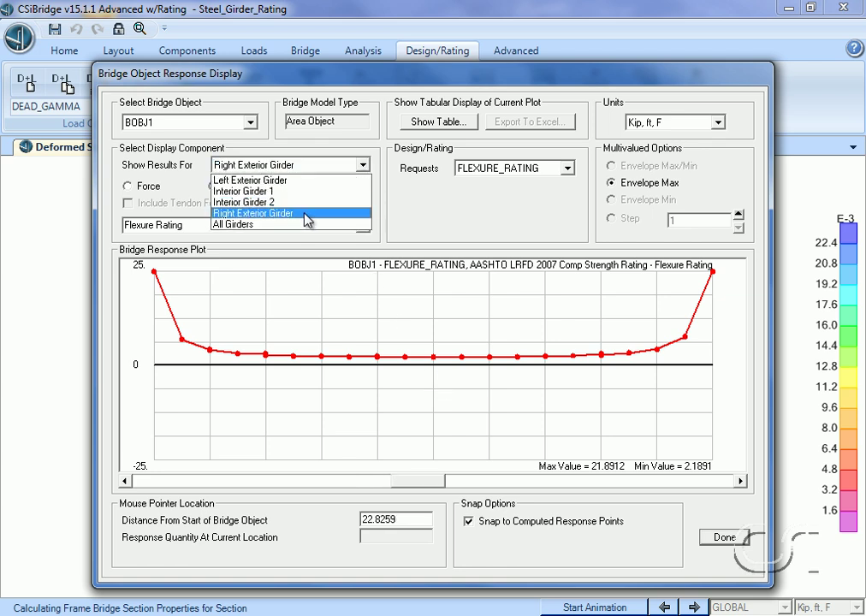
{"action": "left_click", "coordinate": [232, 224]}
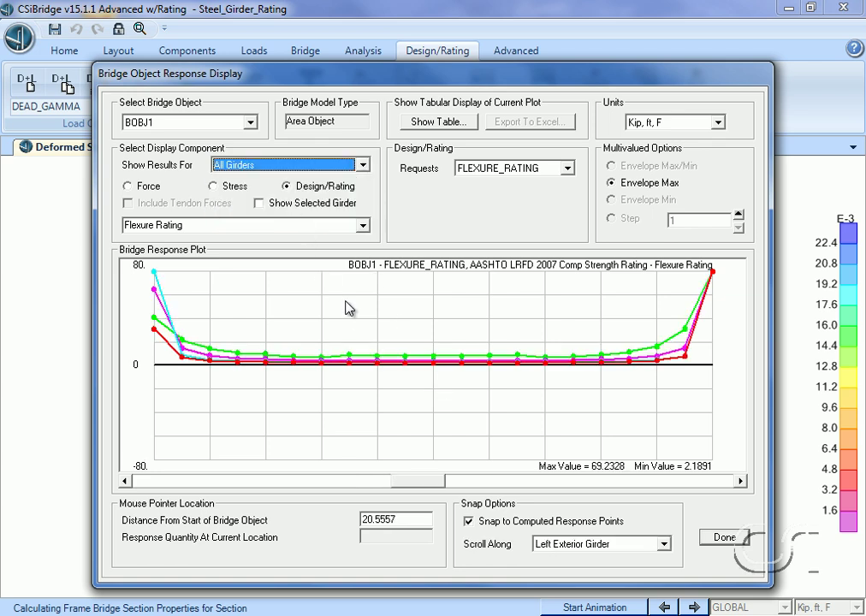
{"action": "mouse_move", "coordinate": [358, 317]}
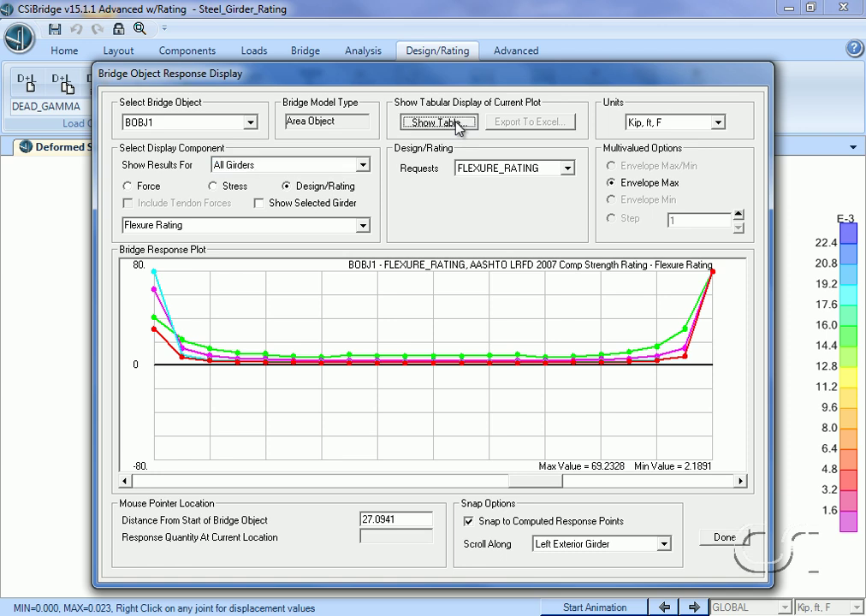
- Display the Bridge Super Rating 29 - SteelICompStrgth-Flx table and scroll through its columns
{"action": "left_click", "coordinate": [438, 122]}
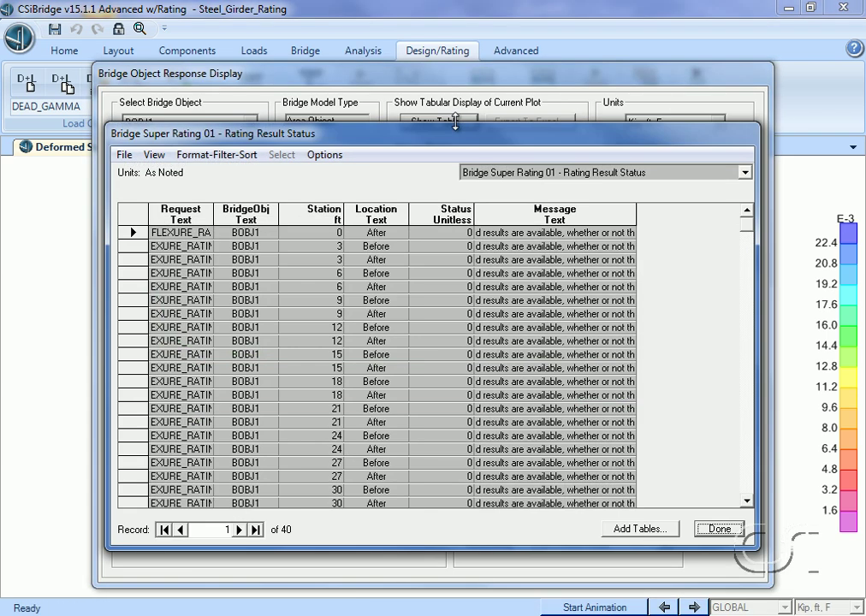
{"action": "mouse_move", "coordinate": [499, 180]}
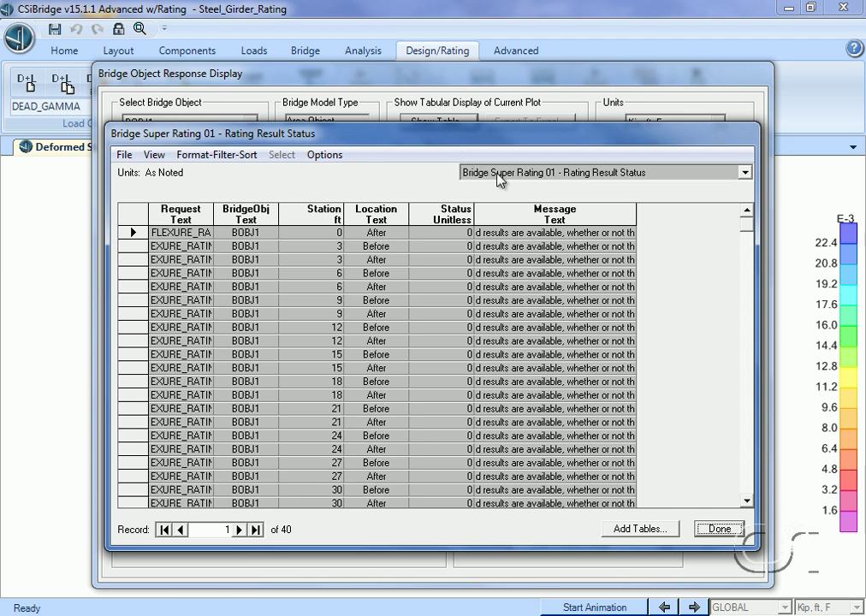
{"action": "left_click", "coordinate": [743, 172]}
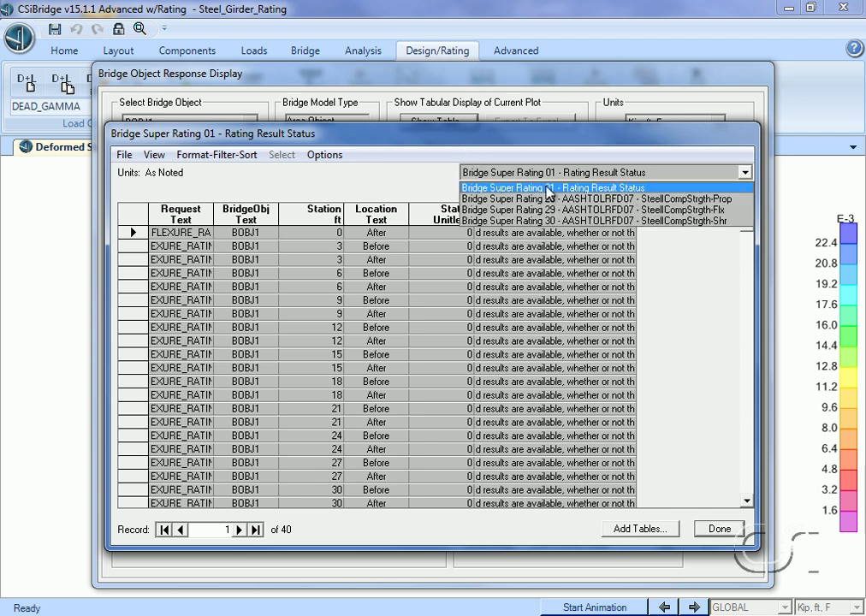
{"action": "mouse_move", "coordinate": [605, 210]}
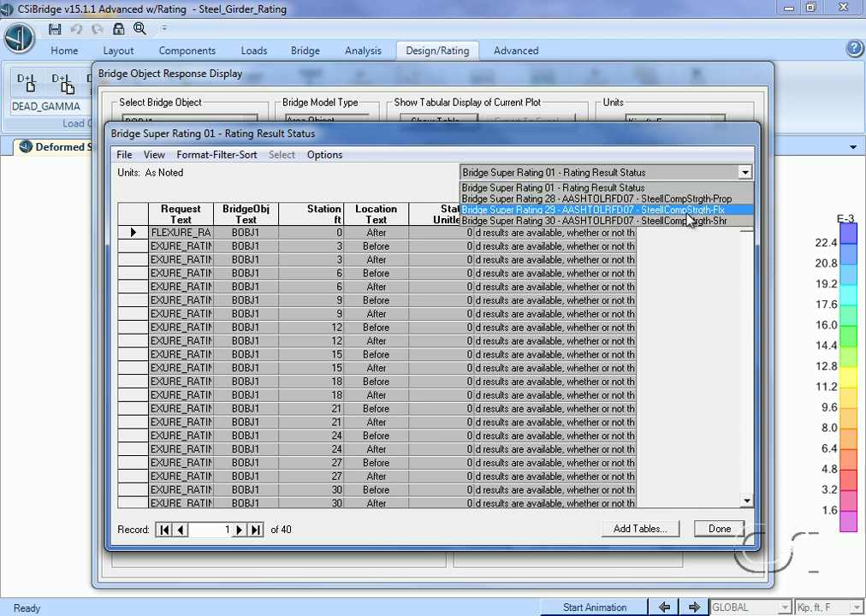
{"action": "left_click", "coordinate": [599, 209]}
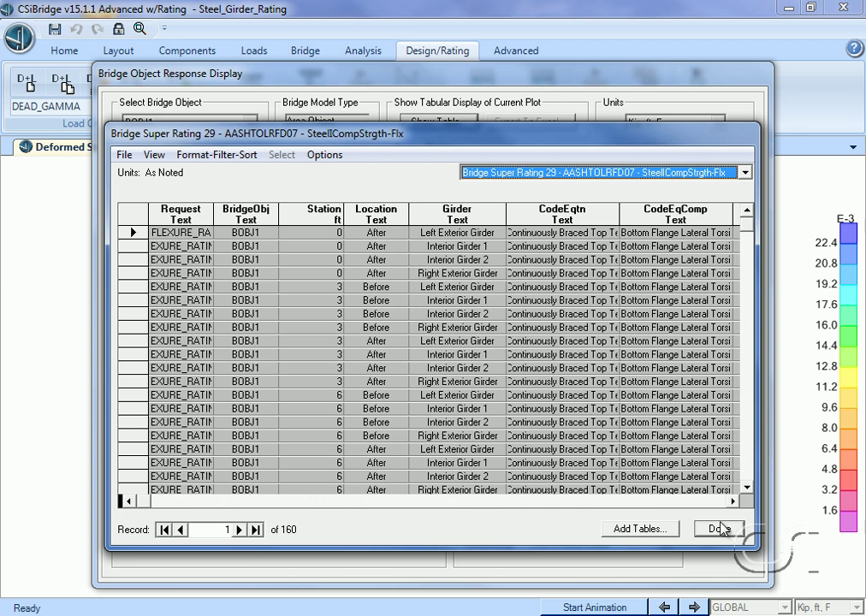
{"action": "scroll", "scroll_direction": "right", "scroll_amount": 3}
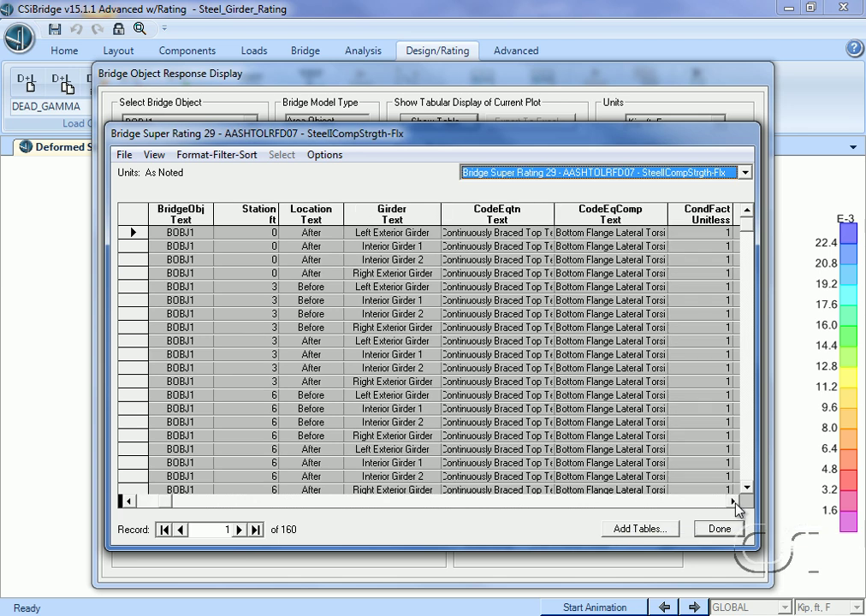
{"action": "scroll", "scroll_direction": "right", "scroll_amount": 3}
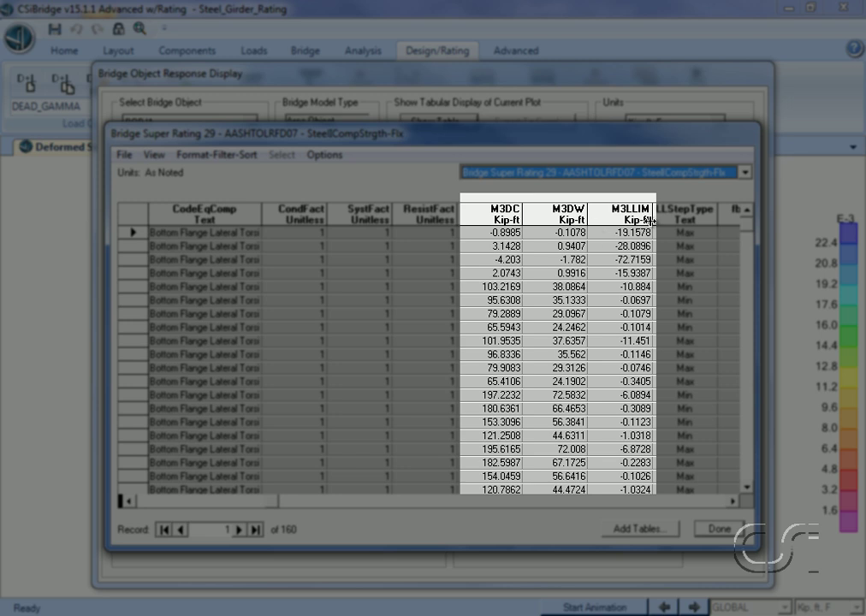
{"action": "scroll", "scroll_direction": "right", "scroll_amount": 3}
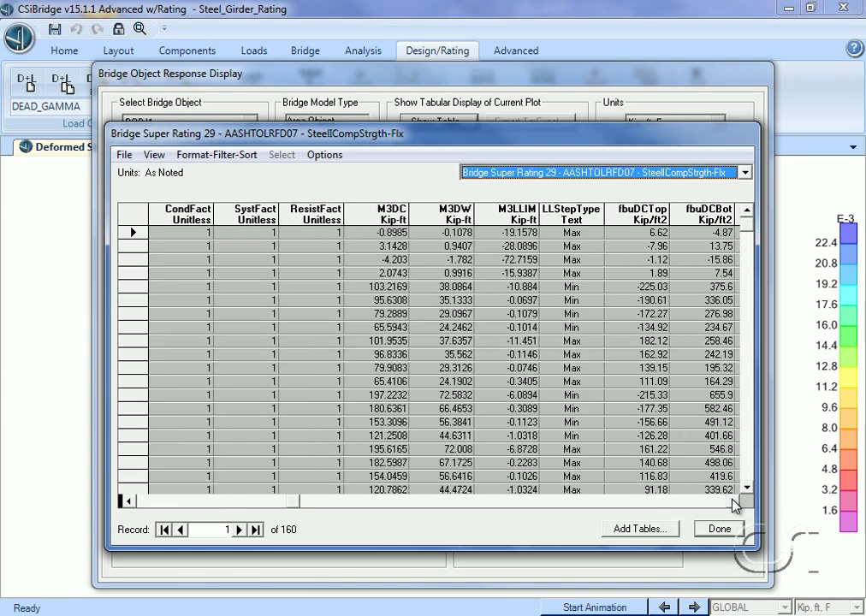
{"action": "scroll", "scroll_direction": "right", "scroll_amount": 3}
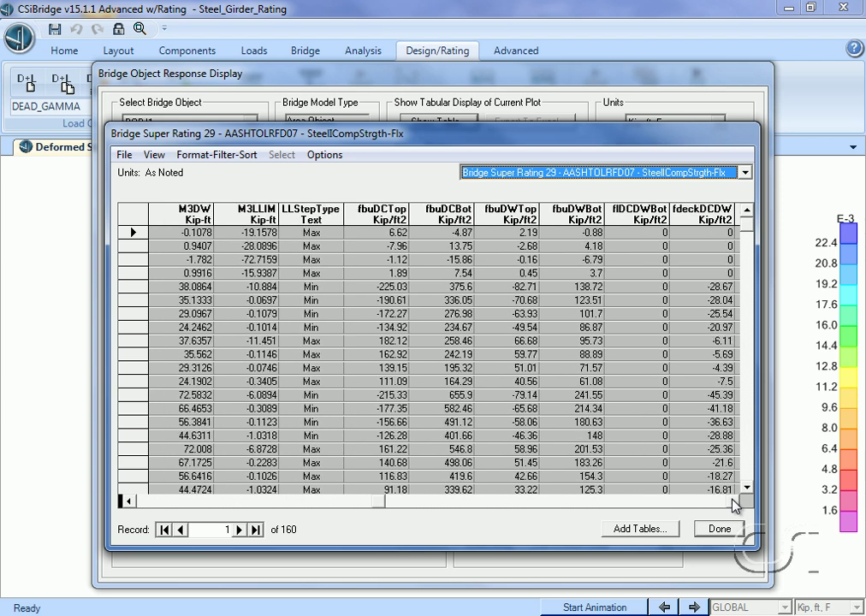
{"action": "scroll", "scroll_direction": "right", "scroll_amount": 3}
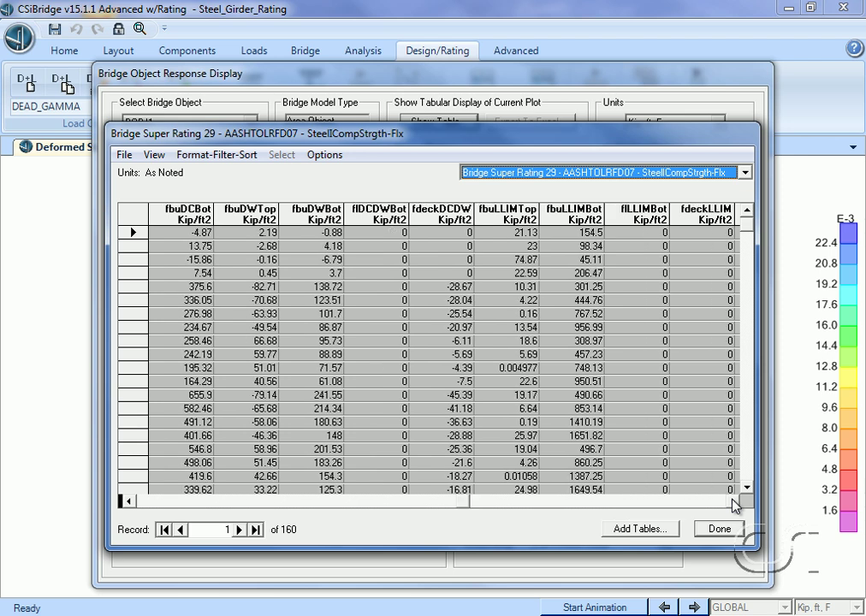
{"action": "scroll", "scroll_direction": "right", "scroll_amount": 3}
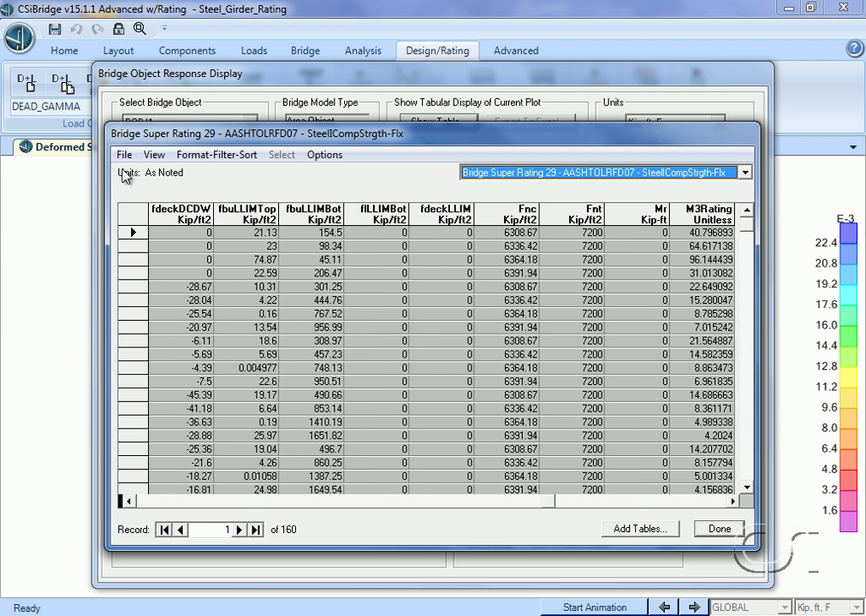
- Bring up the Export All Tables options for Excel or Access
{"action": "left_click", "coordinate": [123, 155]}
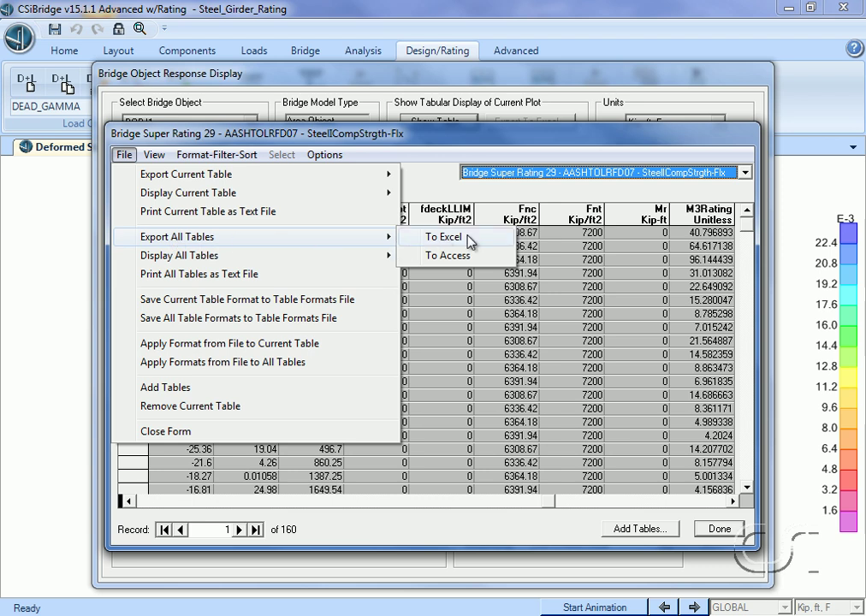
{"action": "mouse_move", "coordinate": [499, 298]}
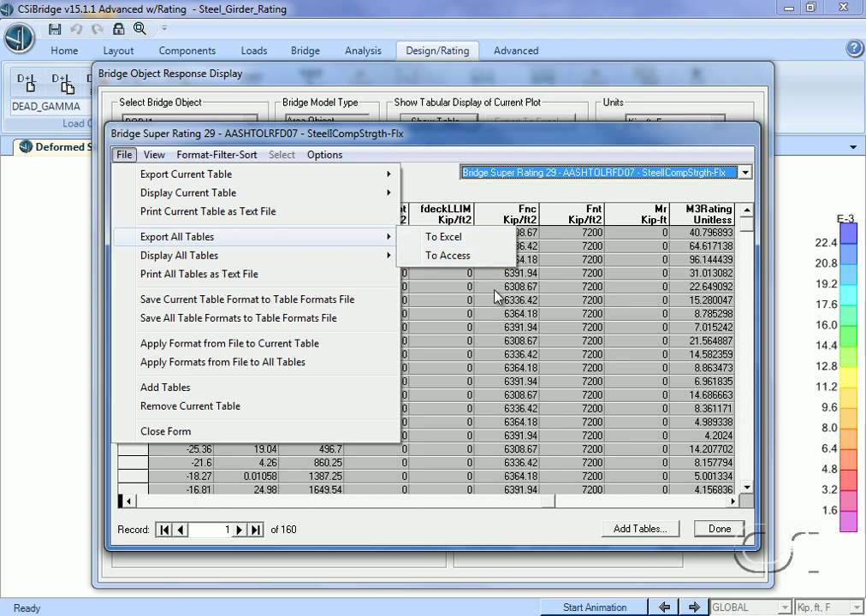